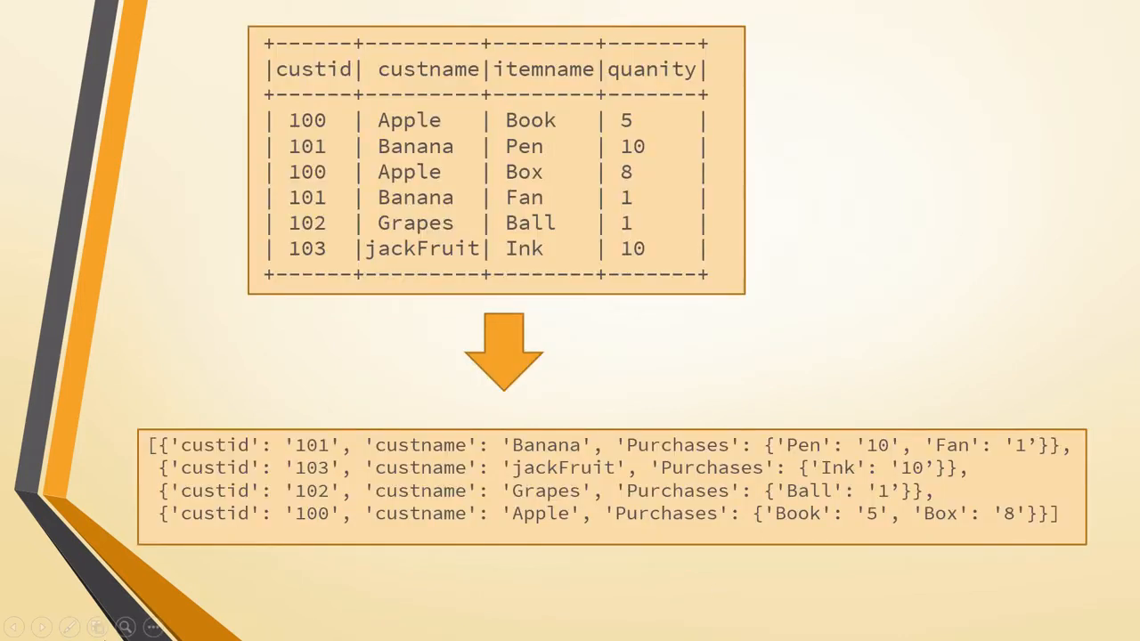
{"action": "mouse_move", "coordinate": [588, 67]}
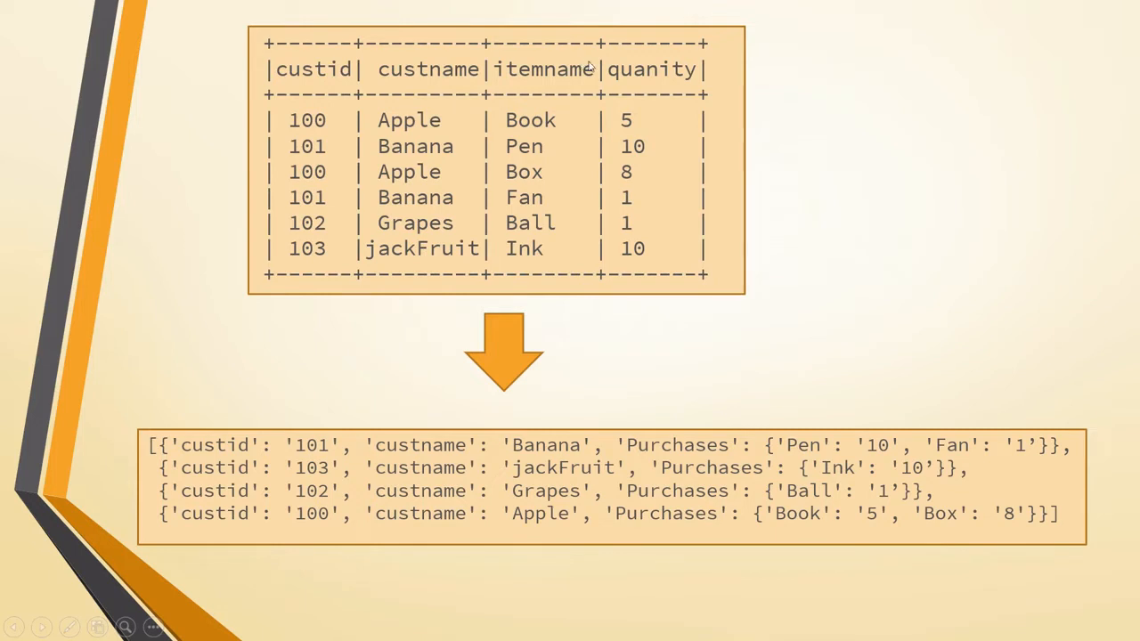
{"action": "mouse_move", "coordinate": [463, 51]}
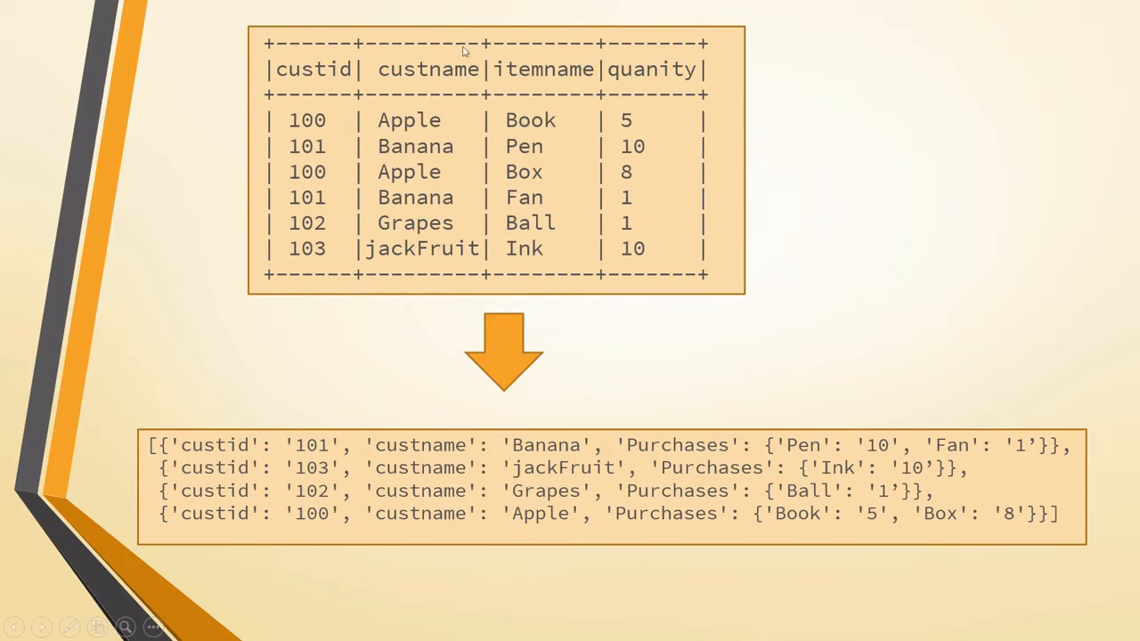
{"action": "mouse_move", "coordinate": [323, 129]}
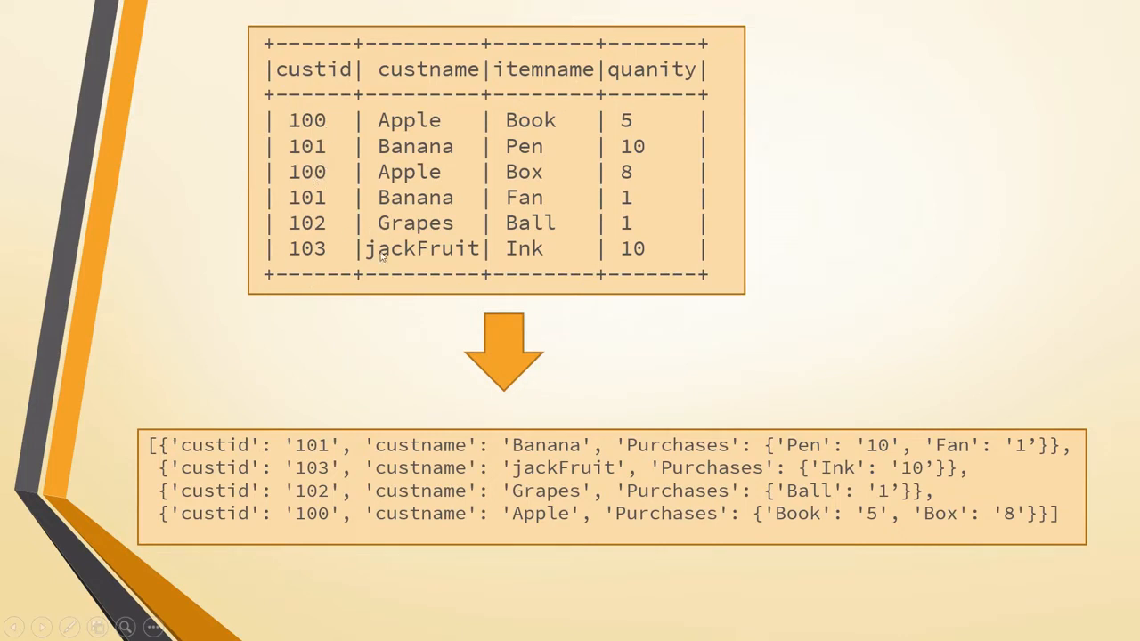
{"action": "mouse_move", "coordinate": [308, 84]}
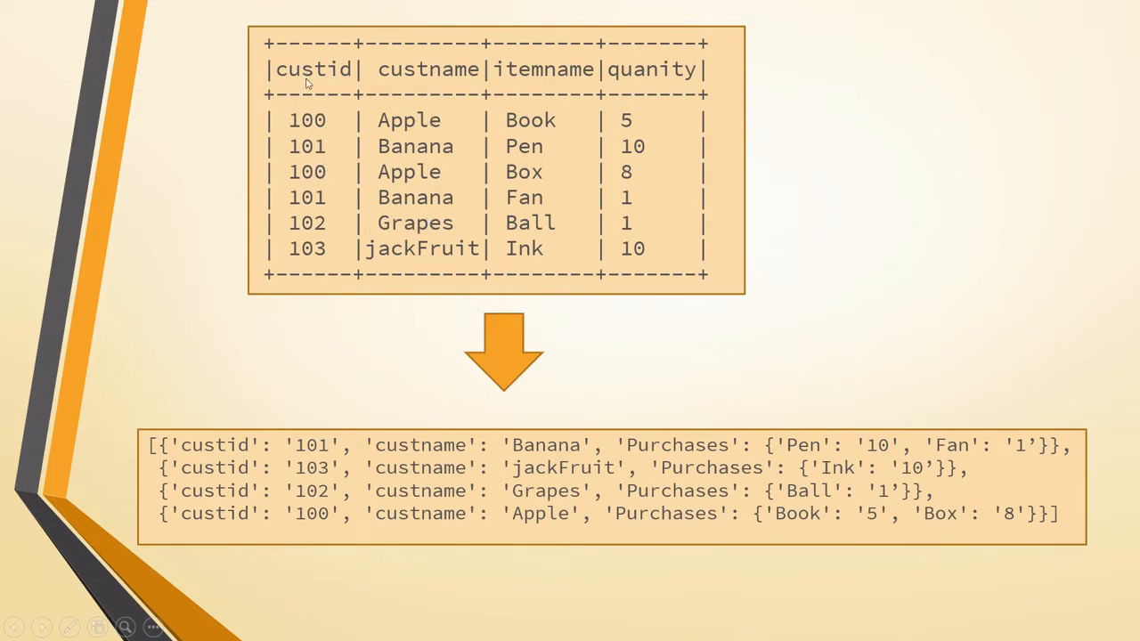
{"action": "mouse_move", "coordinate": [402, 127]}
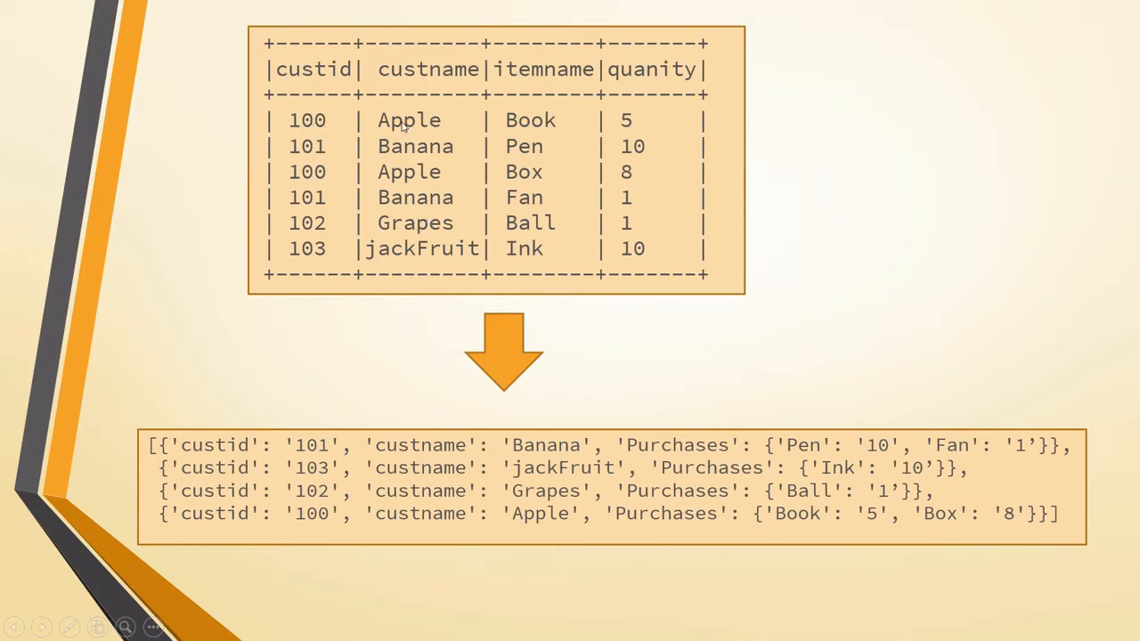
{"action": "mouse_move", "coordinate": [595, 122]}
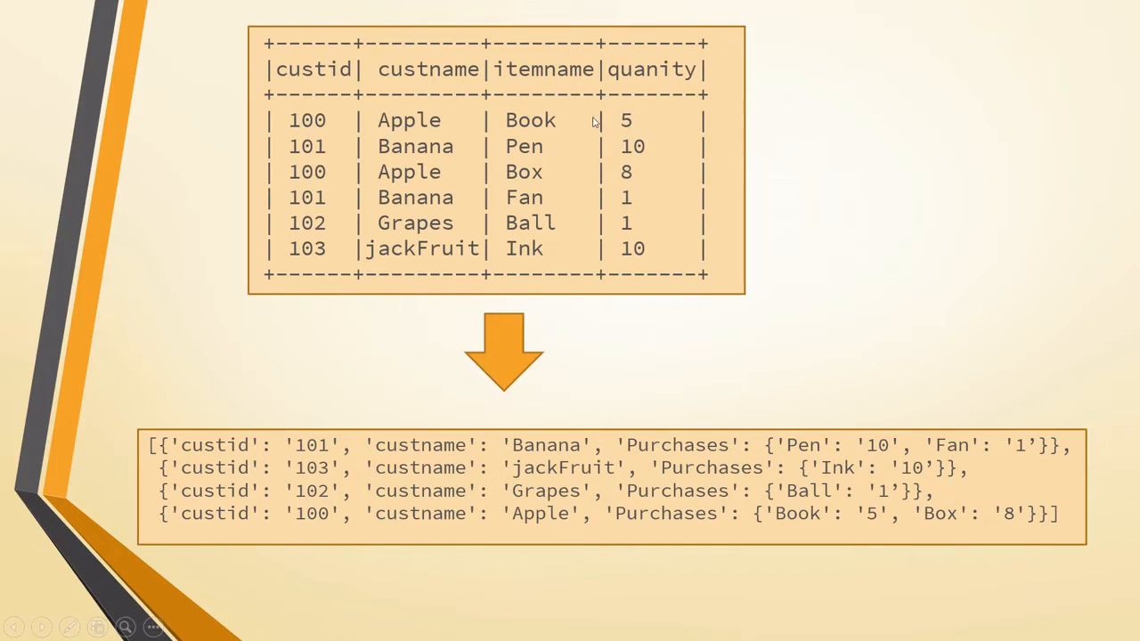
{"action": "mouse_move", "coordinate": [512, 156]}
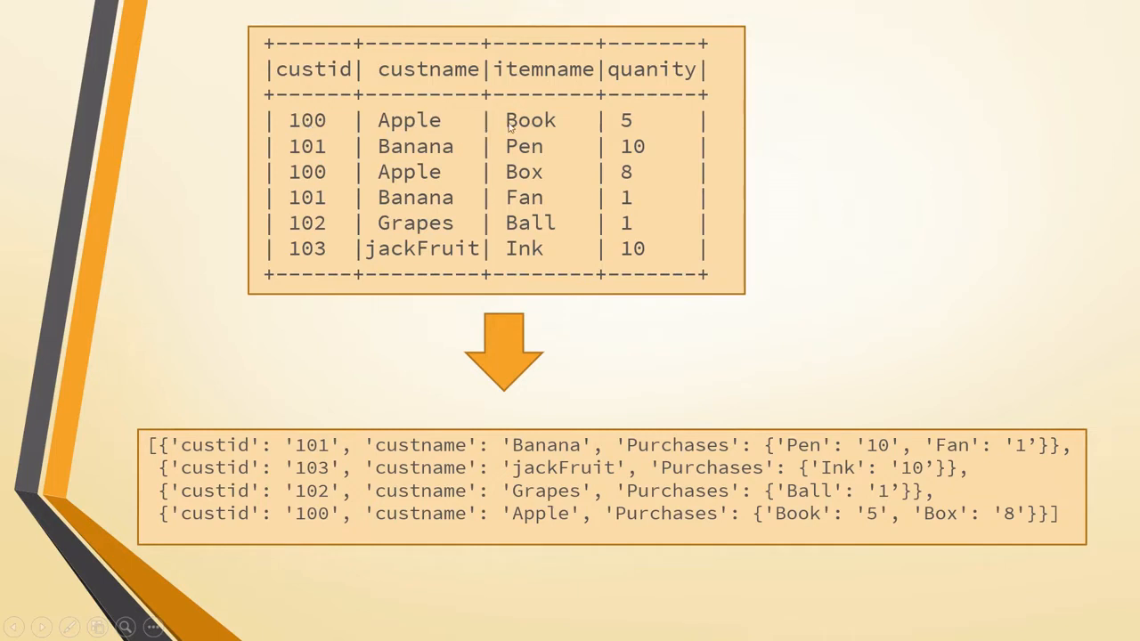
{"action": "mouse_move", "coordinate": [328, 171]}
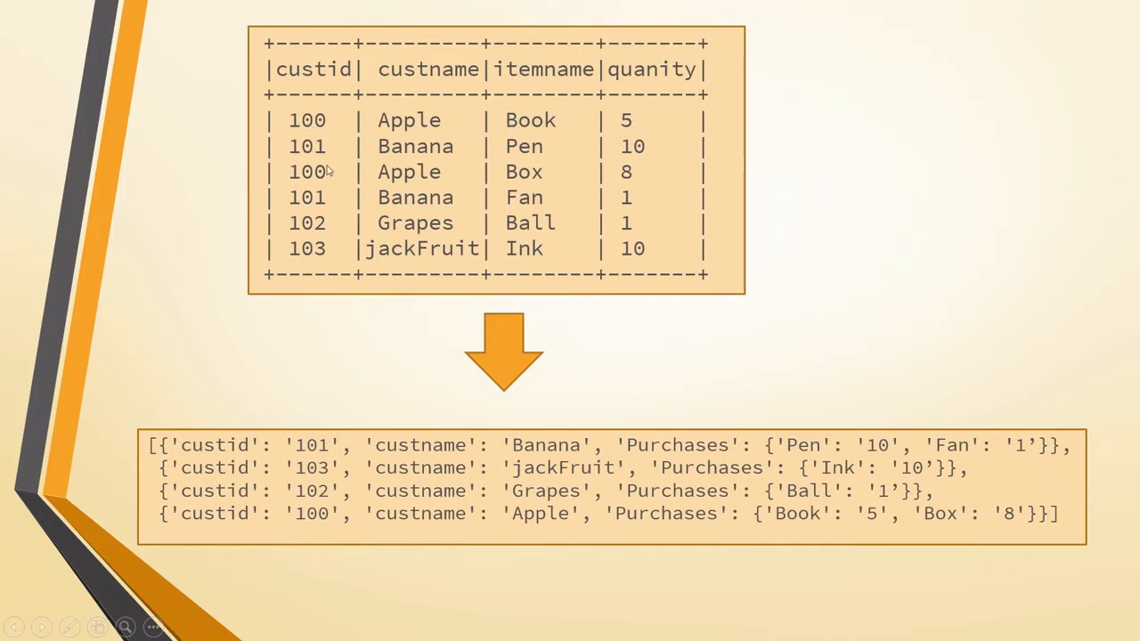
{"action": "mouse_move", "coordinate": [623, 181]}
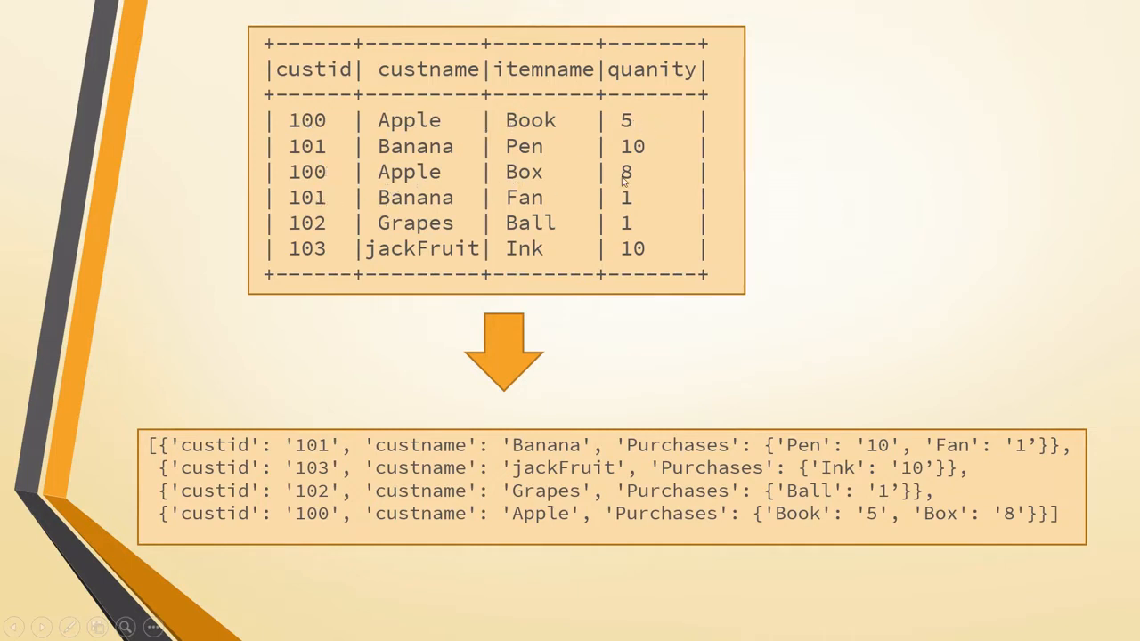
{"action": "mouse_move", "coordinate": [334, 152]}
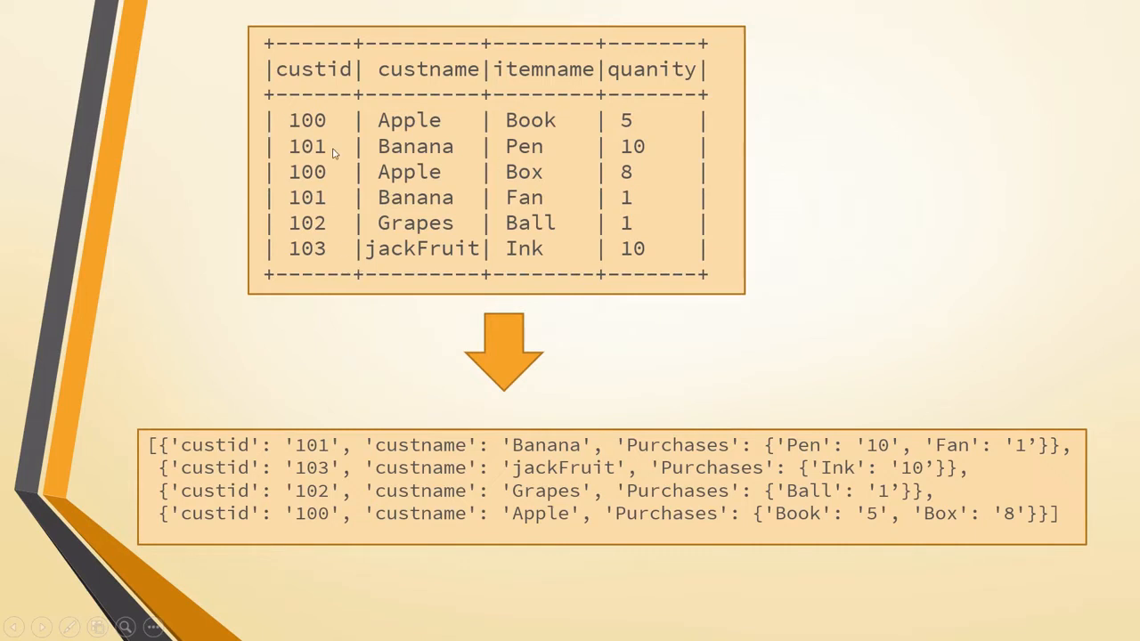
{"action": "mouse_move", "coordinate": [346, 151]}
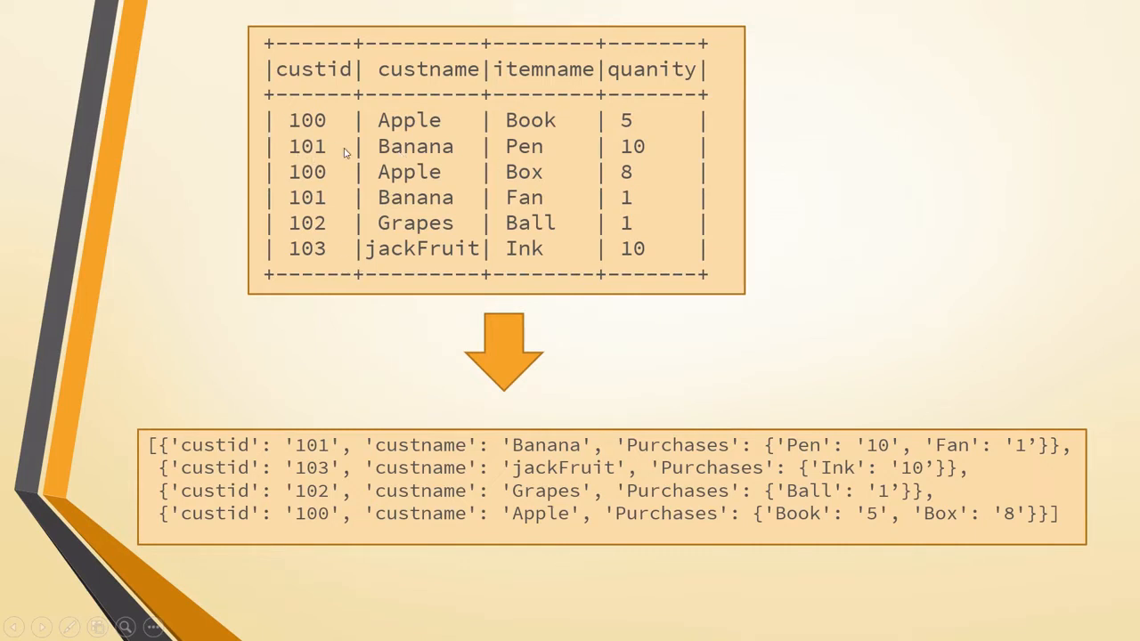
{"action": "mouse_move", "coordinate": [367, 200]}
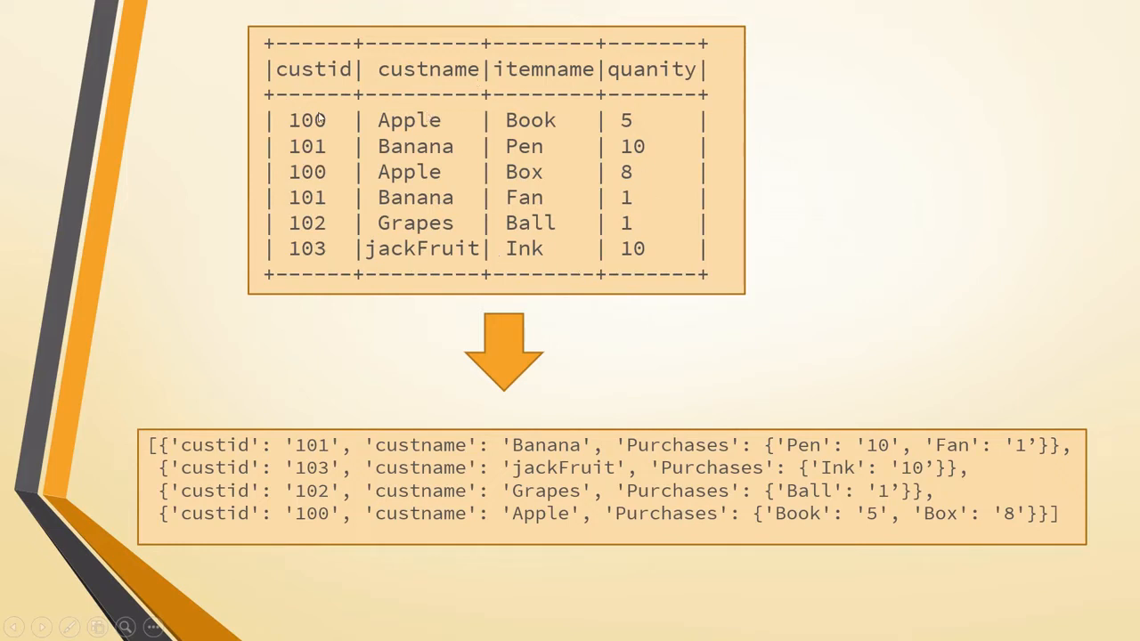
{"action": "mouse_move", "coordinate": [372, 169]}
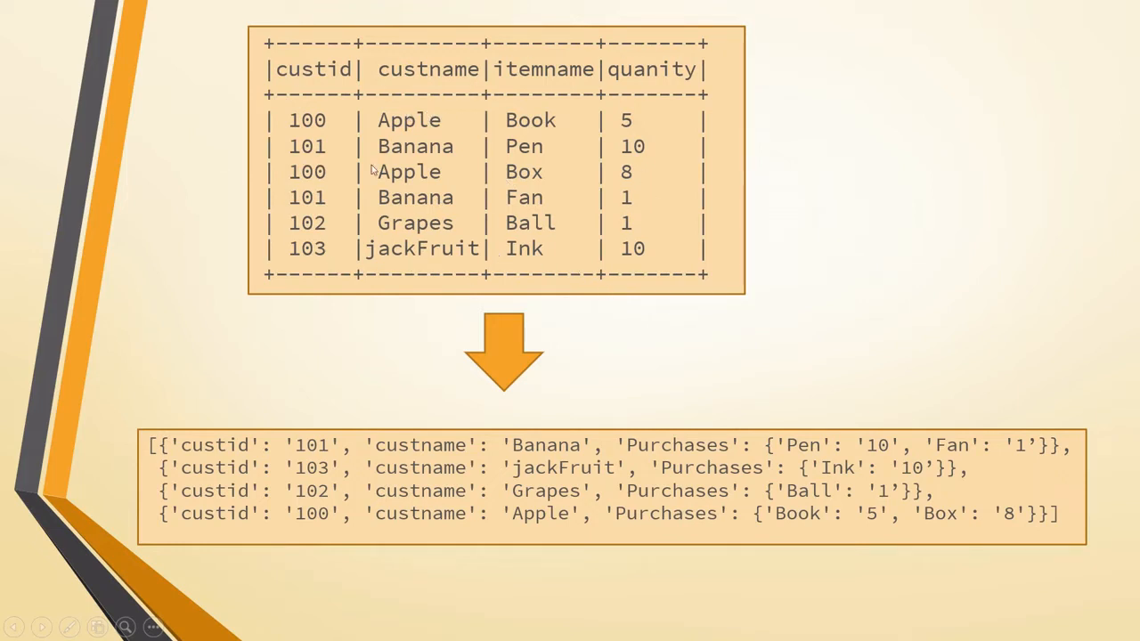
{"action": "mouse_move", "coordinate": [472, 185]}
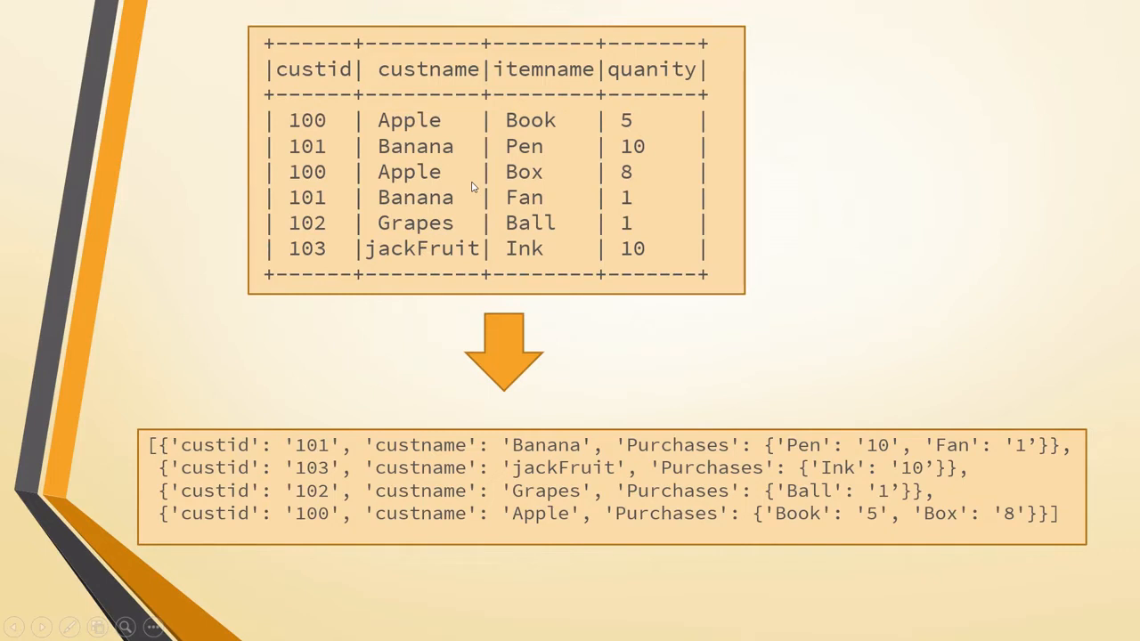
{"action": "mouse_move", "coordinate": [508, 212]}
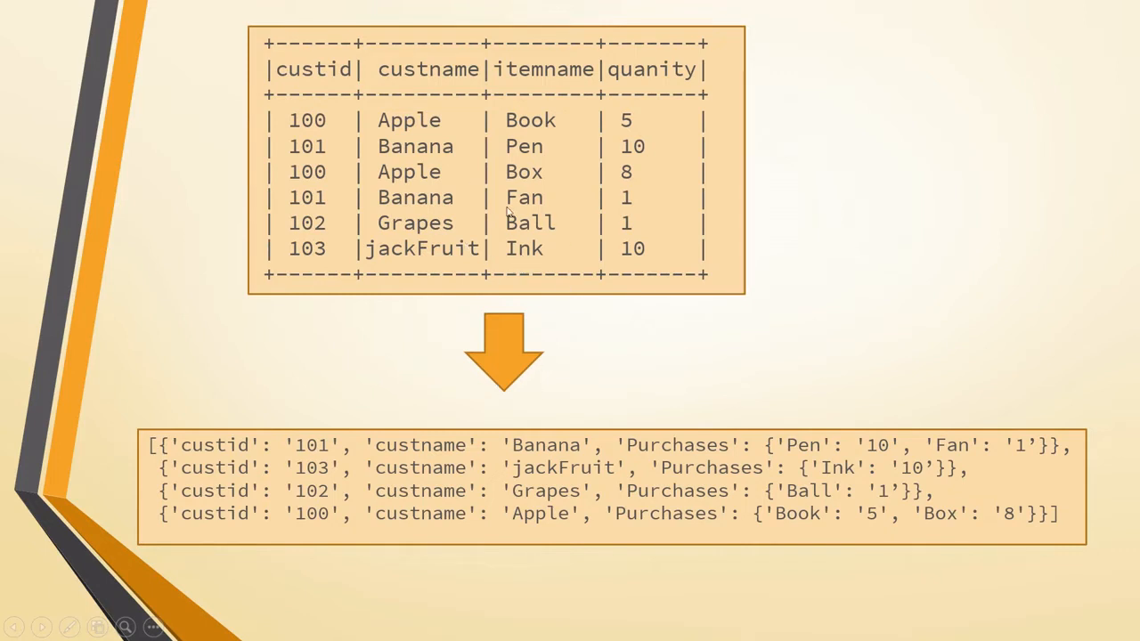
{"action": "mouse_move", "coordinate": [245, 527]}
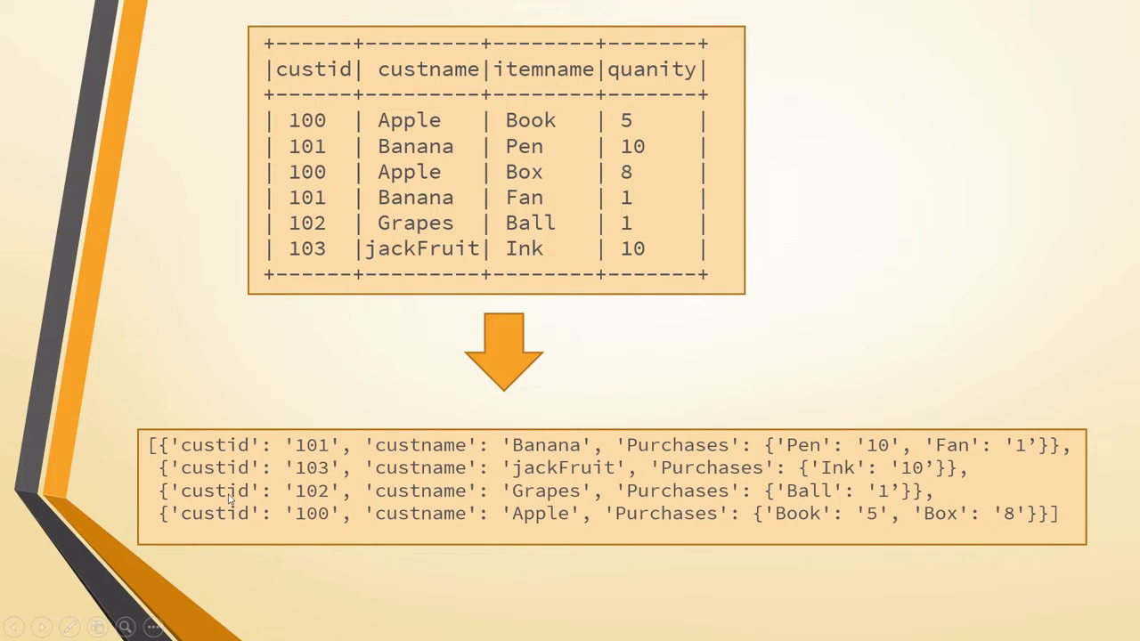
{"action": "mouse_move", "coordinate": [352, 497]}
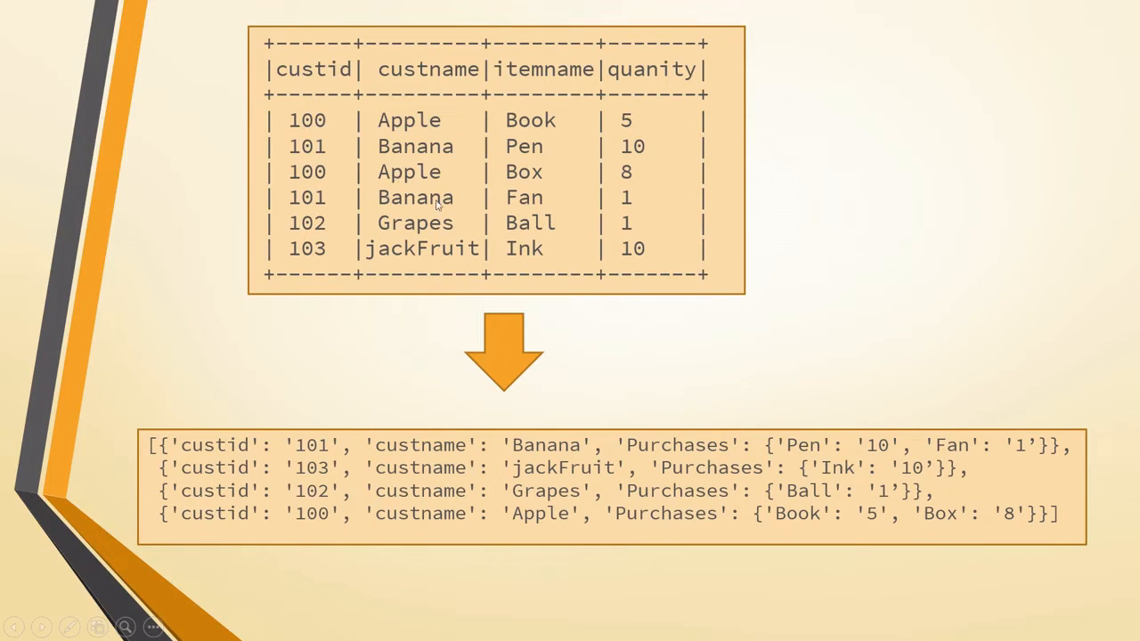
{"action": "mouse_move", "coordinate": [479, 142]}
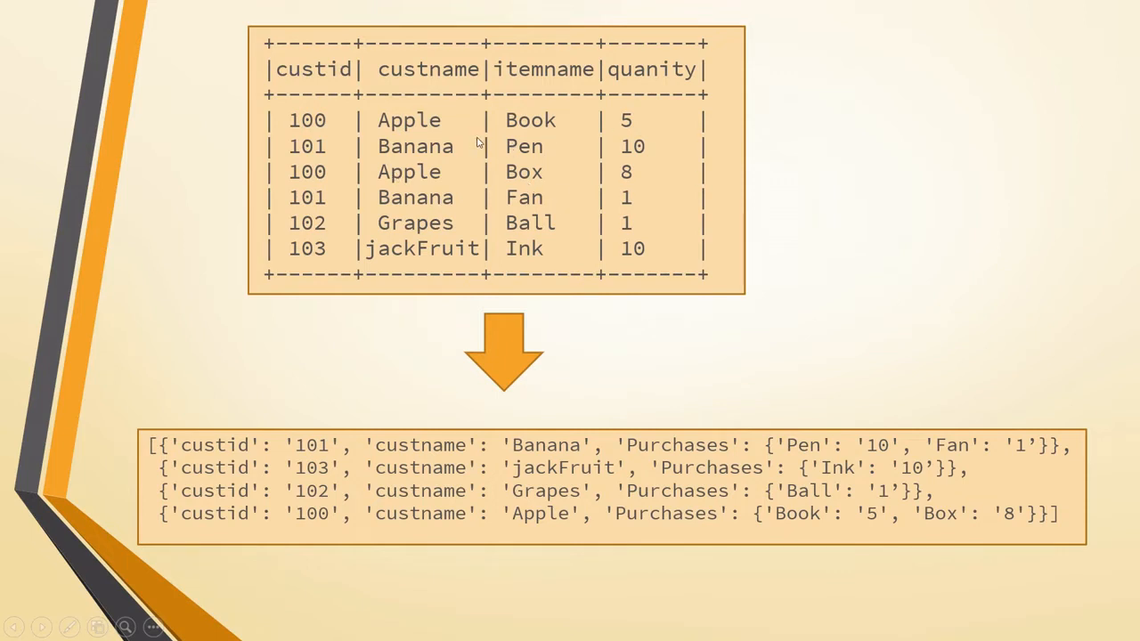
{"action": "mouse_move", "coordinate": [672, 82]}
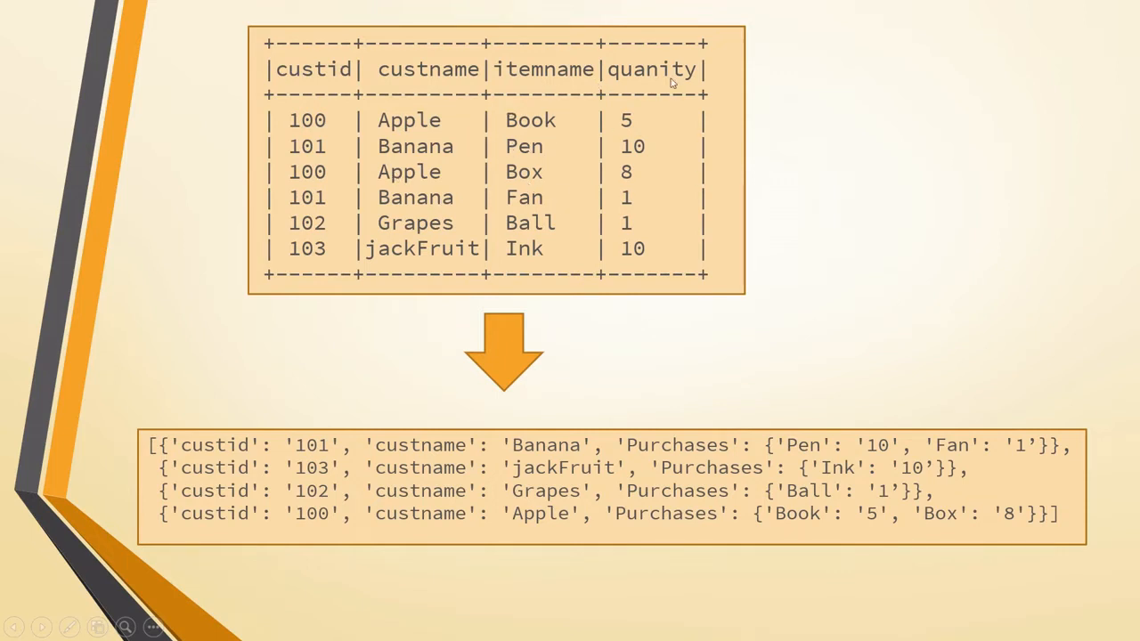
{"action": "mouse_move", "coordinate": [337, 133]}
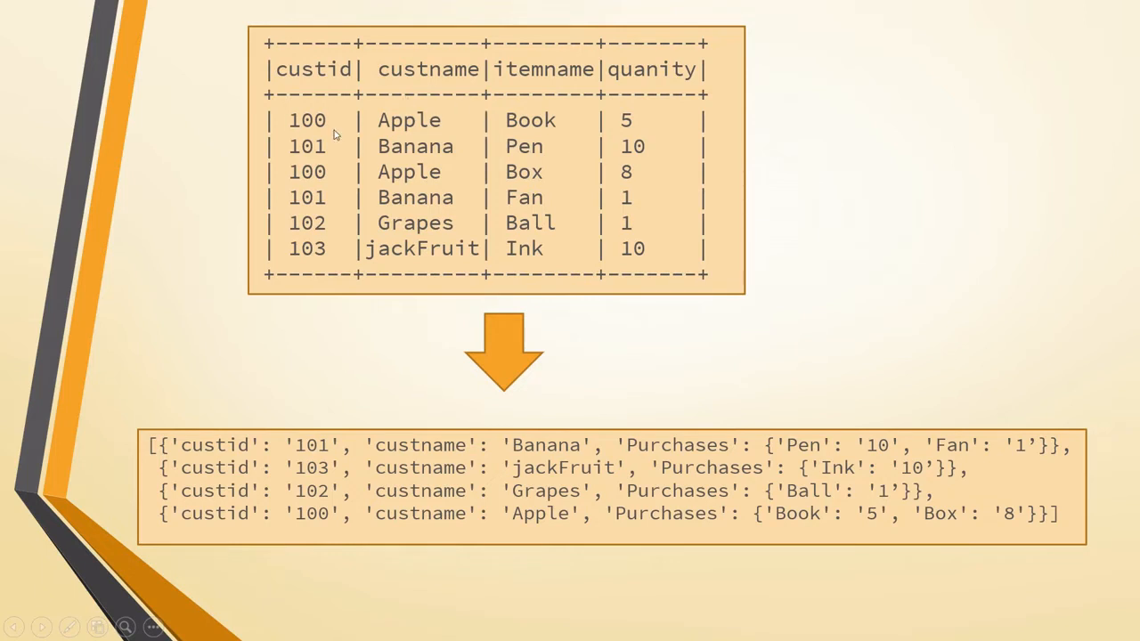
{"action": "mouse_move", "coordinate": [649, 186]}
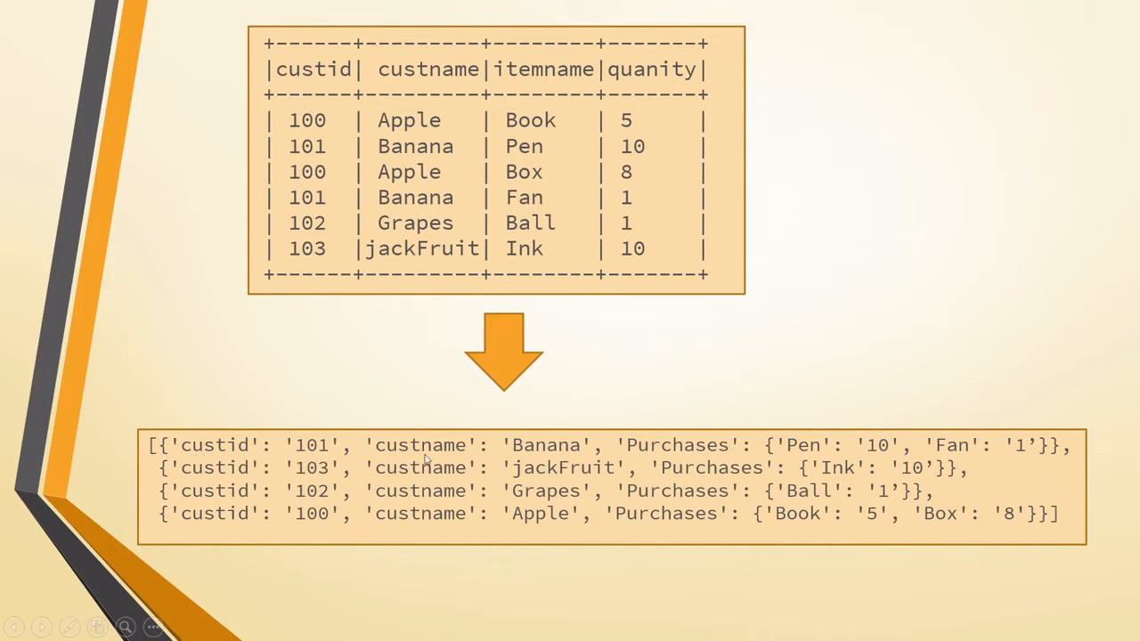
{"action": "mouse_move", "coordinate": [632, 455]}
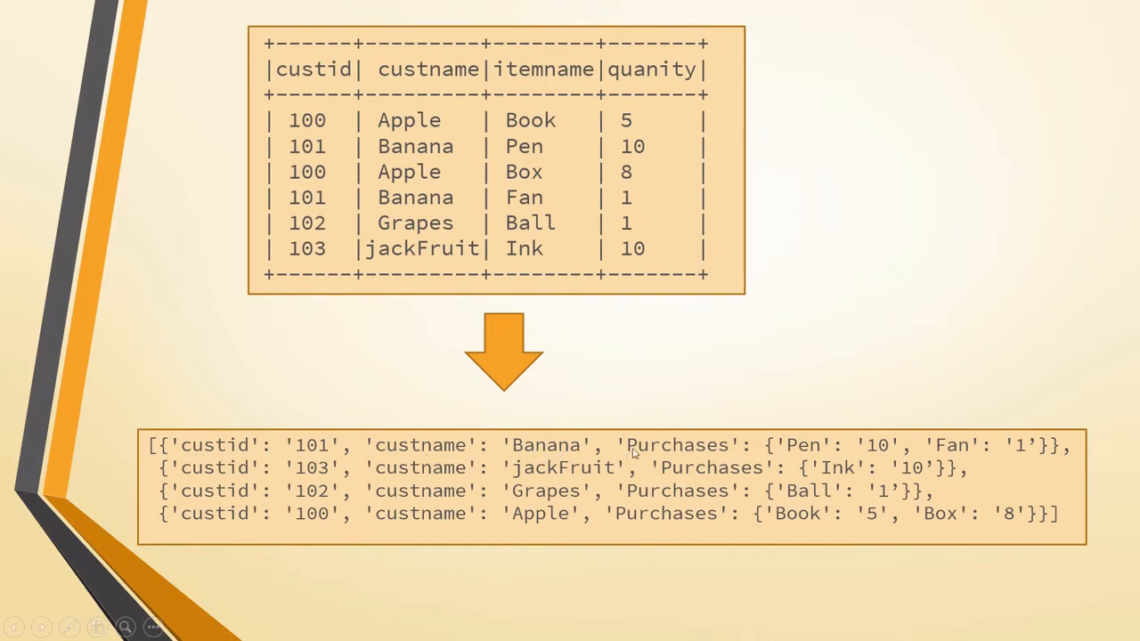
{"action": "mouse_move", "coordinate": [678, 455]}
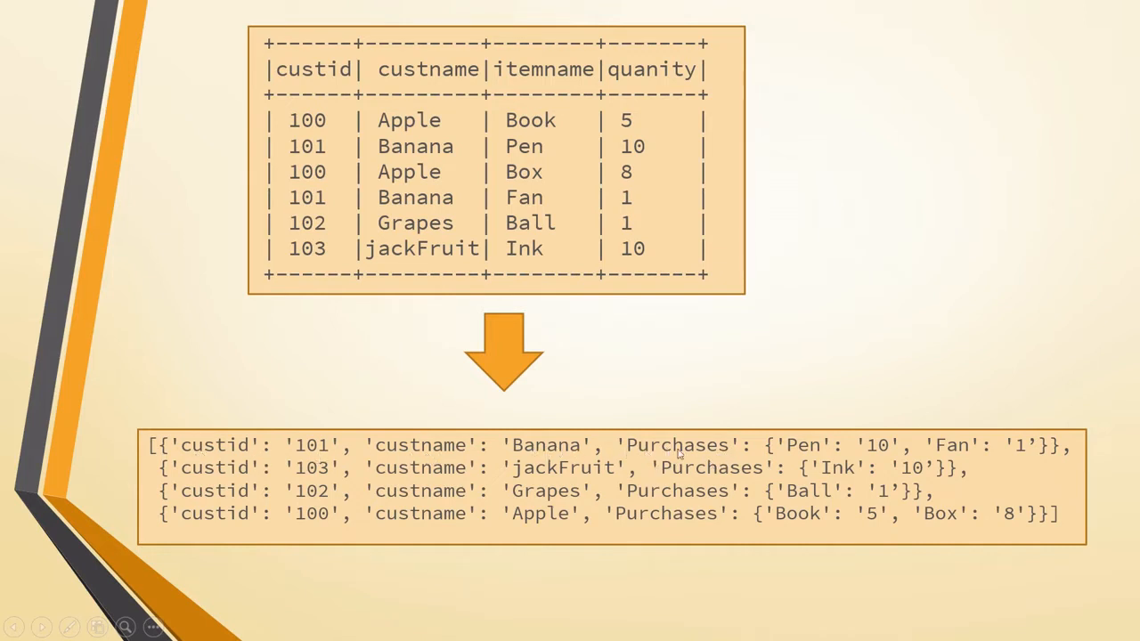
{"action": "mouse_move", "coordinate": [819, 463]}
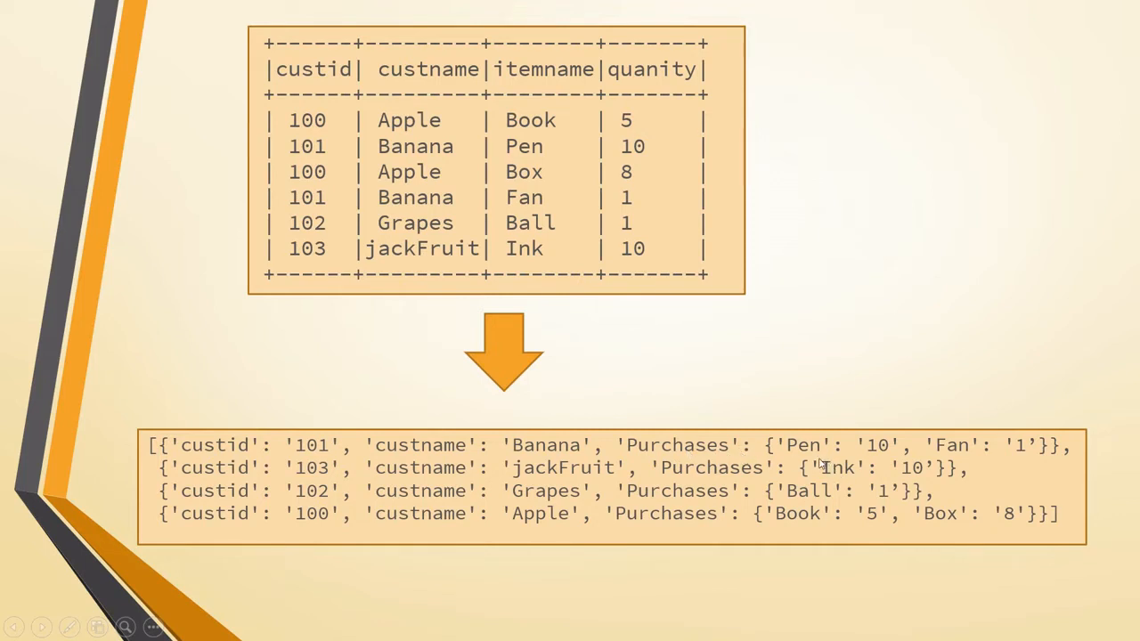
{"action": "mouse_move", "coordinate": [878, 460]}
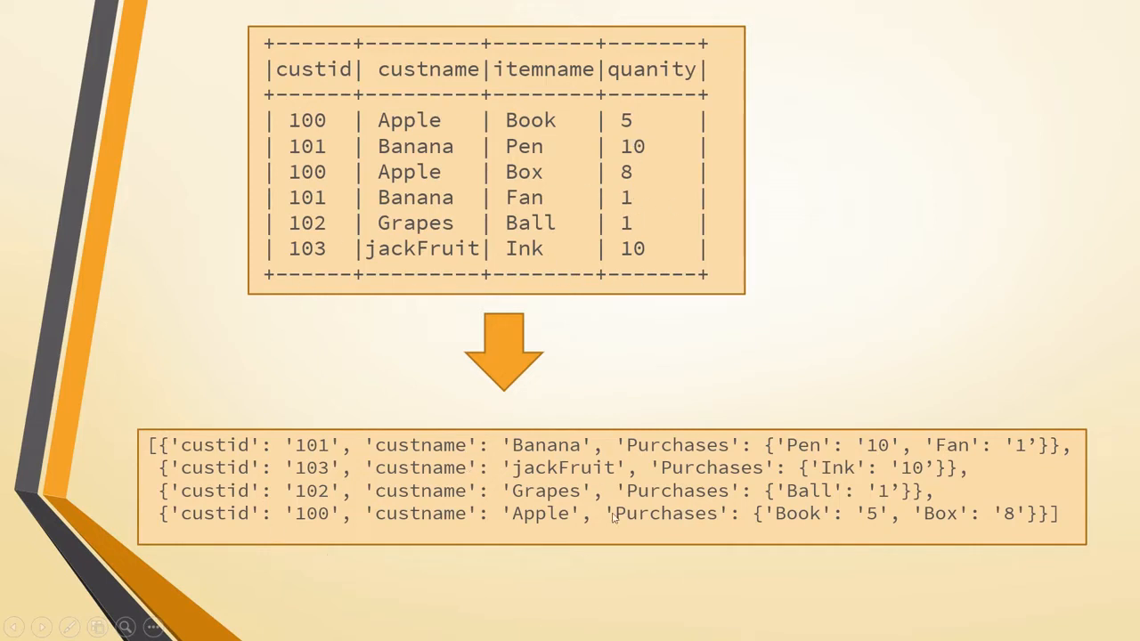
{"action": "mouse_move", "coordinate": [463, 631]}
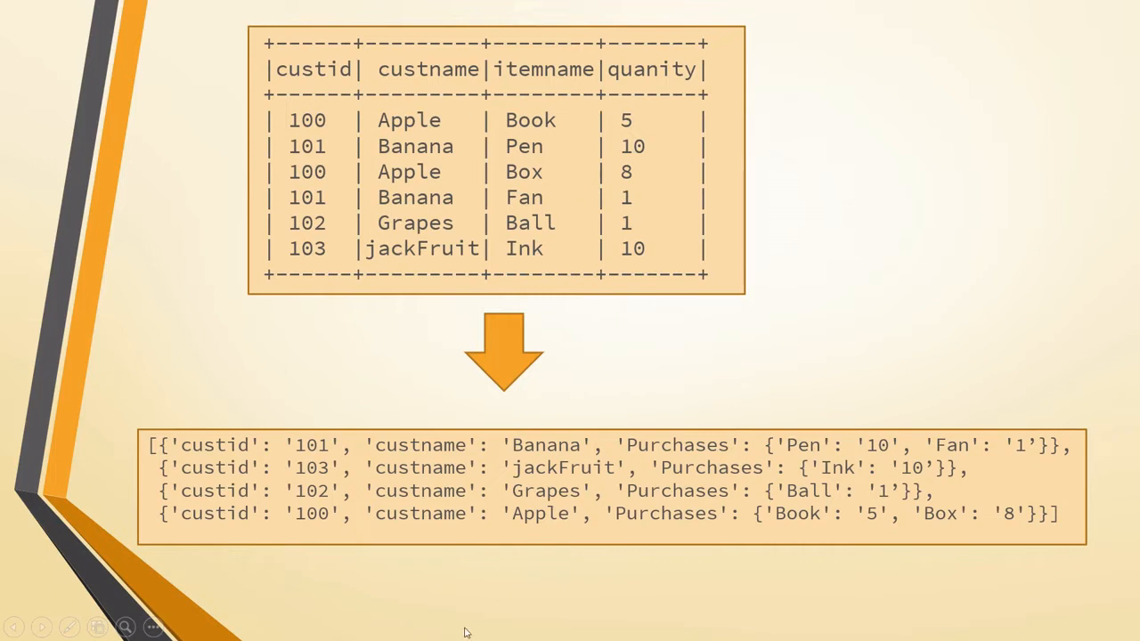
{"action": "mouse_move", "coordinate": [579, 534]}
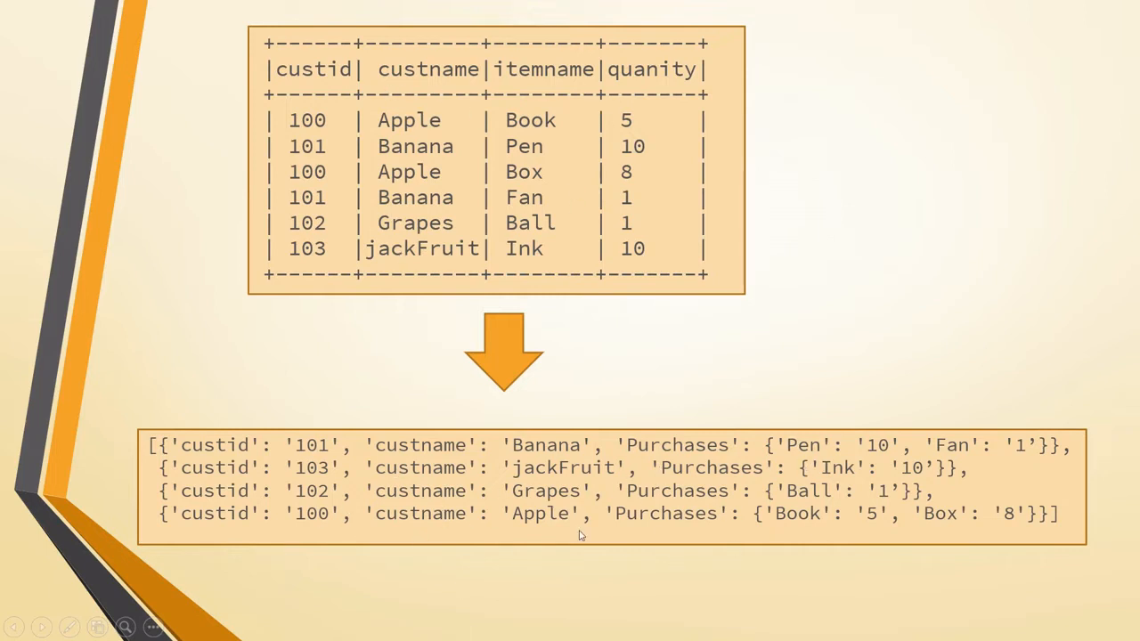
{"action": "mouse_move", "coordinate": [722, 502]}
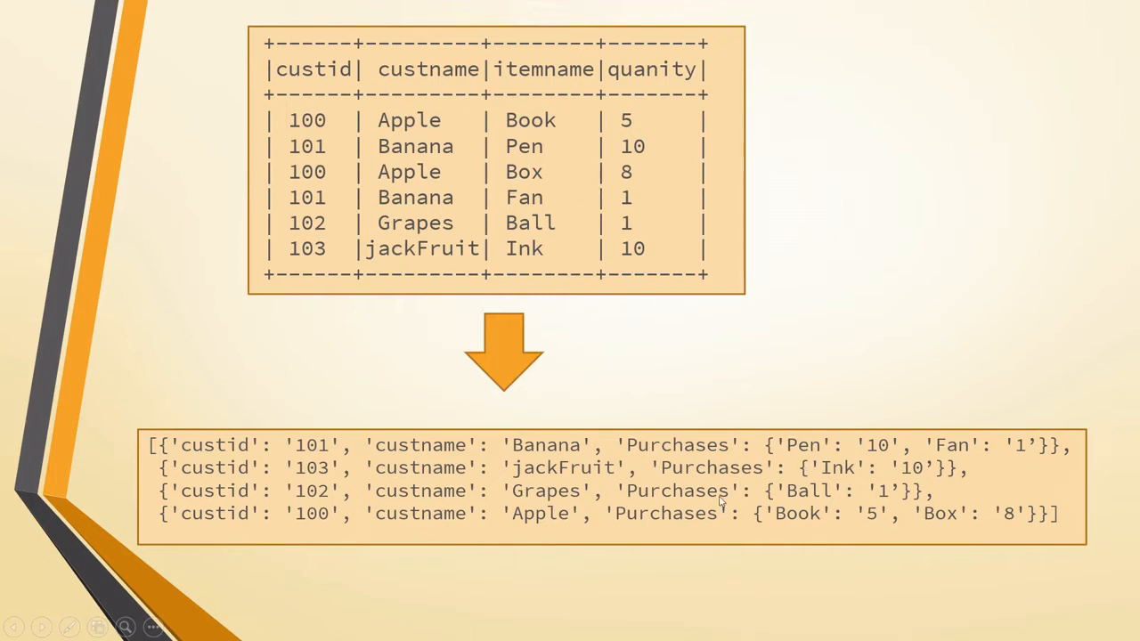
Return to the notebook, point out the purchase table's columns, and select the empty Cmd 2 cell
{"action": "left_click", "coordinate": [16, 626]}
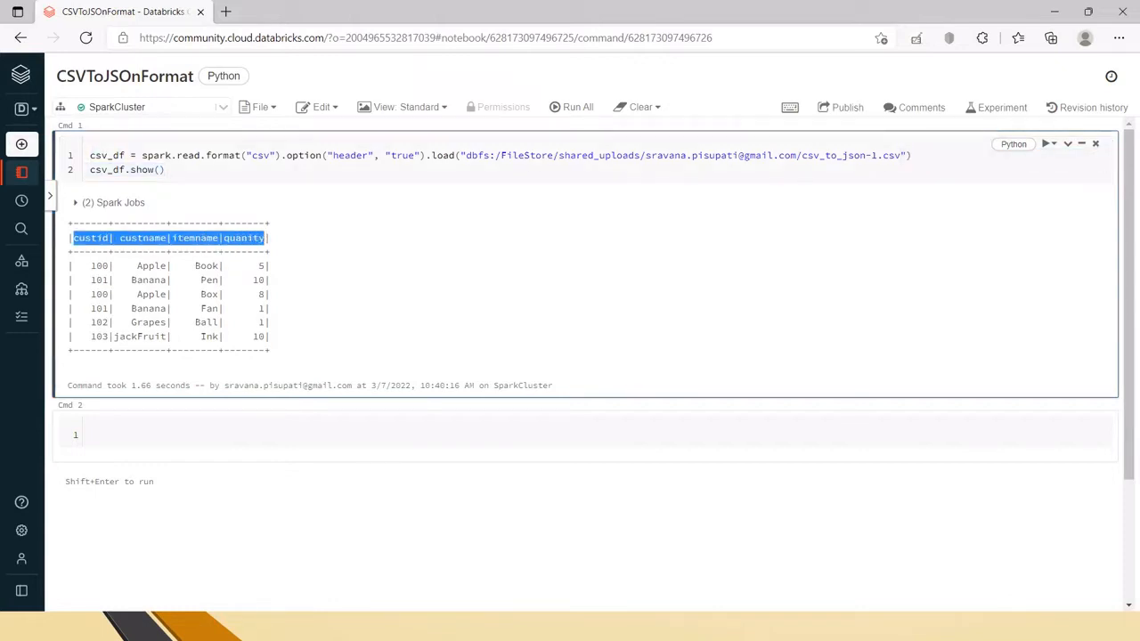
{"action": "left_click_drag", "start_coordinate": [89, 238], "coordinate": [267, 349]}
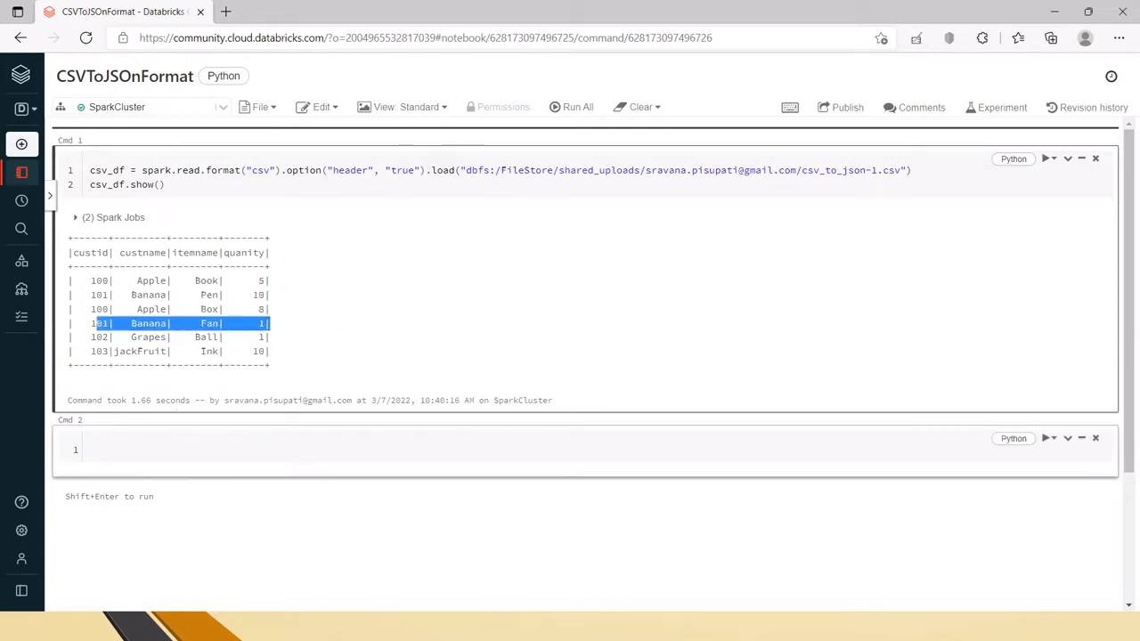
{"action": "left_click", "coordinate": [356, 450]}
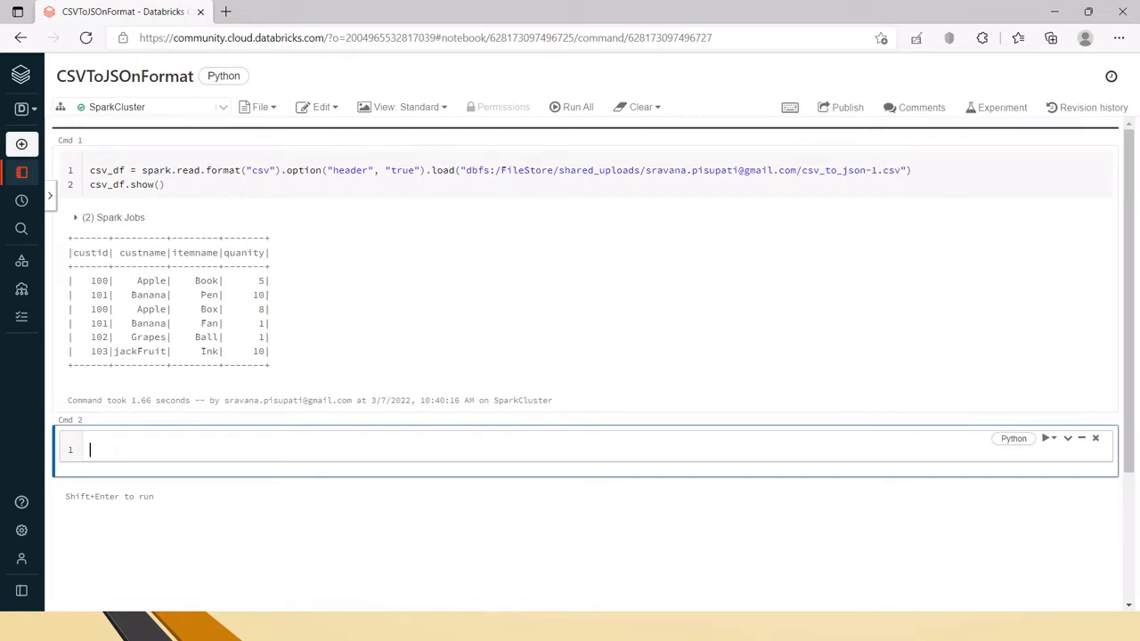
Type df2 = csv_df.groupBy("custid","custname").agg() into Cmd 2
{"action": "type", "text": "df2 ="}
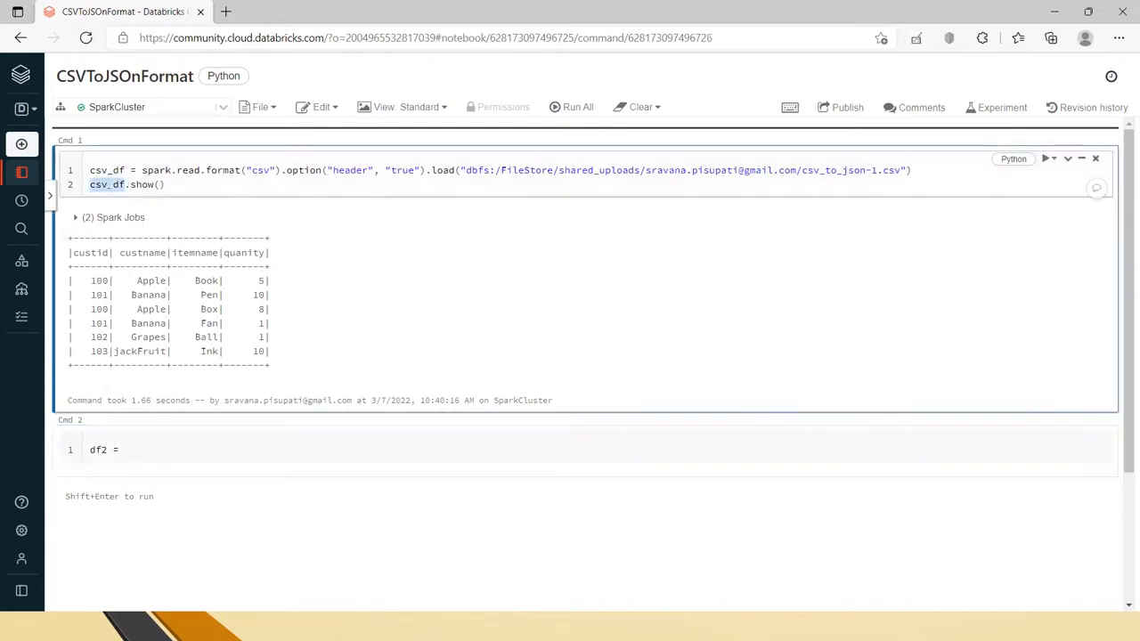
{"action": "type", "text": "csv_df"}
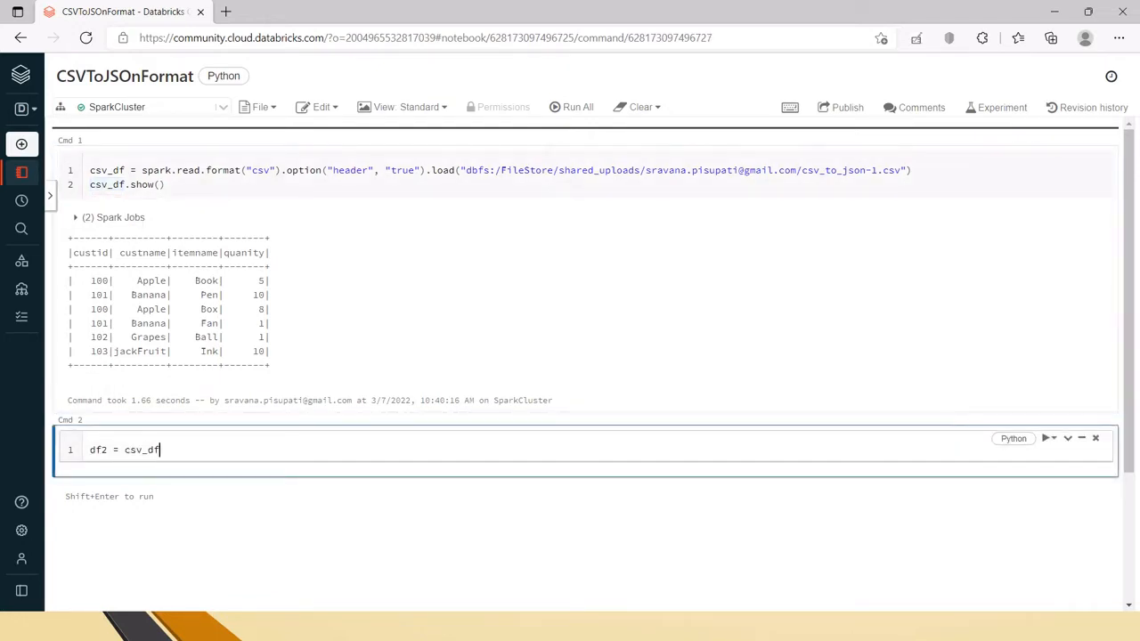
{"action": "type", "text": "."}
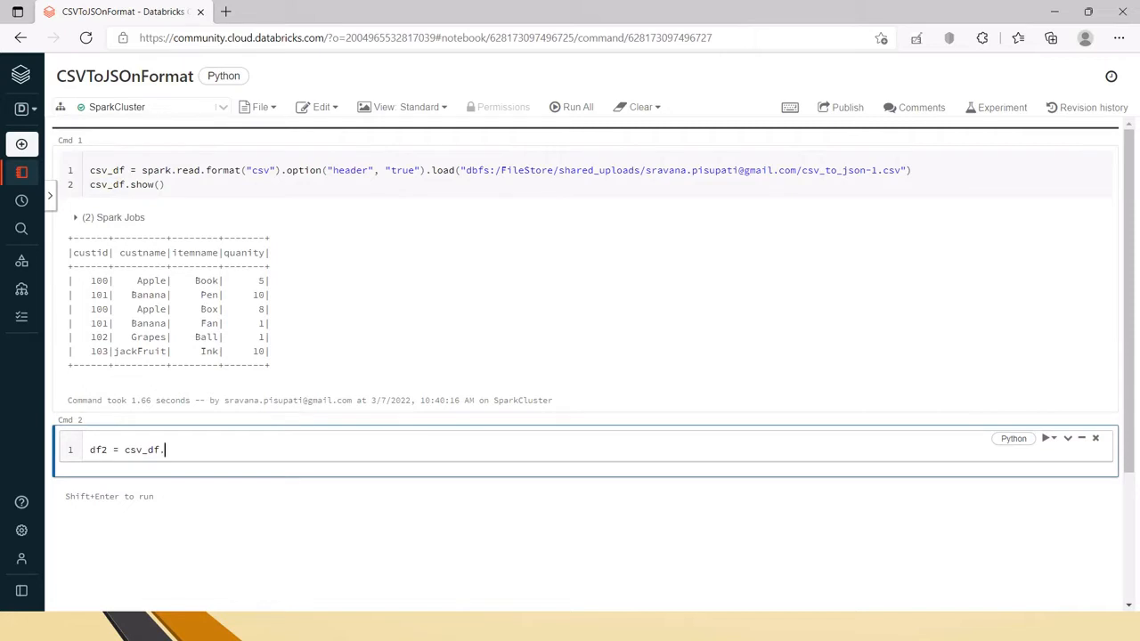
{"action": "type", "text": "gr"}
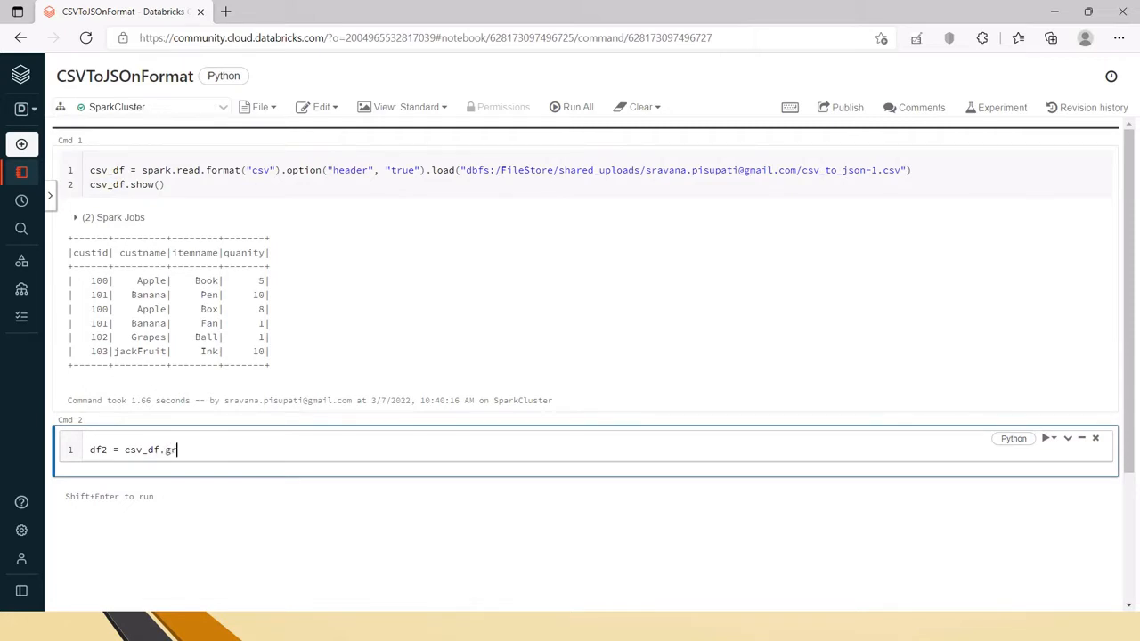
{"action": "type", "text": "oupBy()"}
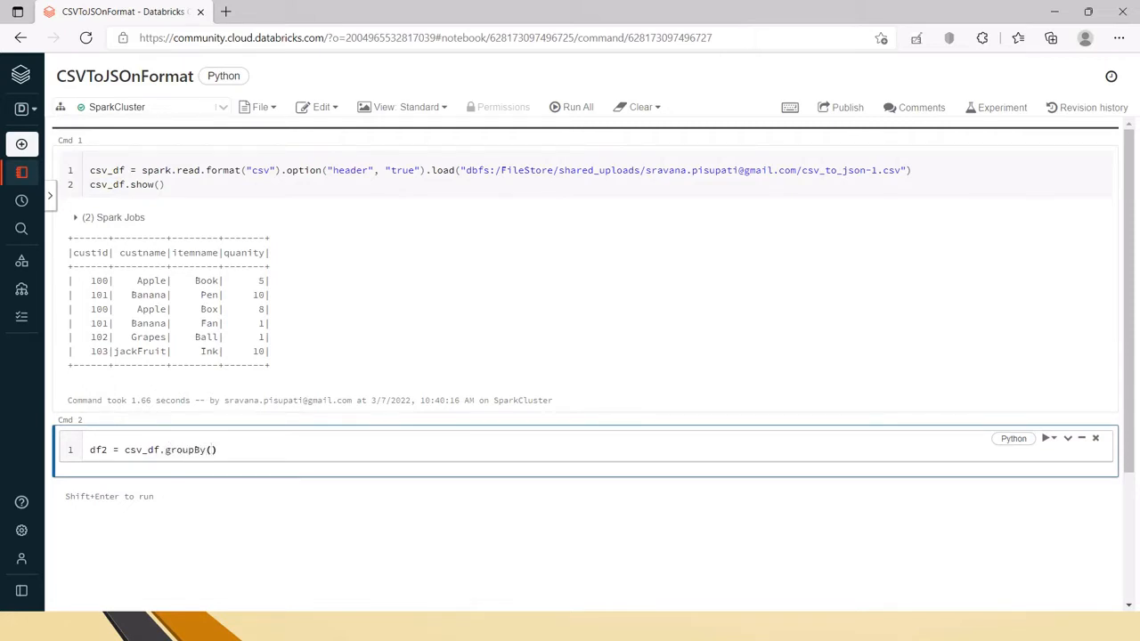
{"action": "type", "text": "\"\""}
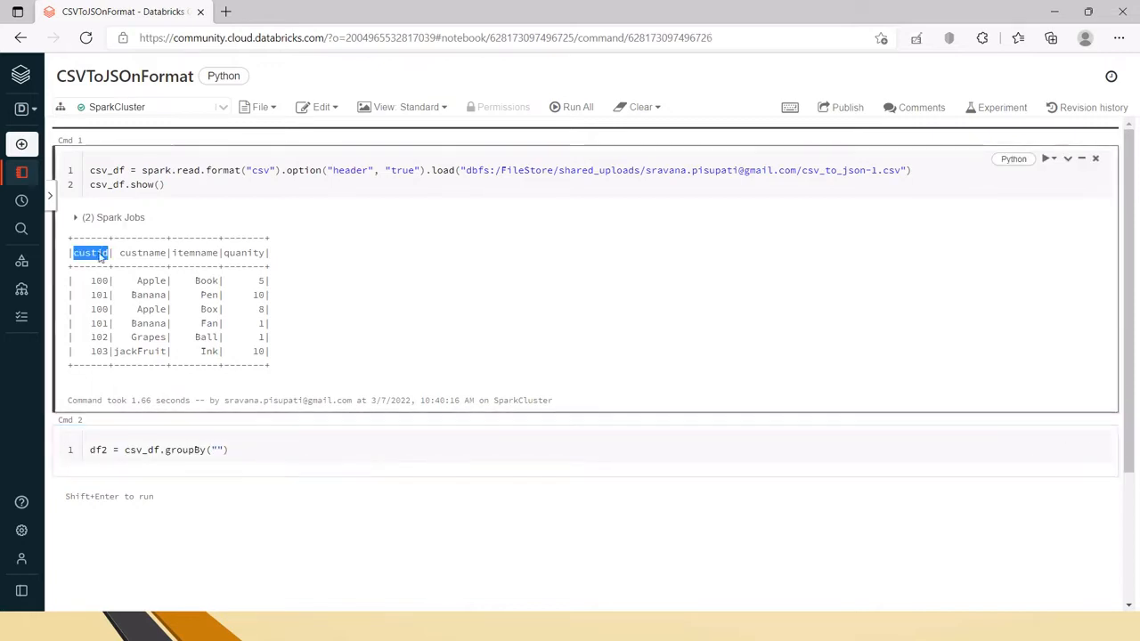
{"action": "type", "text": "custid"}
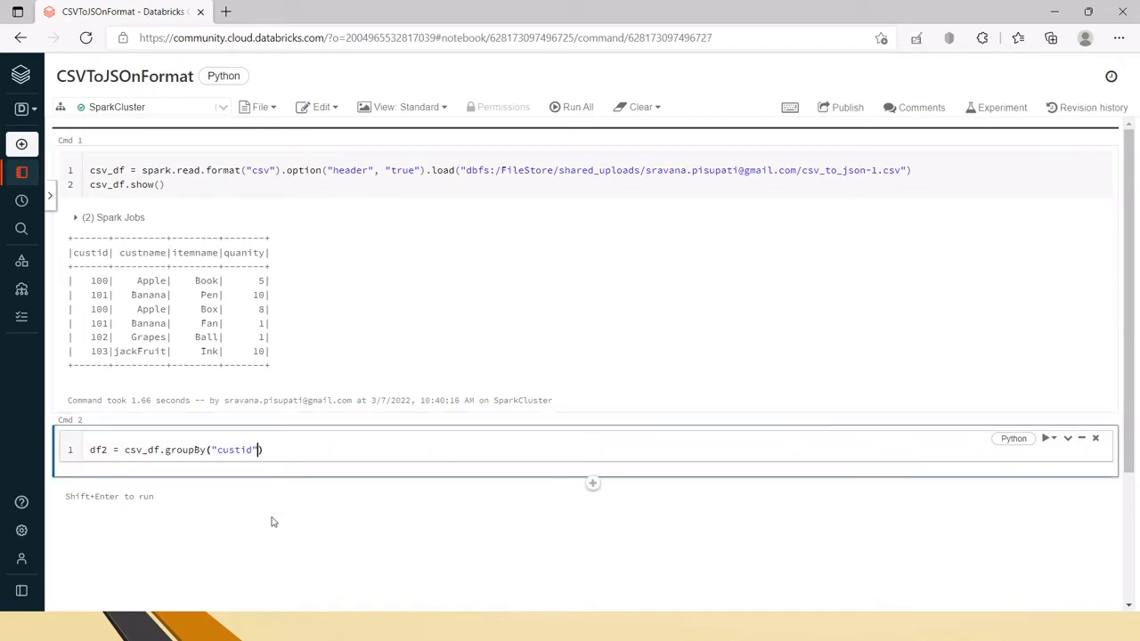
{"action": "type", "text": ",\"custname\""}
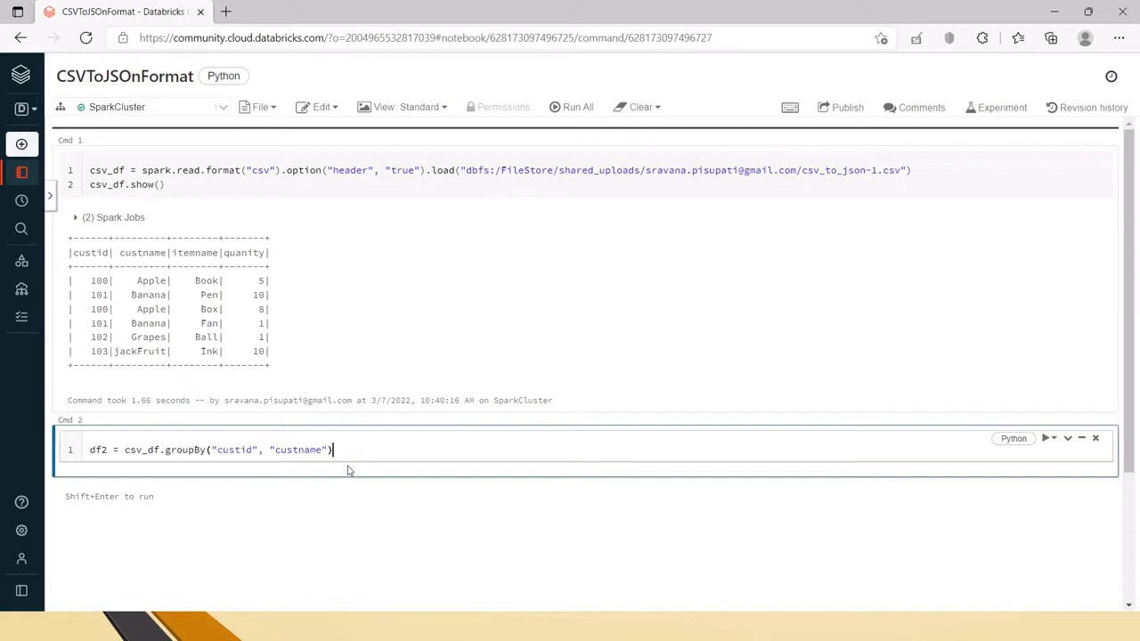
{"action": "type", "text": ".a"}
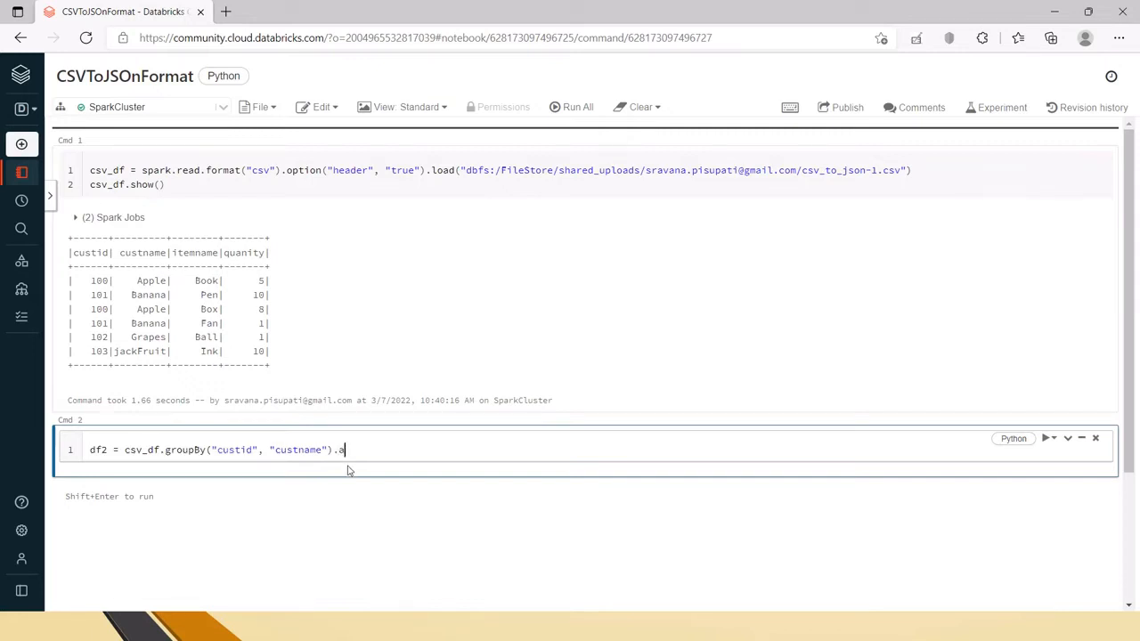
{"action": "type", "text": "gg("}
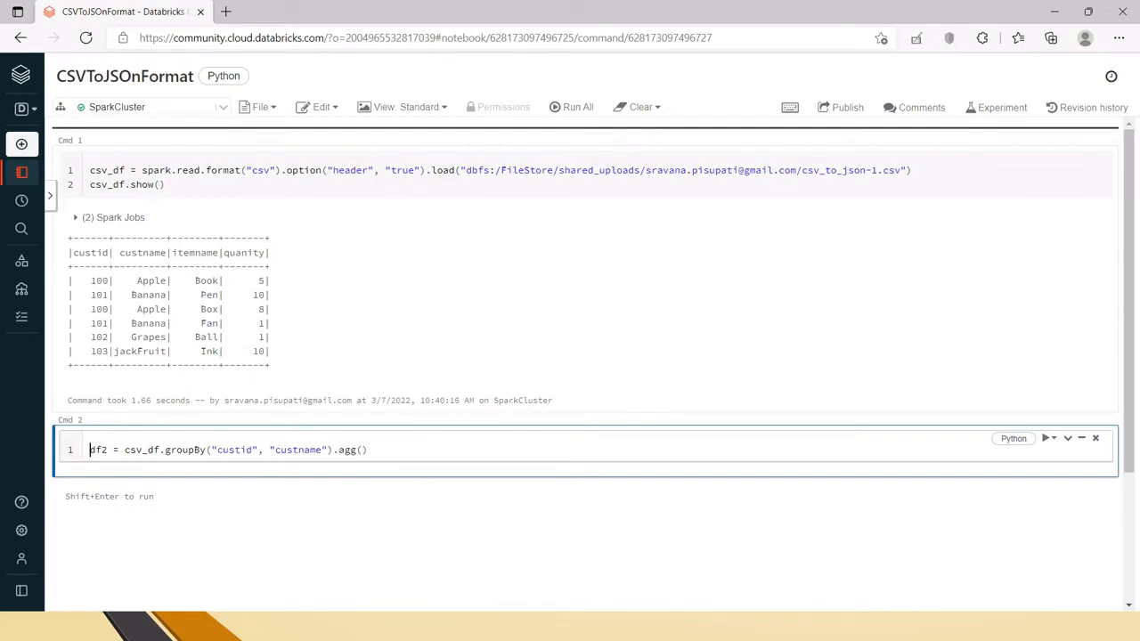
Add 'from pyspark.sql import functions as f' and put f.map_from_entries() inside agg()
{"action": "type", "text": "fr"}
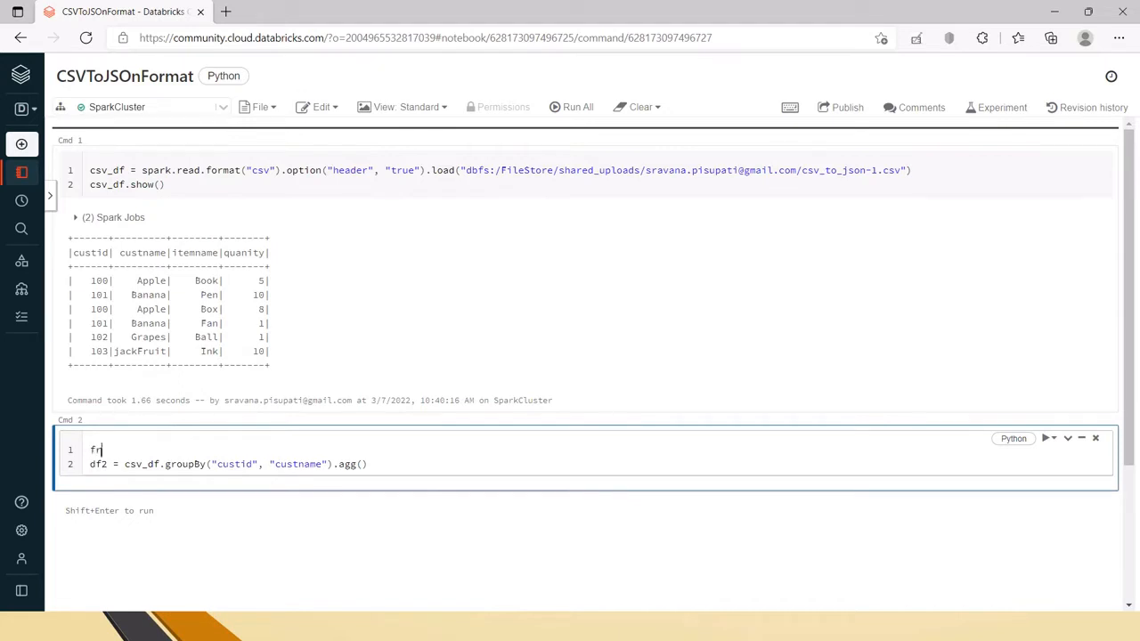
{"action": "type", "text": "om pyspark."}
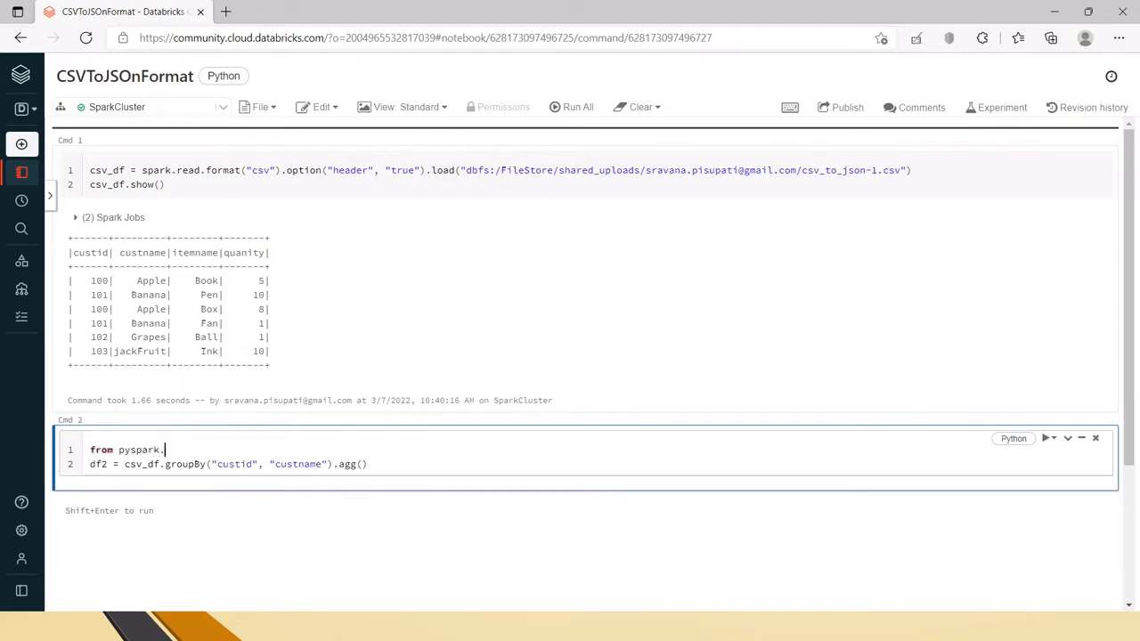
{"action": "type", "text": "sql import"}
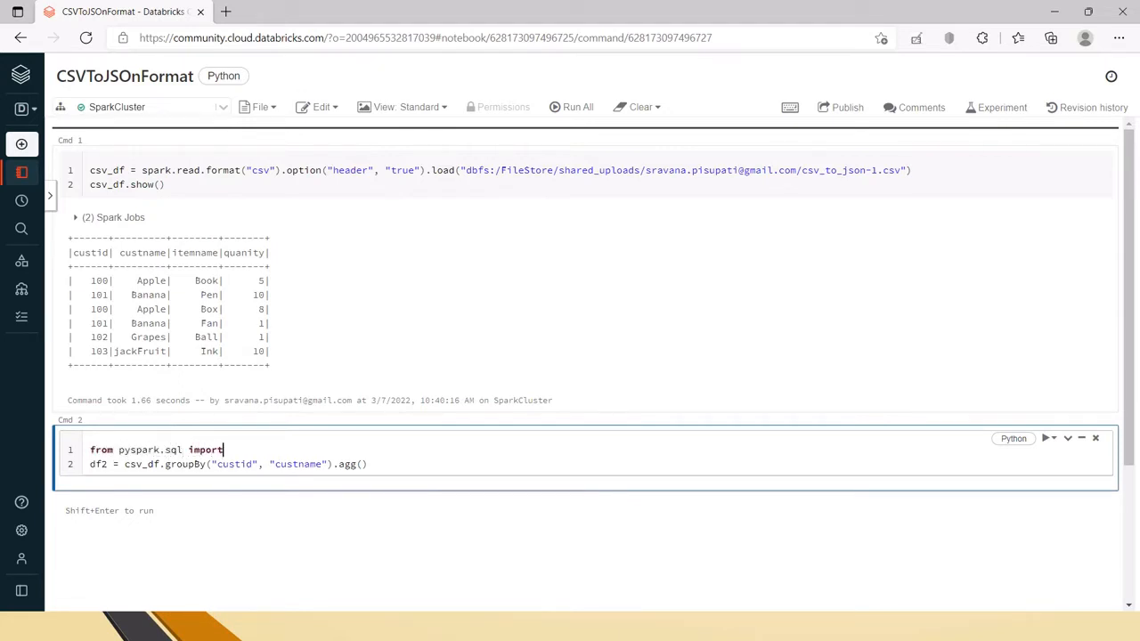
{"action": "type", "text": "functions"}
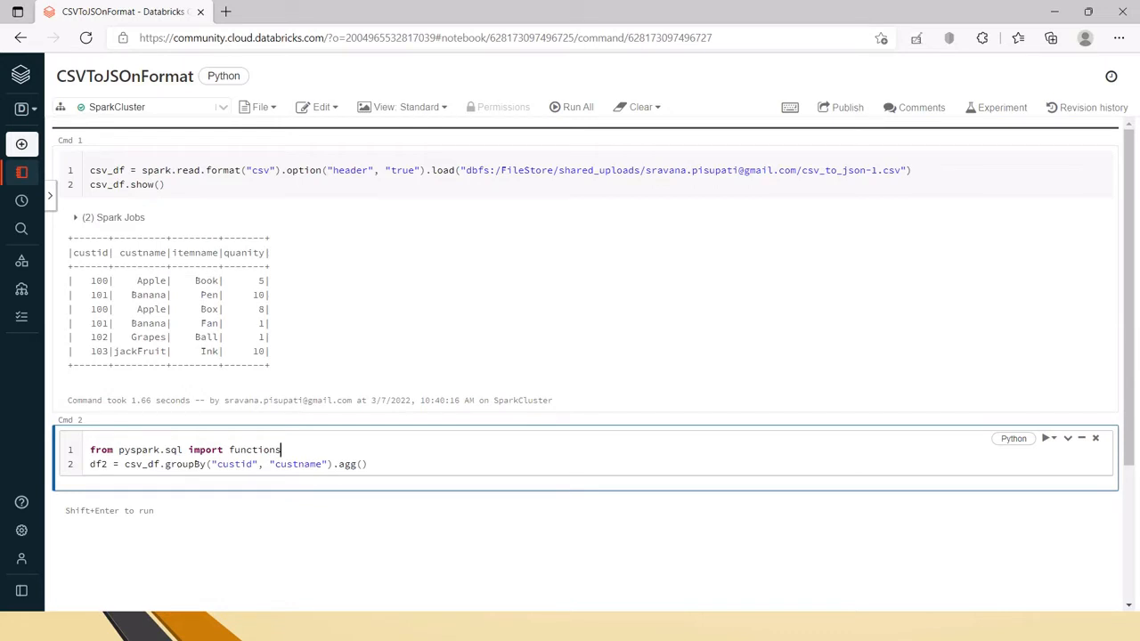
{"action": "type", "text": "as f"}
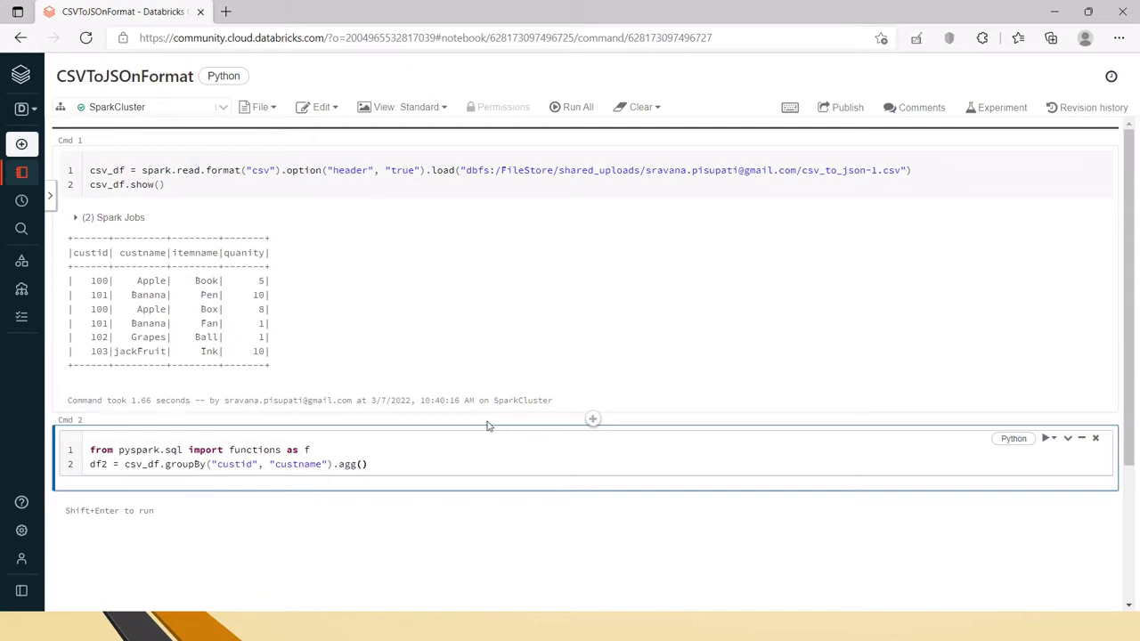
{"action": "type", "text": "f.map_from_ent"}
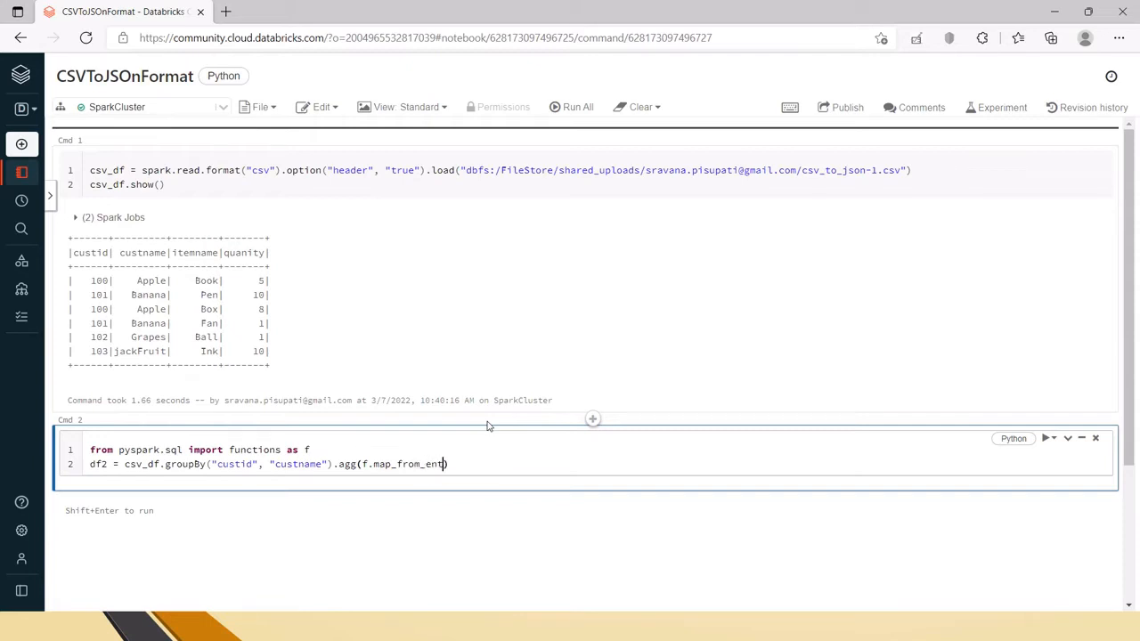
{"action": "type", "text": "ries"}
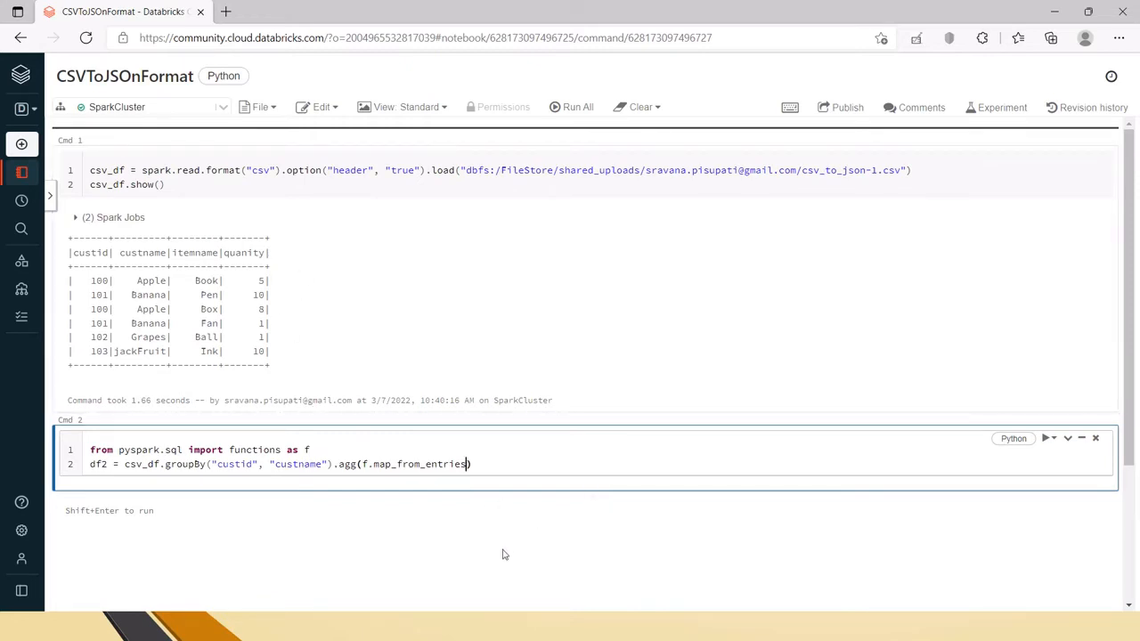
{"action": "type", "text": "("}
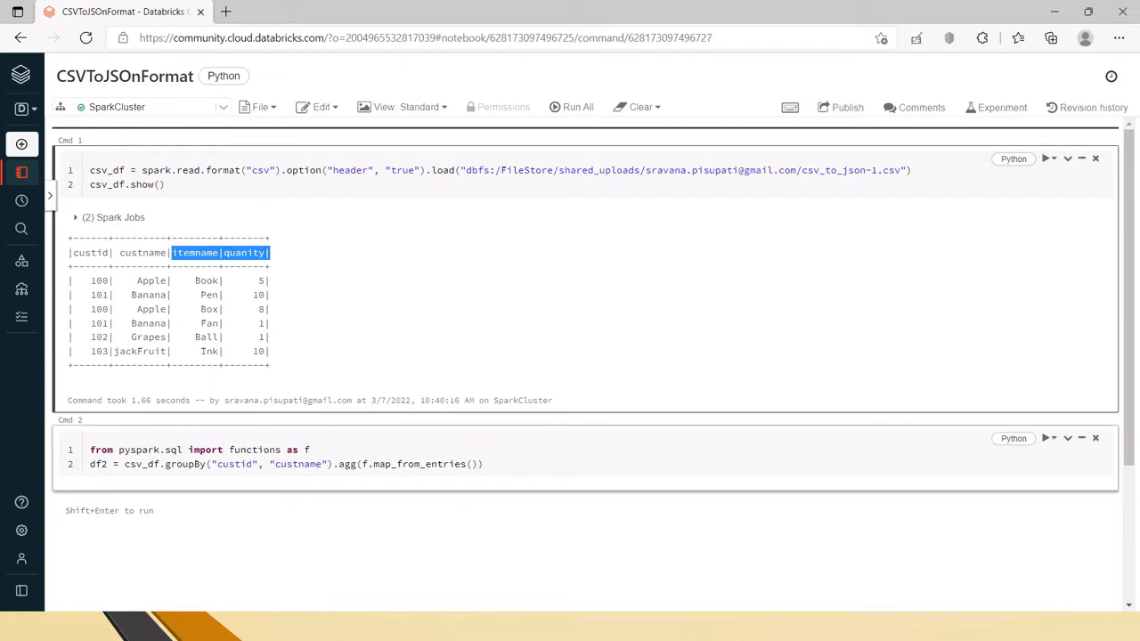
Nest an empty f.collect_list() call inside the map_from_entries call
{"action": "left_click", "coordinate": [470, 464]}
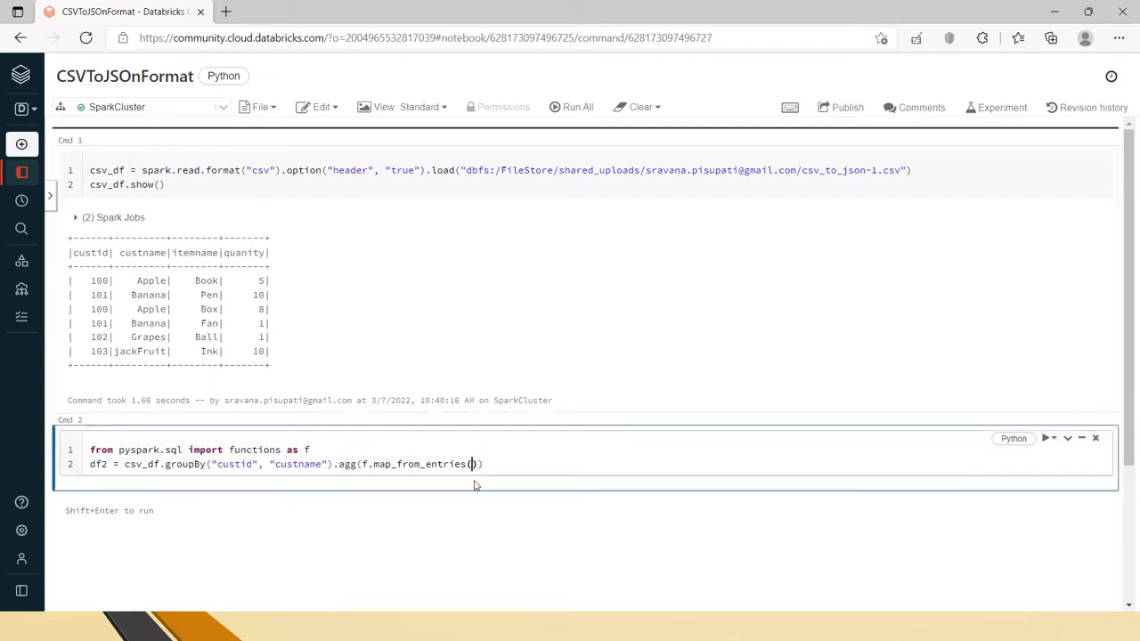
{"action": "type", "text": "f.collect_list"}
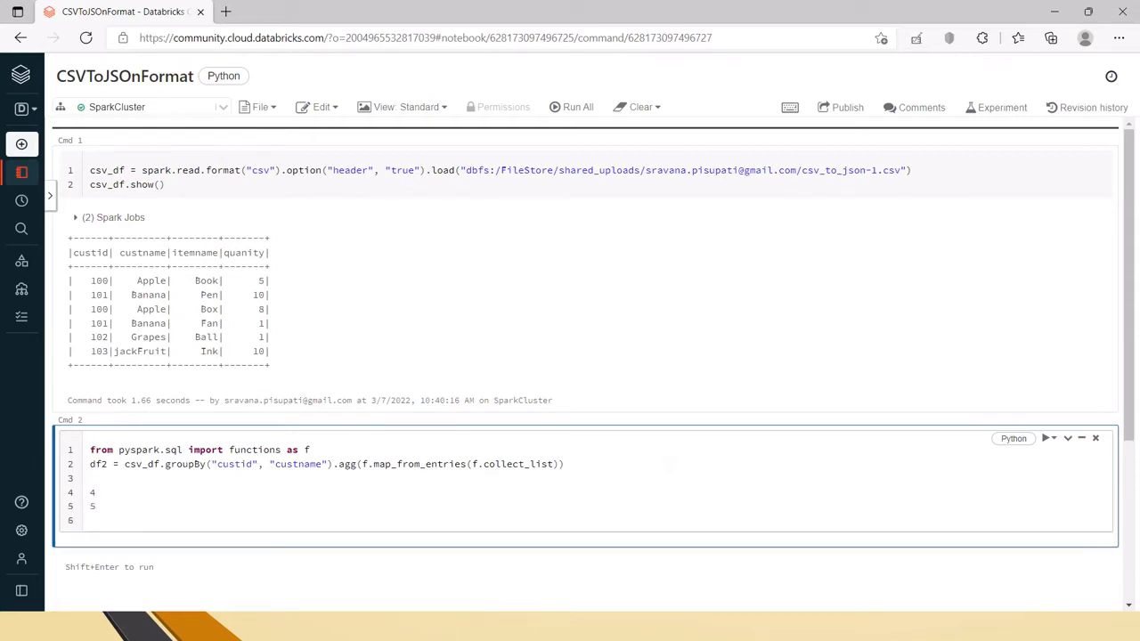
{"action": "type", "text": "=> [4,5"}
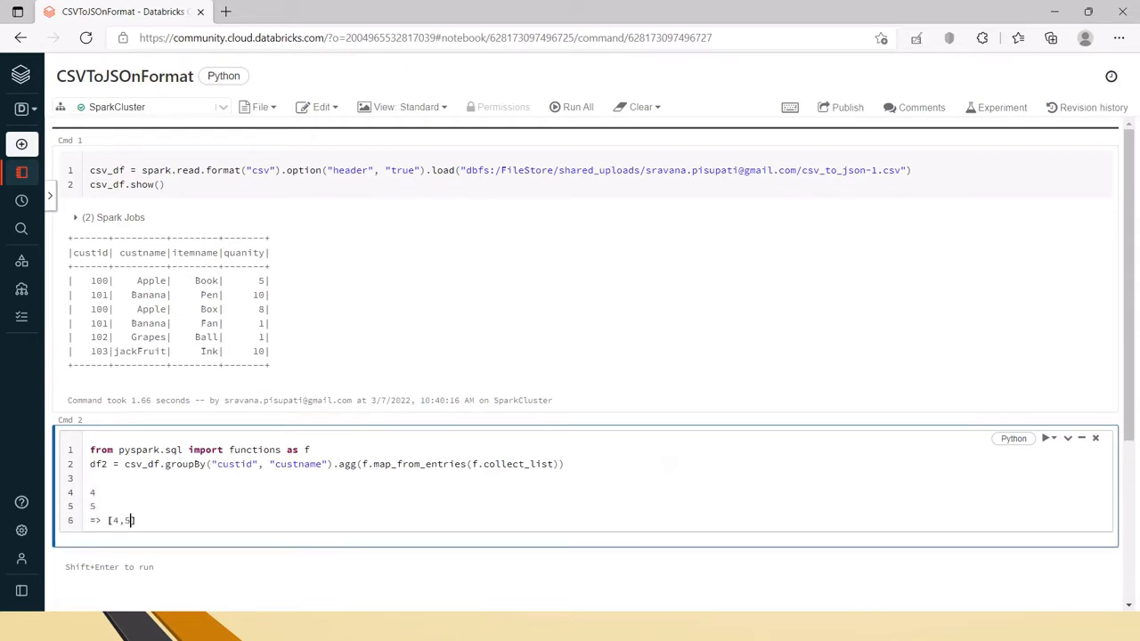
{"action": "type", "text": "]"}
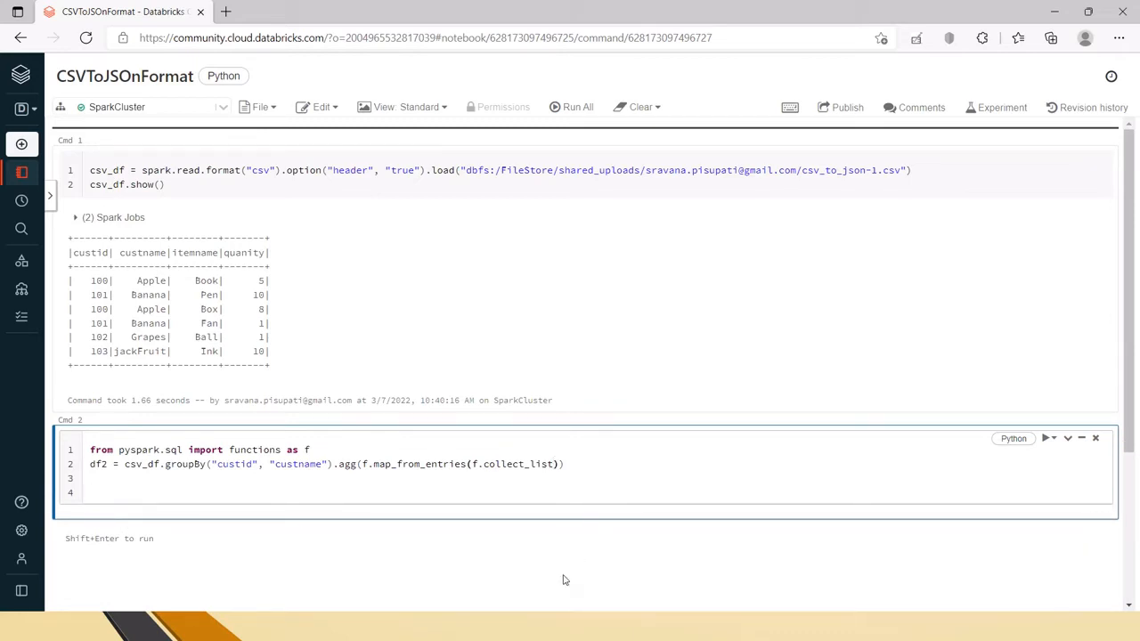
{"action": "type", "text": "()"}
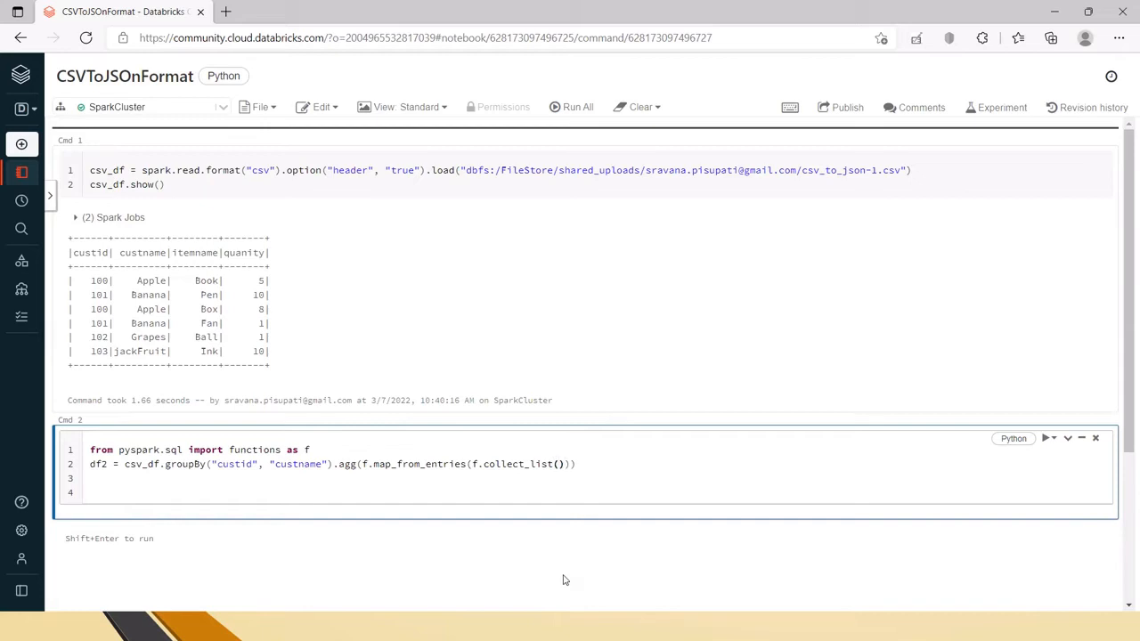
{"action": "left_click", "coordinate": [558, 464]}
{"action": "type", "text": "\"item\""}
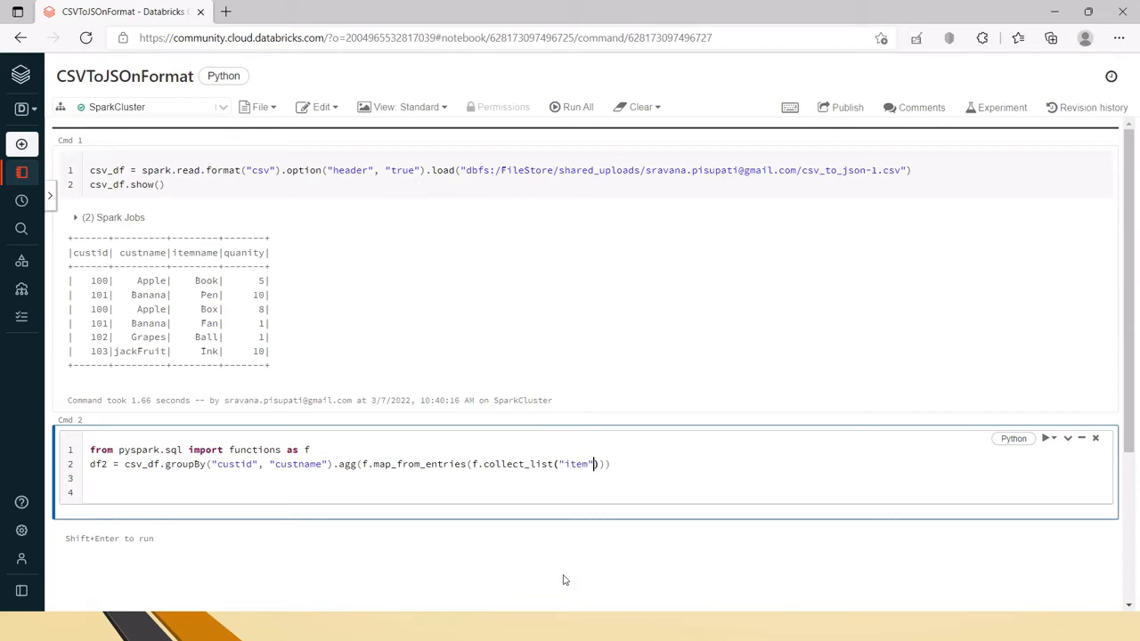
{"action": "mouse_move", "coordinate": [599, 575]}
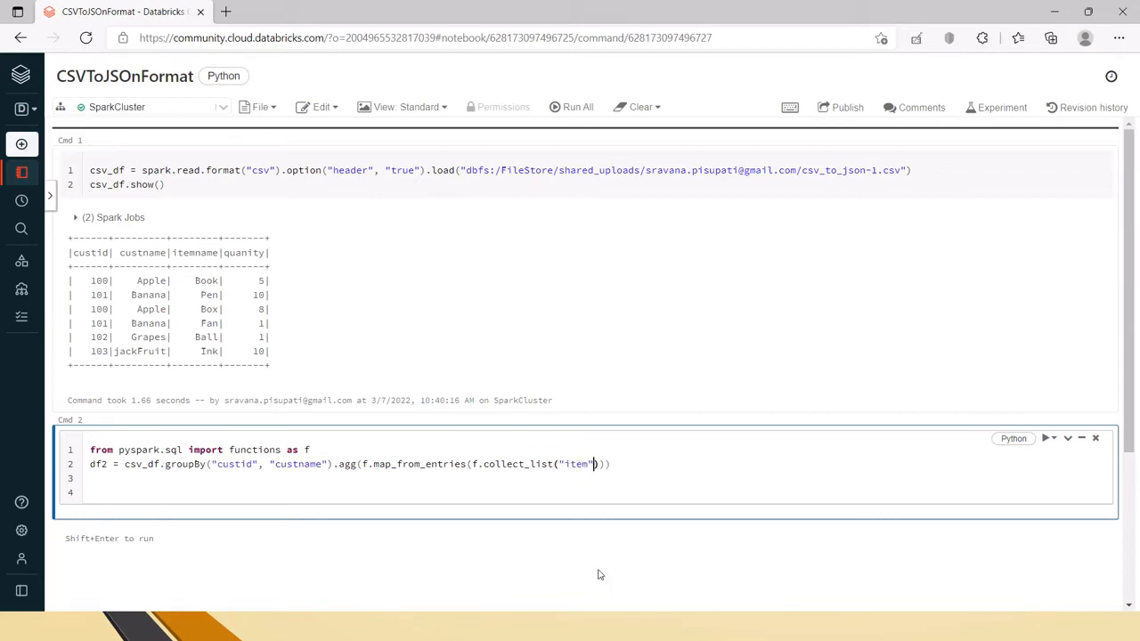
{"action": "type", "text": "name"}
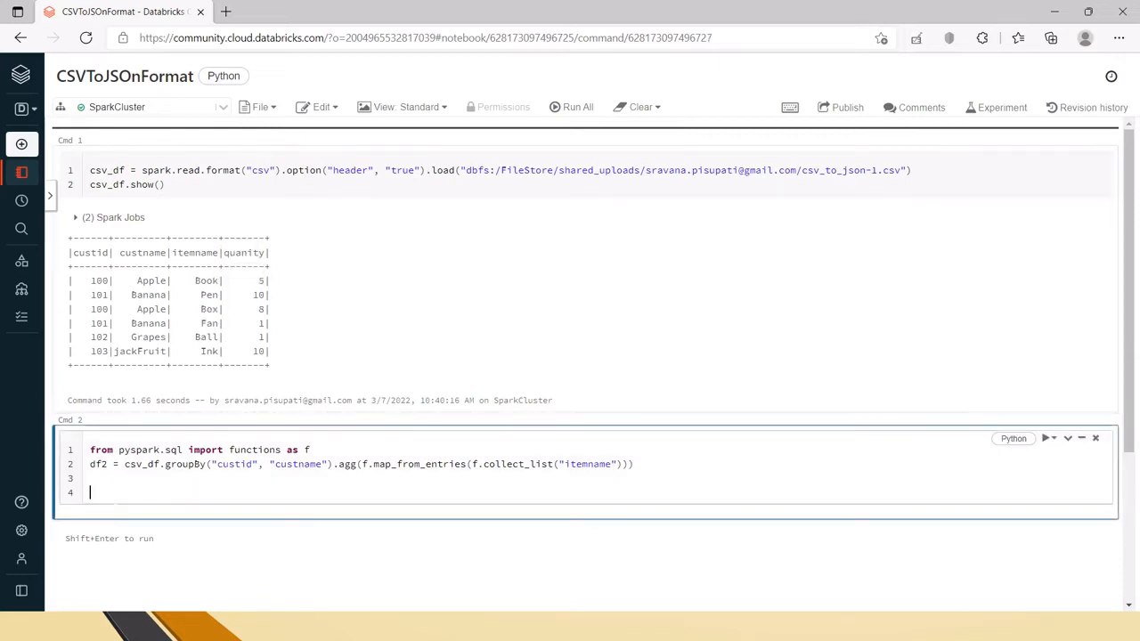
{"action": "type", "text": "[4,5]"}
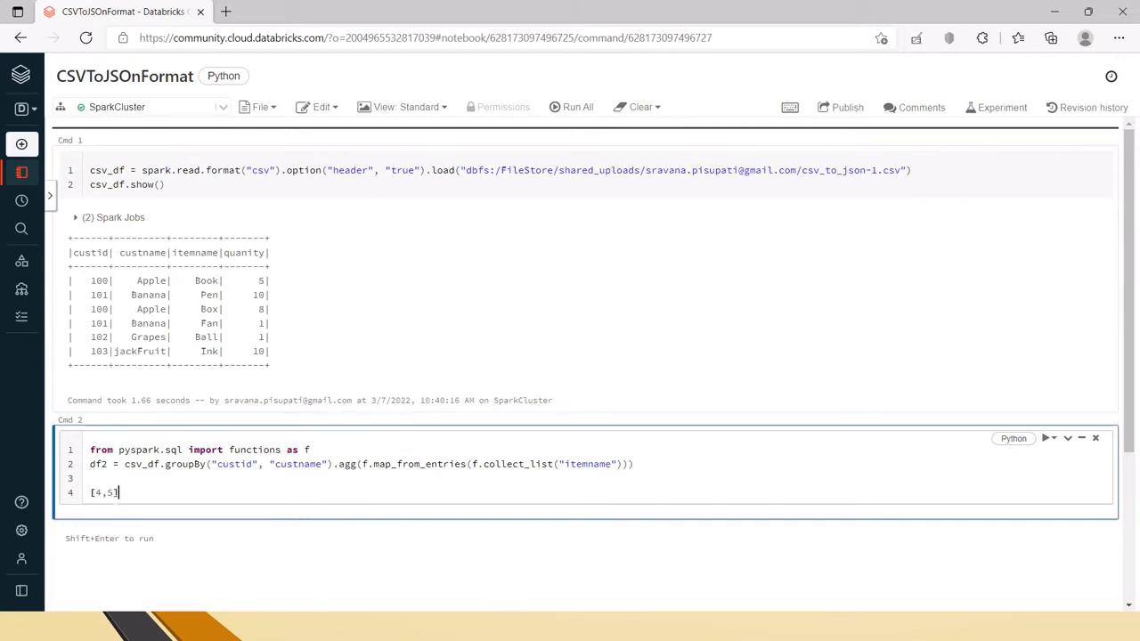
{"action": "key", "text": "backspace"}
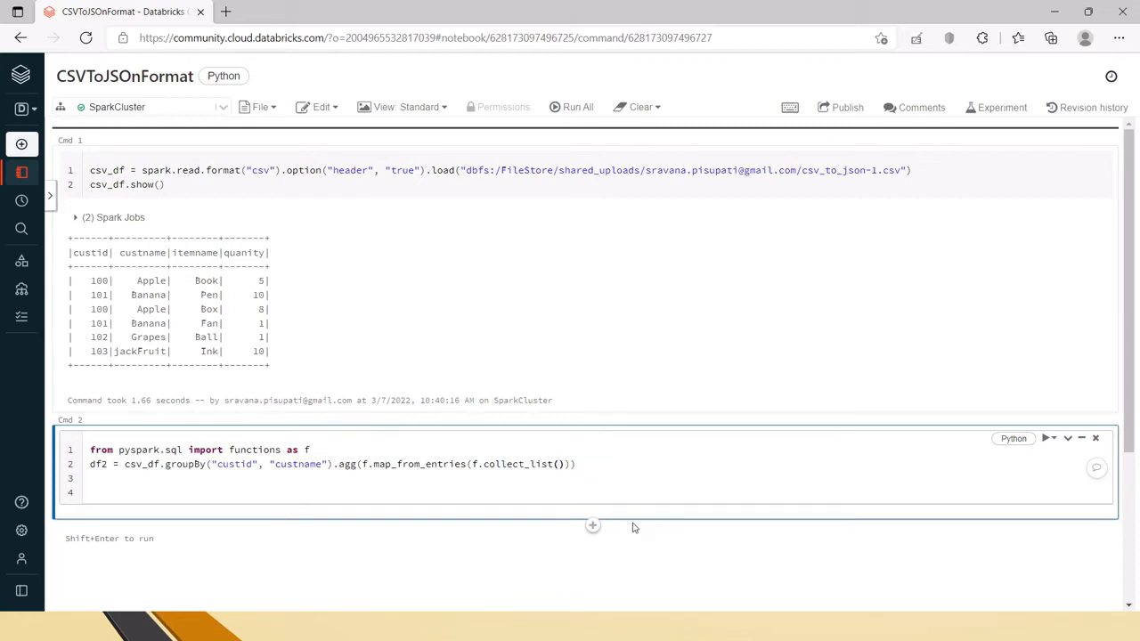
Collect f.struct("itemname", "quanity") pairs and start aliasing the result "Purchases"
{"action": "type", "text": "f.struct"}
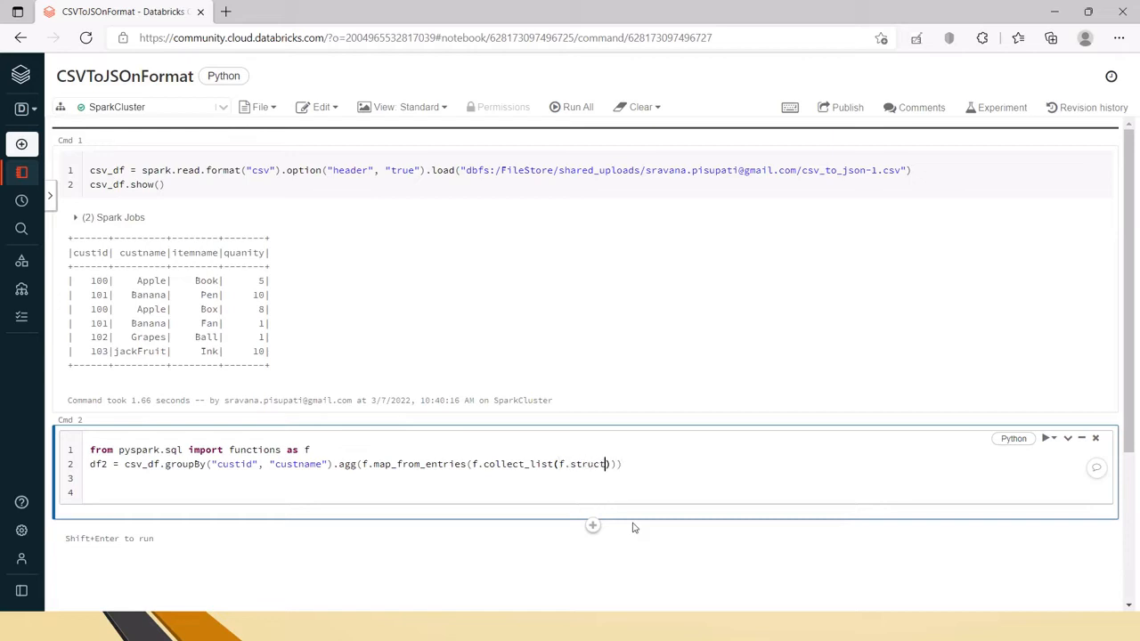
{"action": "type", "text": "()"}
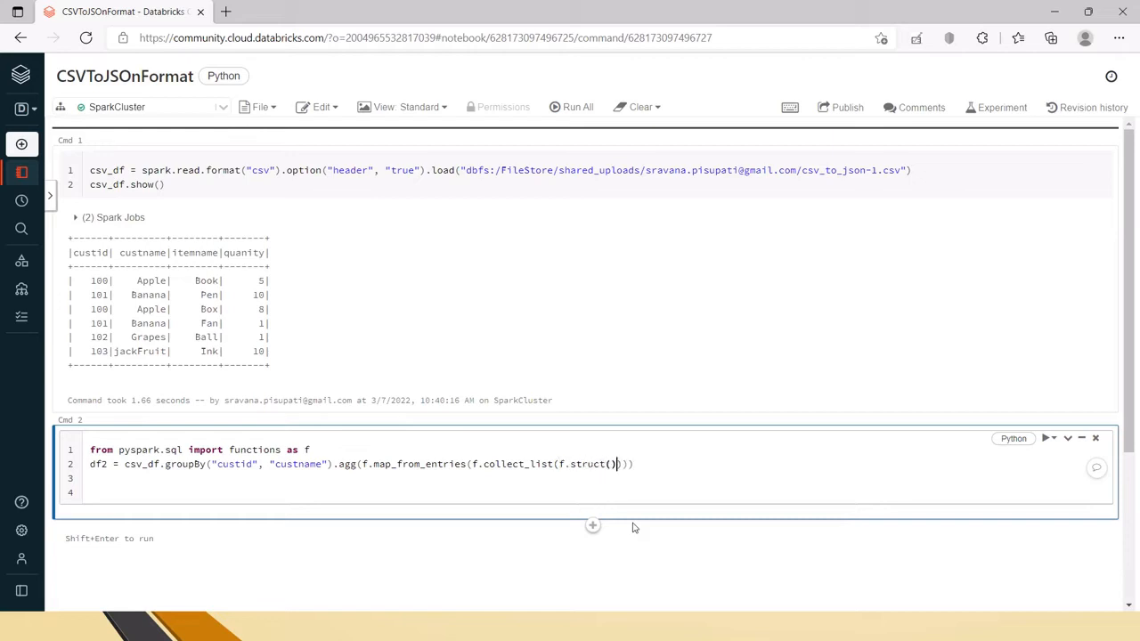
{"action": "type", "text": "\"\""}
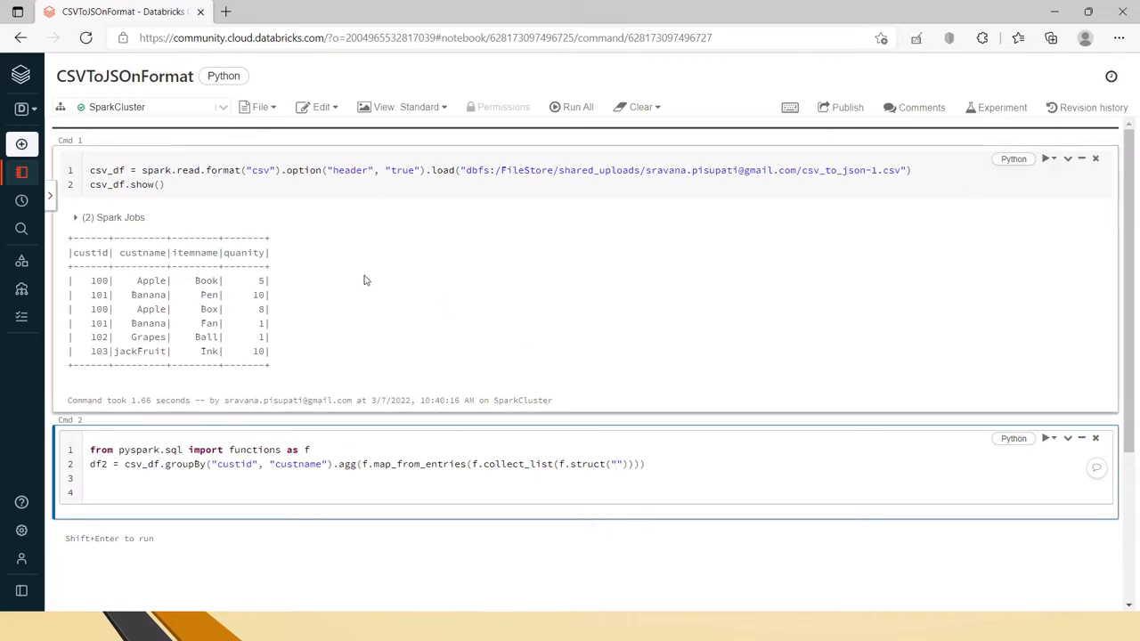
{"action": "double_click", "coordinate": [194, 252]}
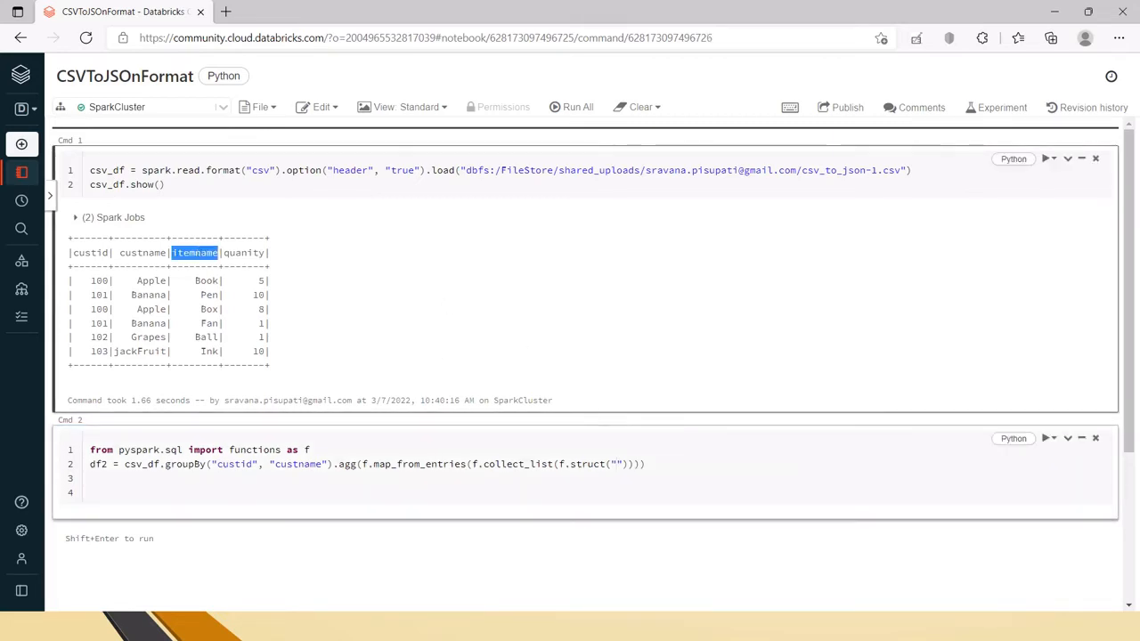
{"action": "type", "text": "itemname"}
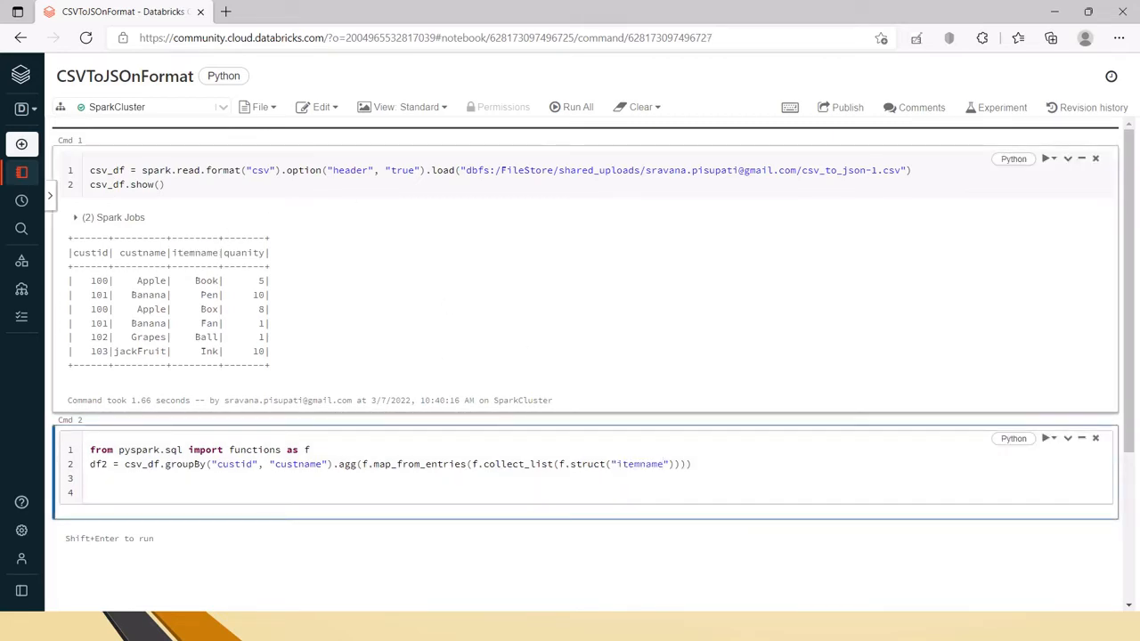
{"action": "double_click", "coordinate": [243, 252]}
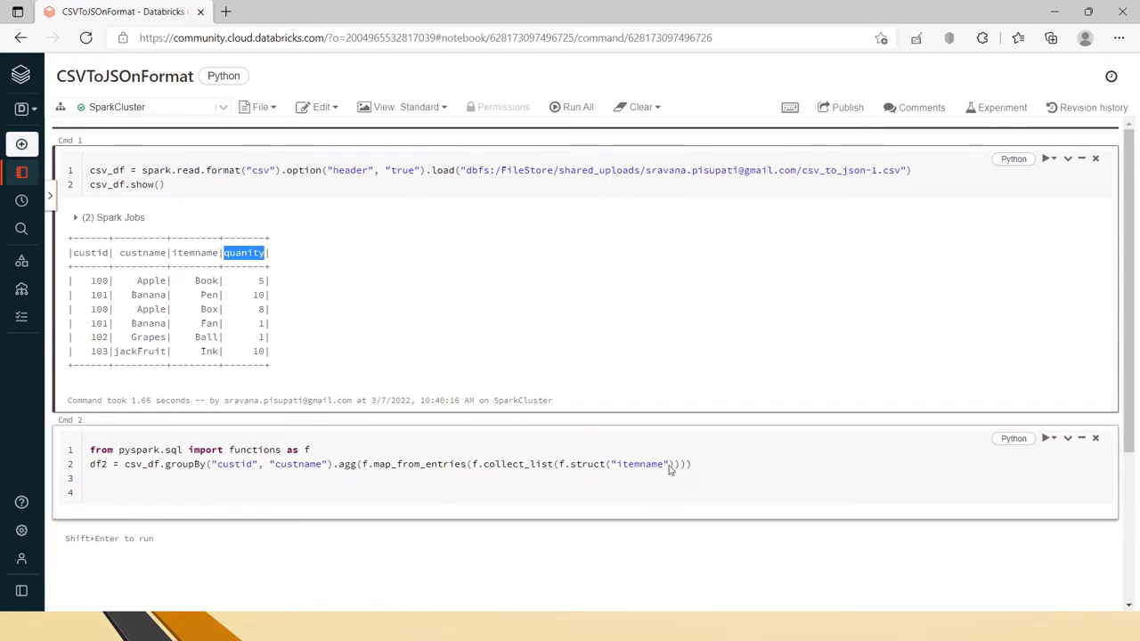
{"action": "type", "text": ", quanity)"}
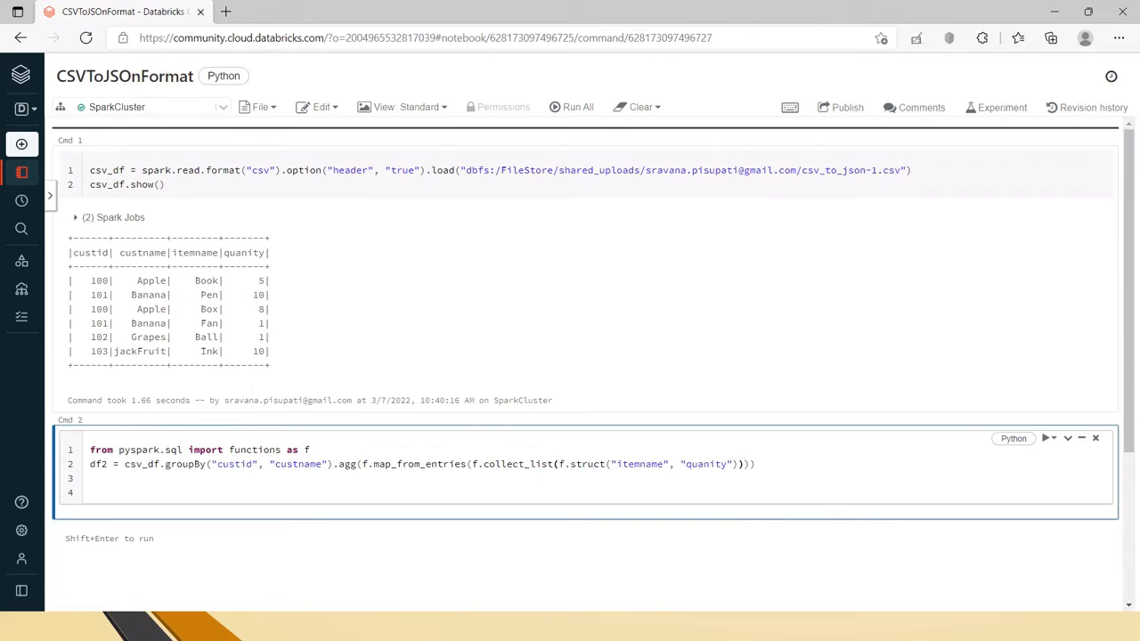
{"action": "type", "text": ".alias"}
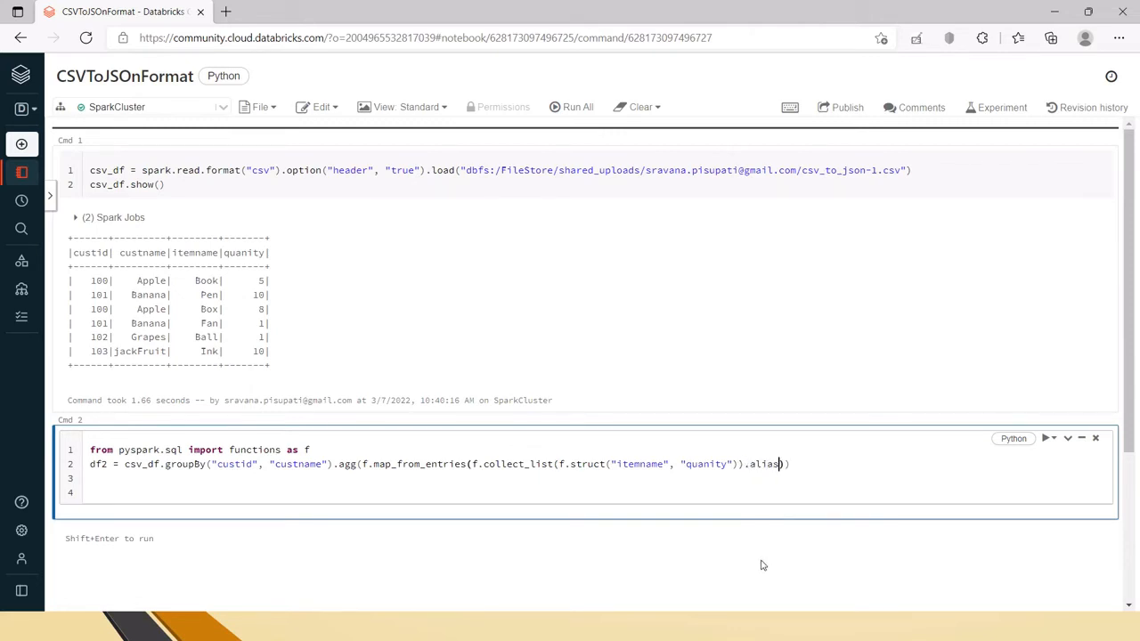
{"action": "type", "text": "\"Pur"}
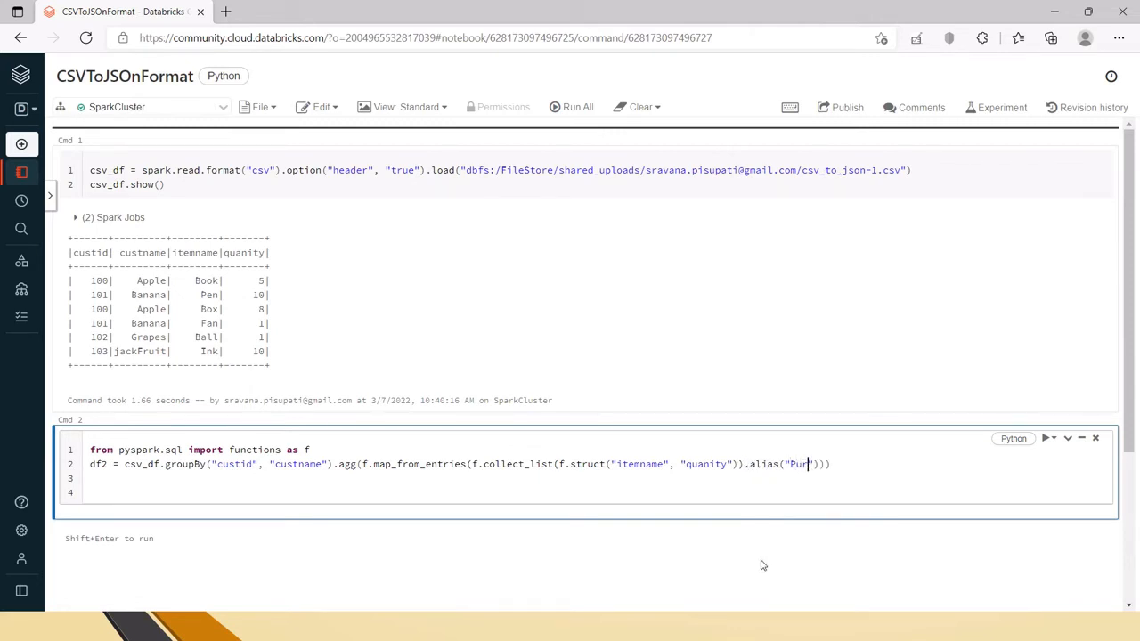
{"action": "type", "text": "chases"}
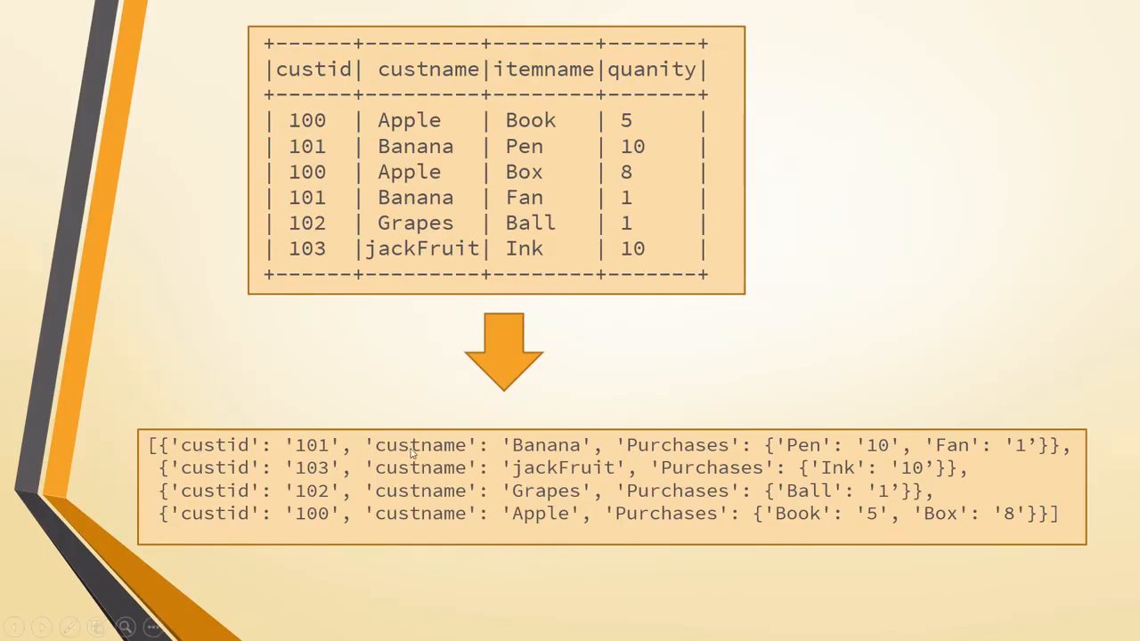
{"action": "mouse_move", "coordinate": [630, 452]}
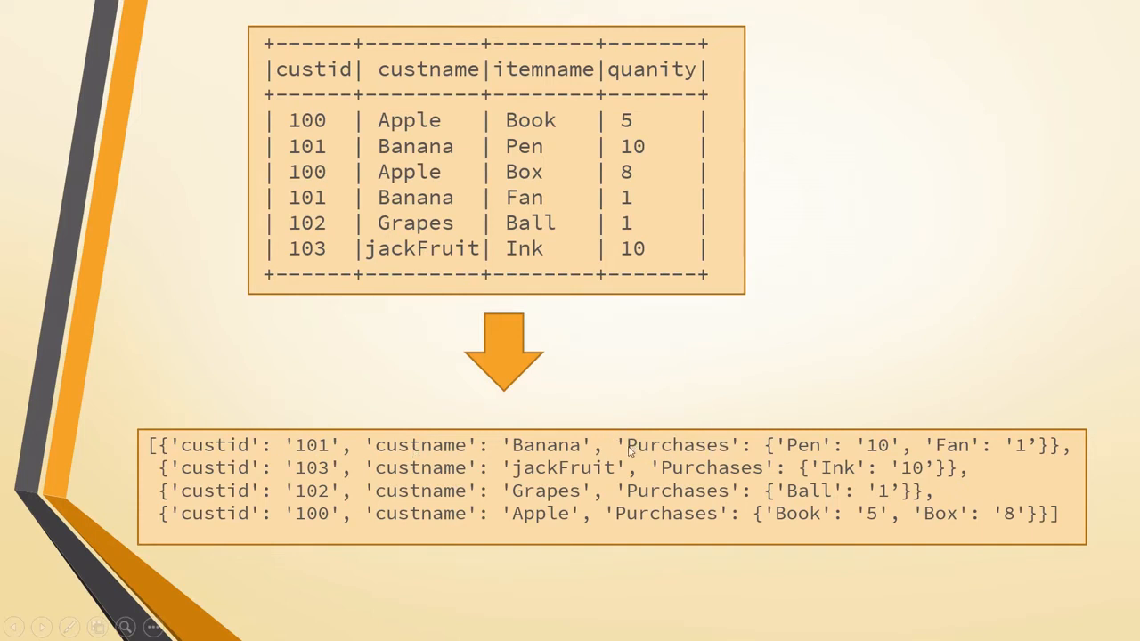
{"action": "mouse_move", "coordinate": [842, 465]}
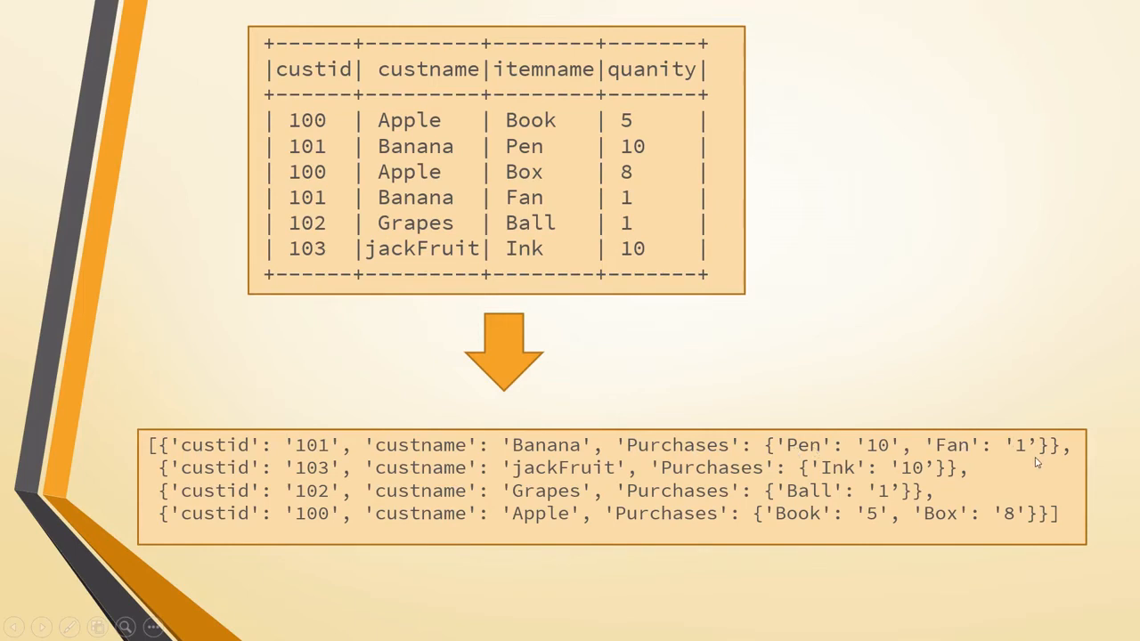
{"action": "mouse_move", "coordinate": [343, 620]}
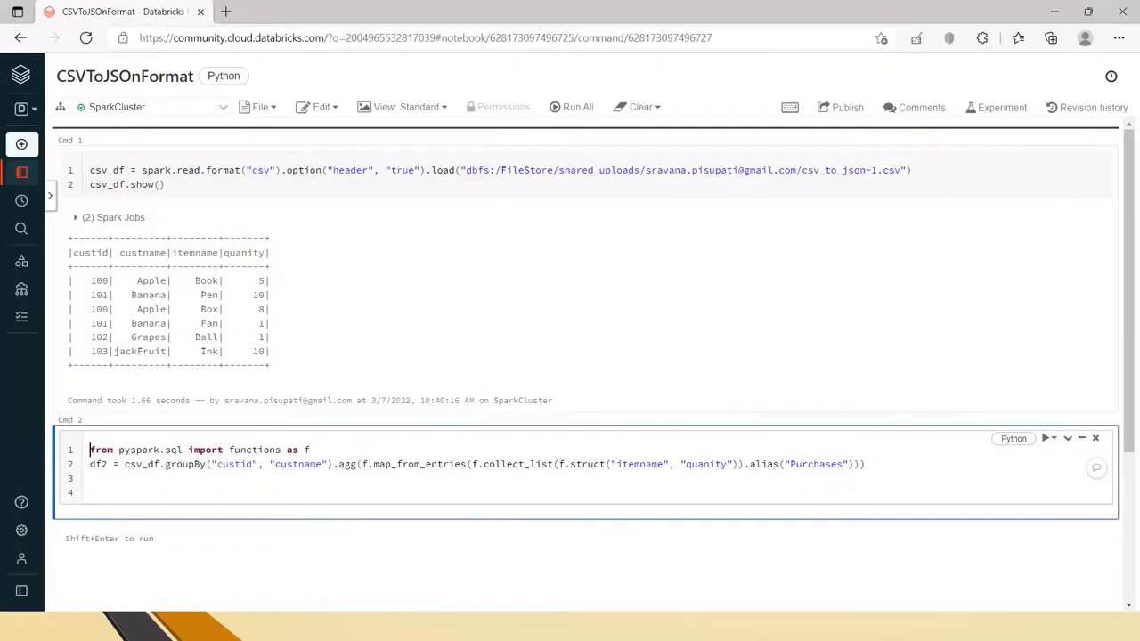
Add df2.show() and run the cell to display the grouped customers
{"action": "double_click", "coordinate": [815, 464]}
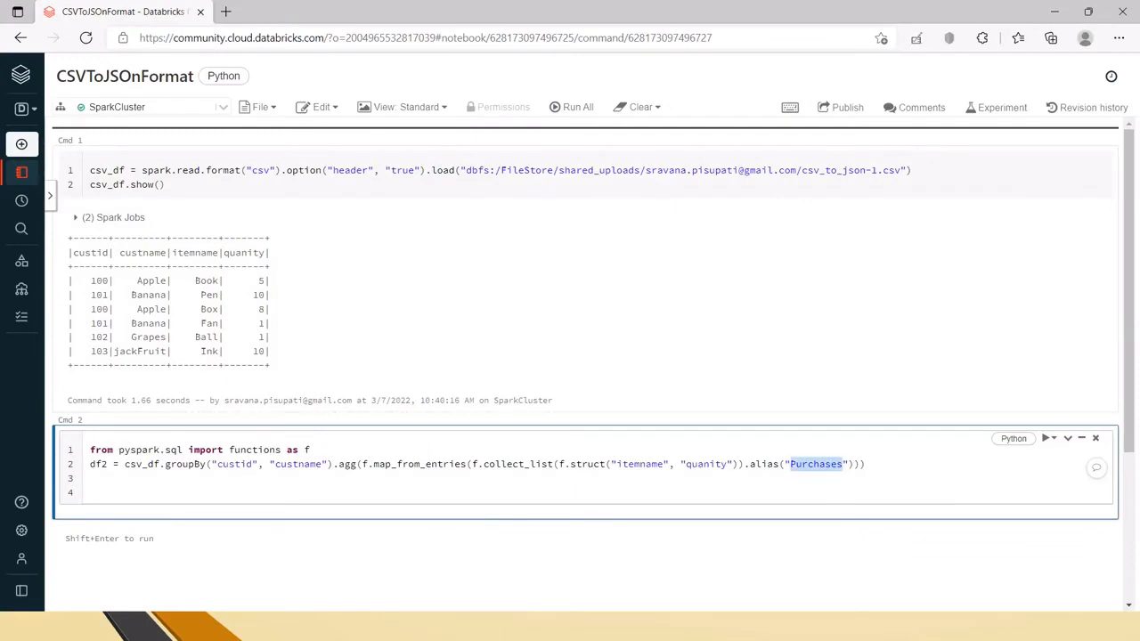
{"action": "type", "text": "df"}
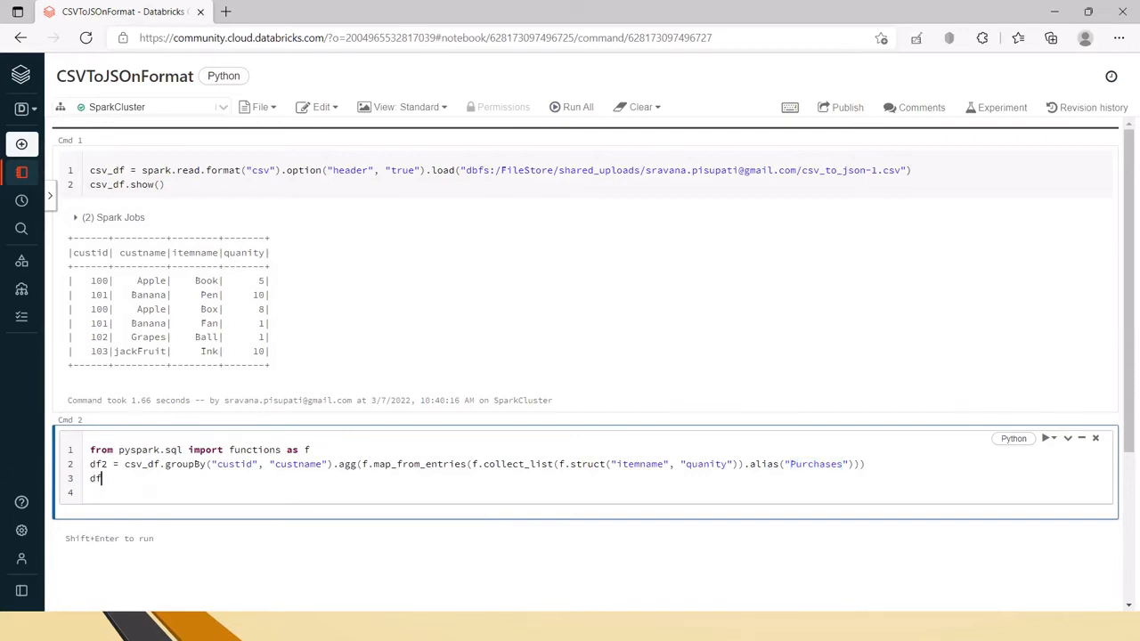
{"action": "type", "text": "2.show()"}
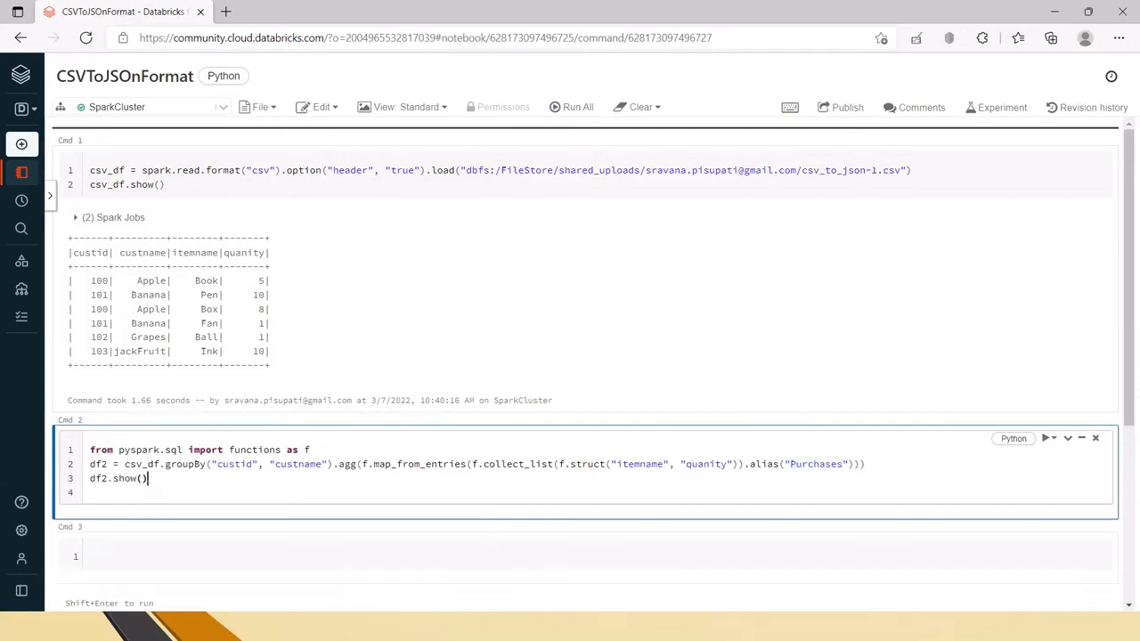
{"action": "key", "text": "shift+enter"}
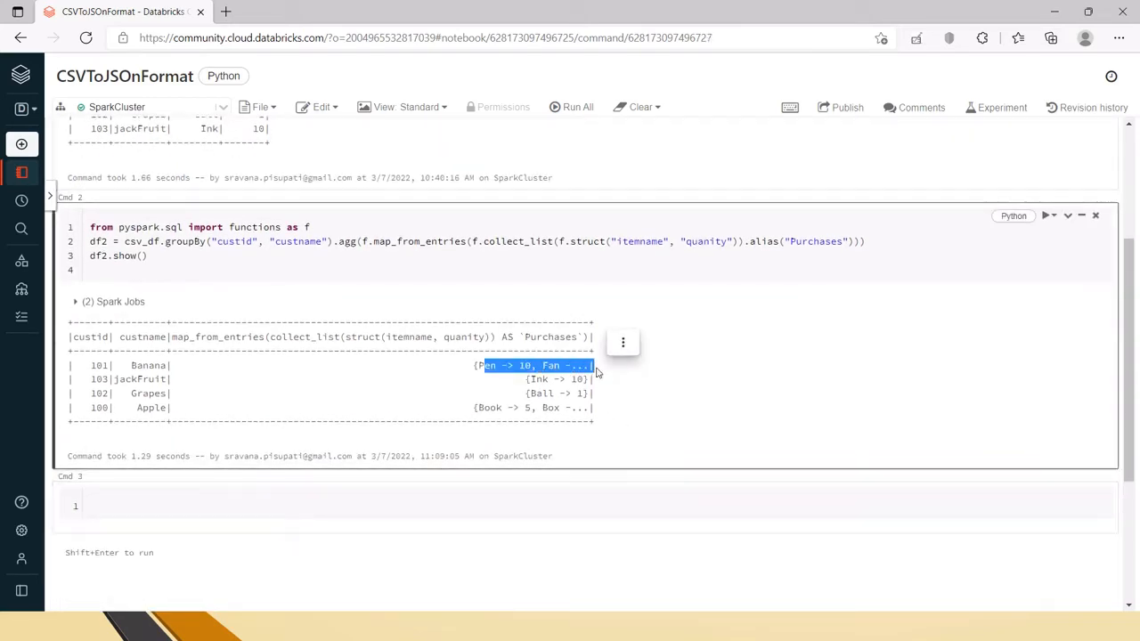
Change the display to df2.show(truncate=False) to reveal full Purchases maps
{"action": "right_click", "coordinate": [539, 365]}
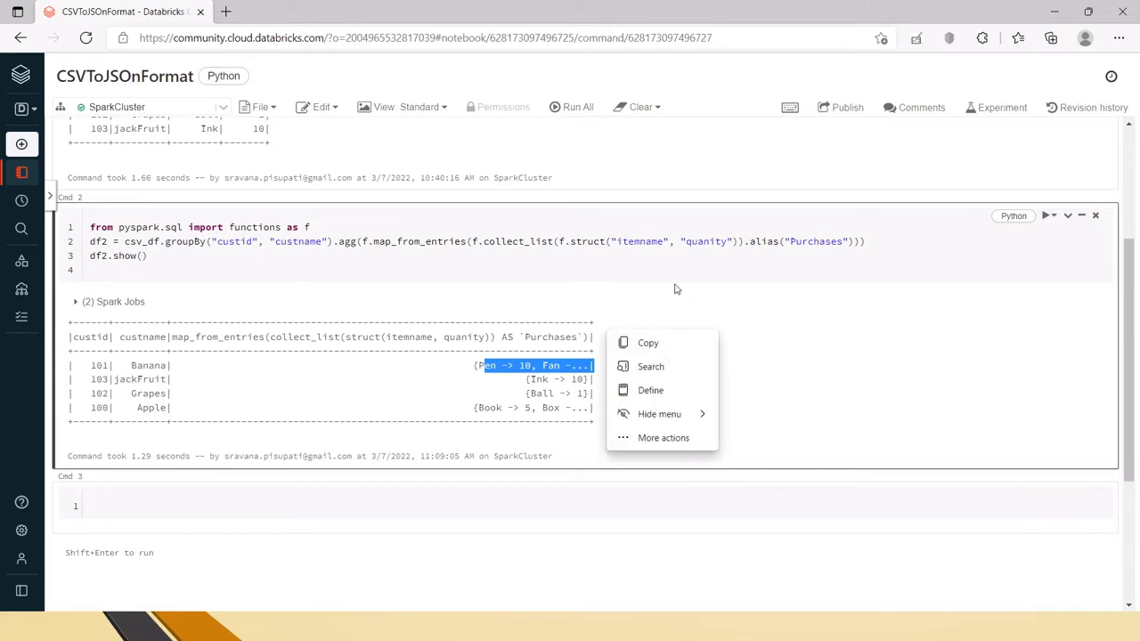
{"action": "left_click", "coordinate": [762, 302]}
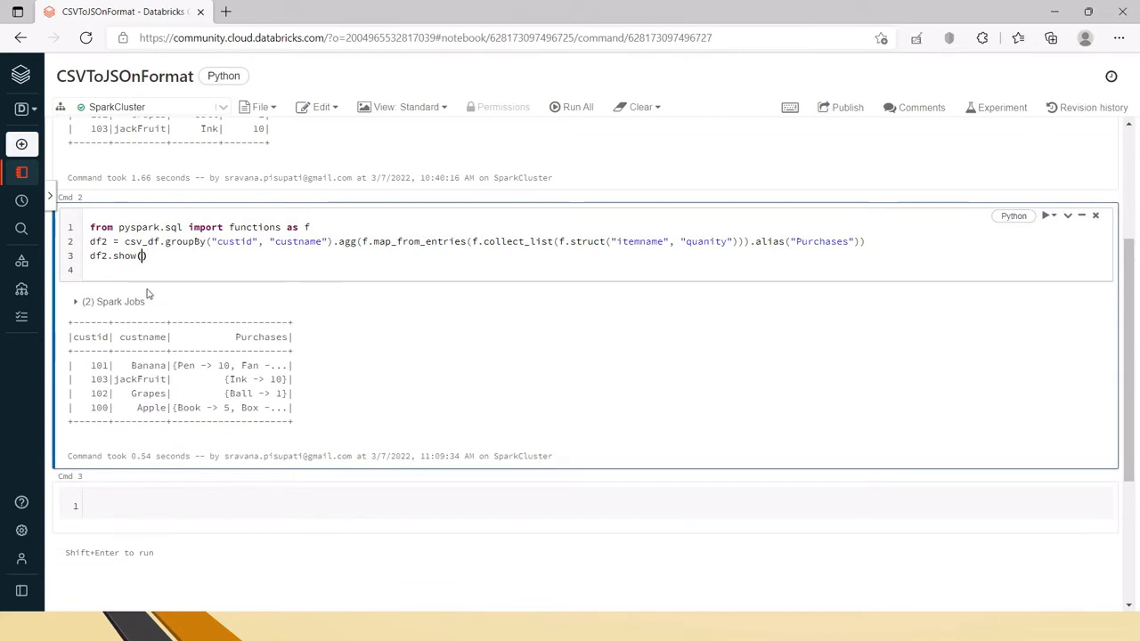
{"action": "type", "text": "truncate=False"}
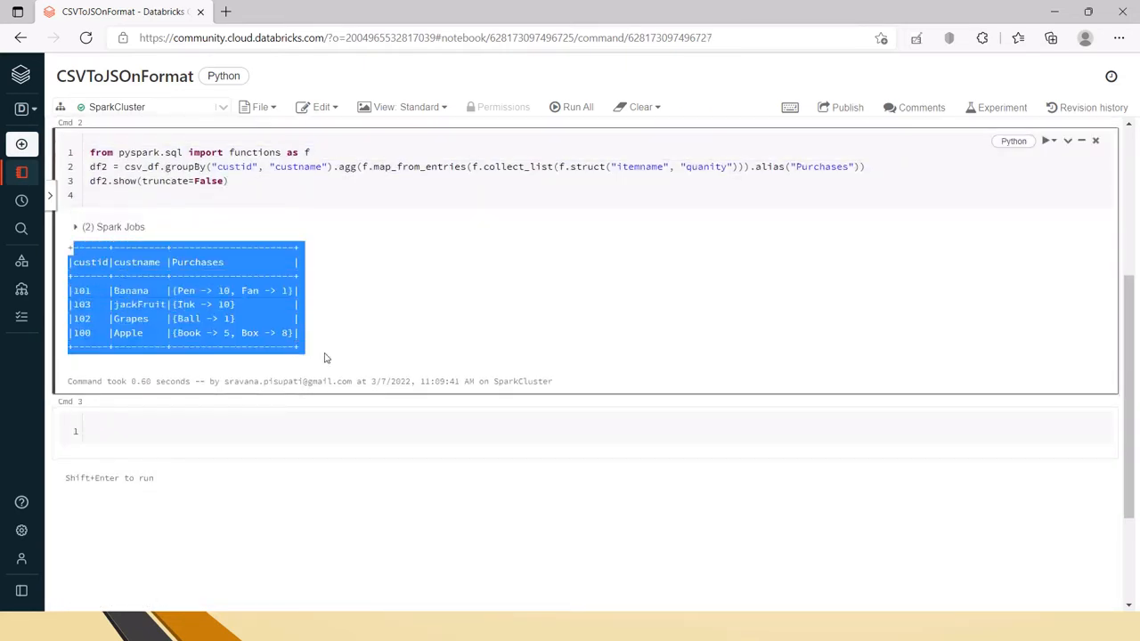
Start Cmd 3 with my_format = [for i in df2.collect()]
{"action": "left_click", "coordinate": [356, 431]}
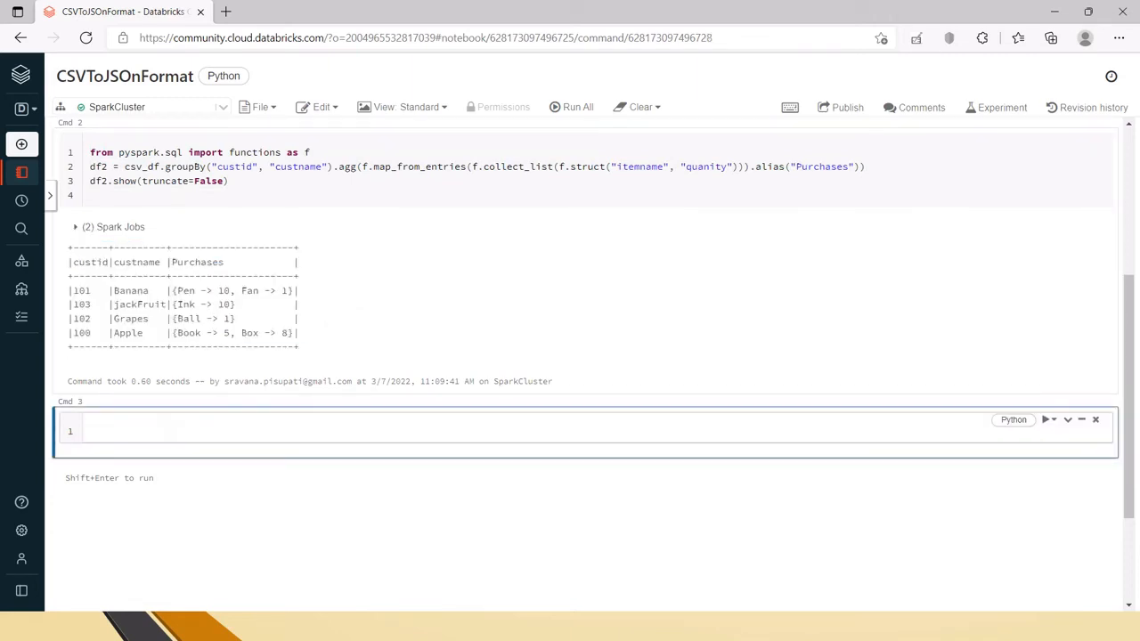
{"action": "type", "text": "my"}
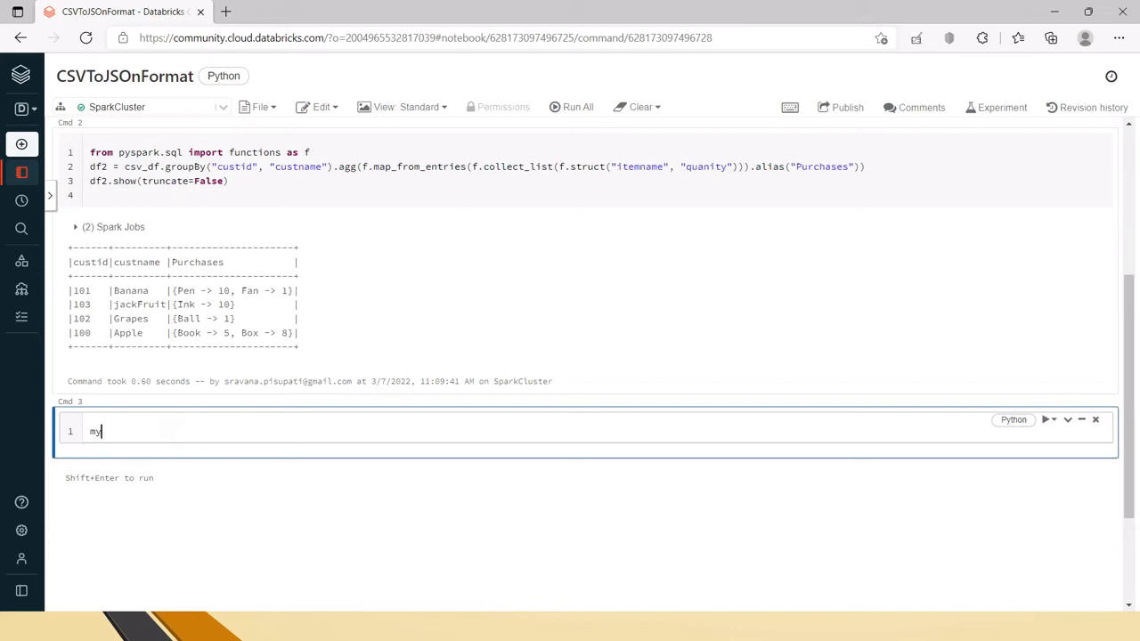
{"action": "type", "text": "_format ="}
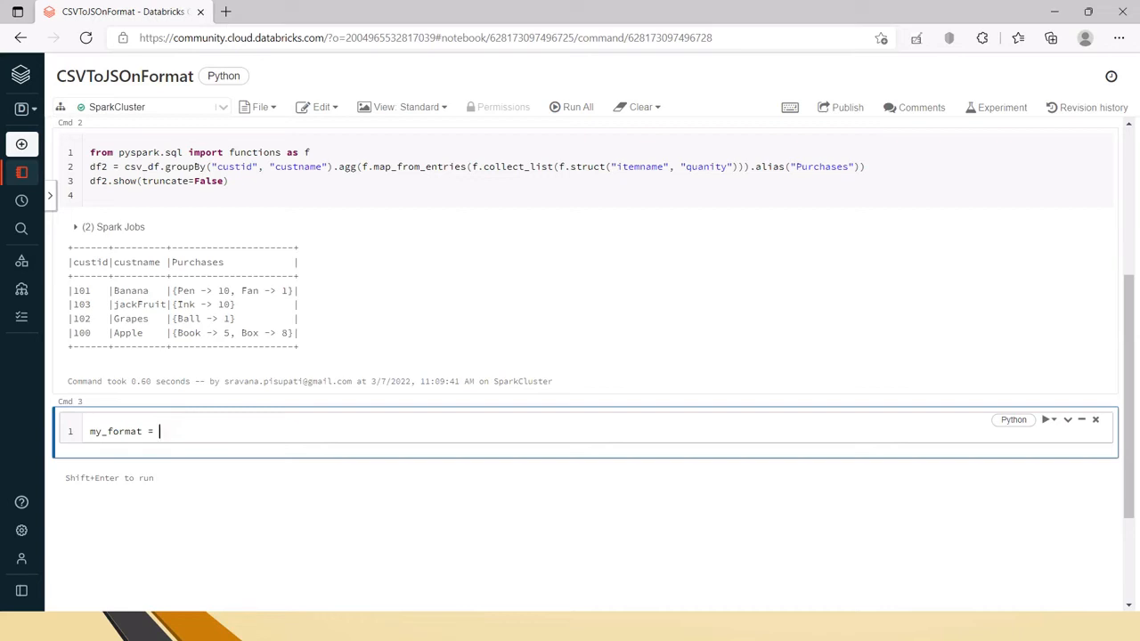
{"action": "type", "text": "["}
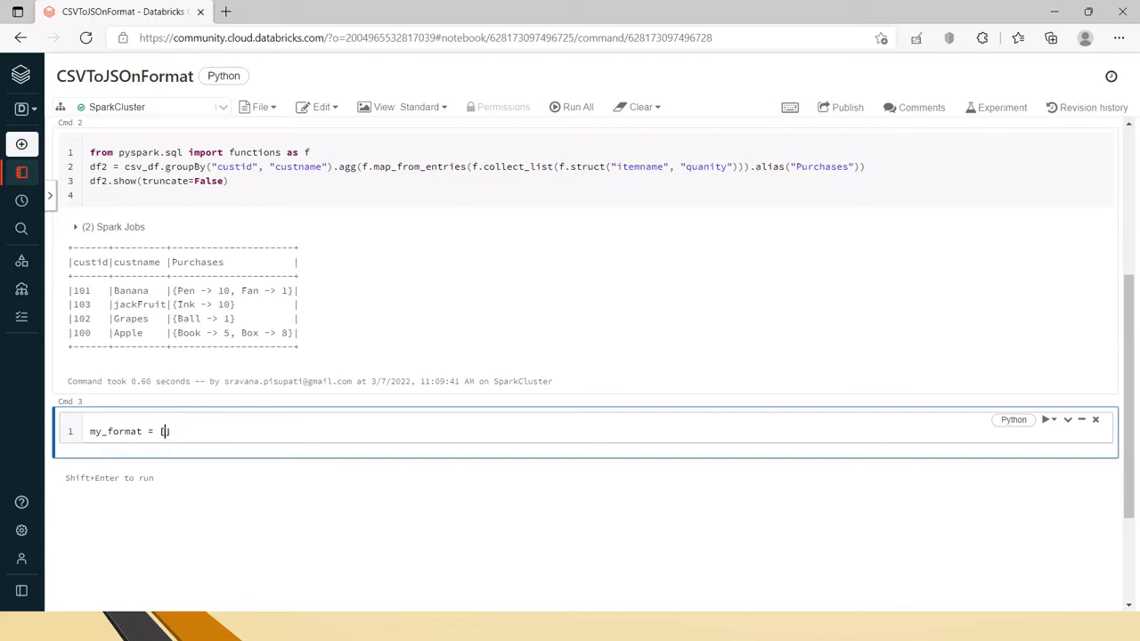
{"action": "type", "text": "[for i in"}
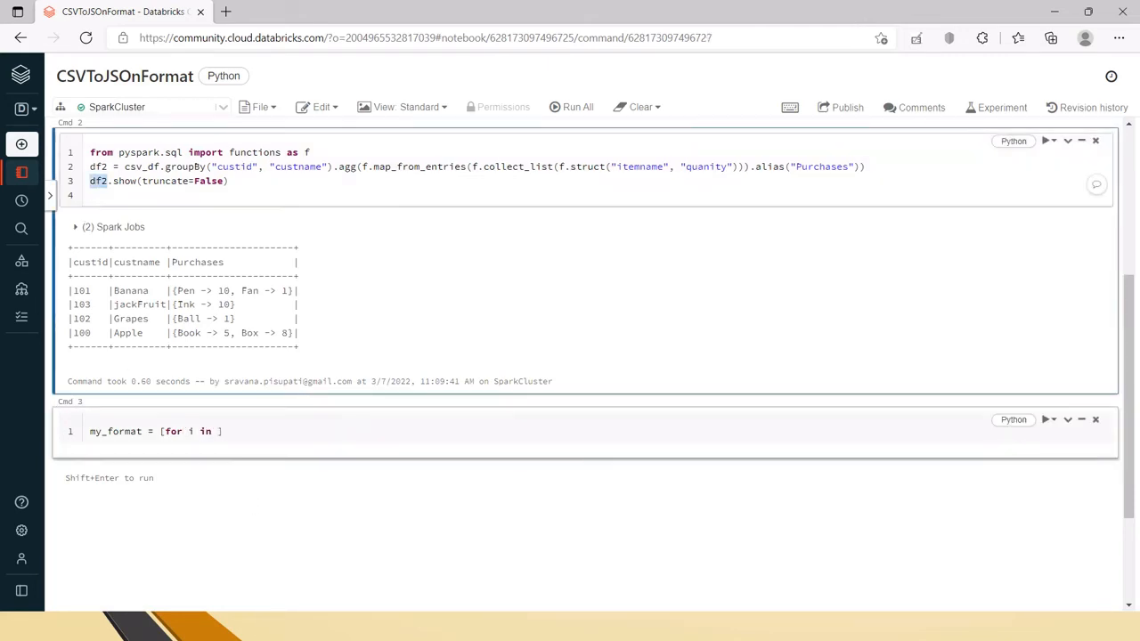
{"action": "type", "text": "df2.col"}
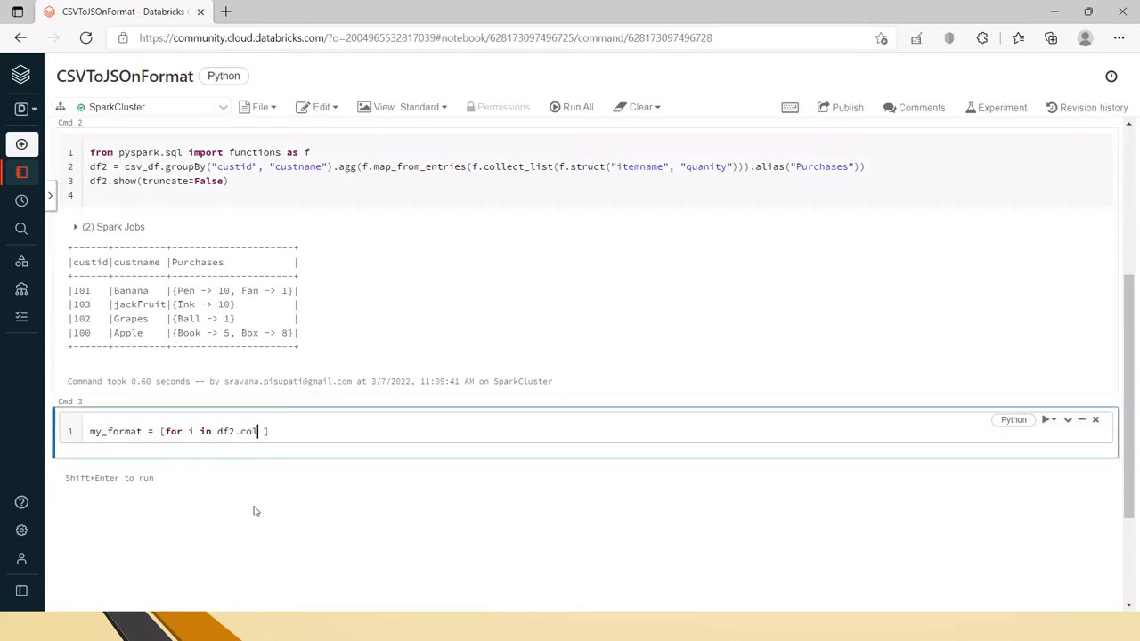
{"action": "type", "text": "lect()"}
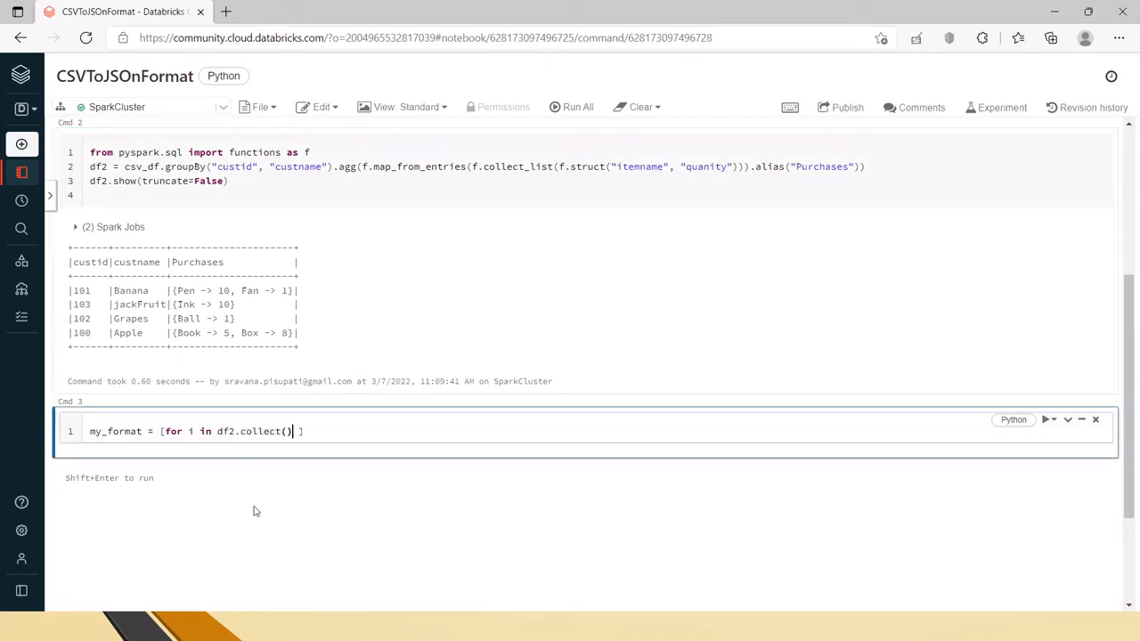
Add row.asDict(recursive=True) as the expression and rename the loop variable to row
{"action": "double_click", "coordinate": [247, 431]}
{"action": "type", "text": "i"}
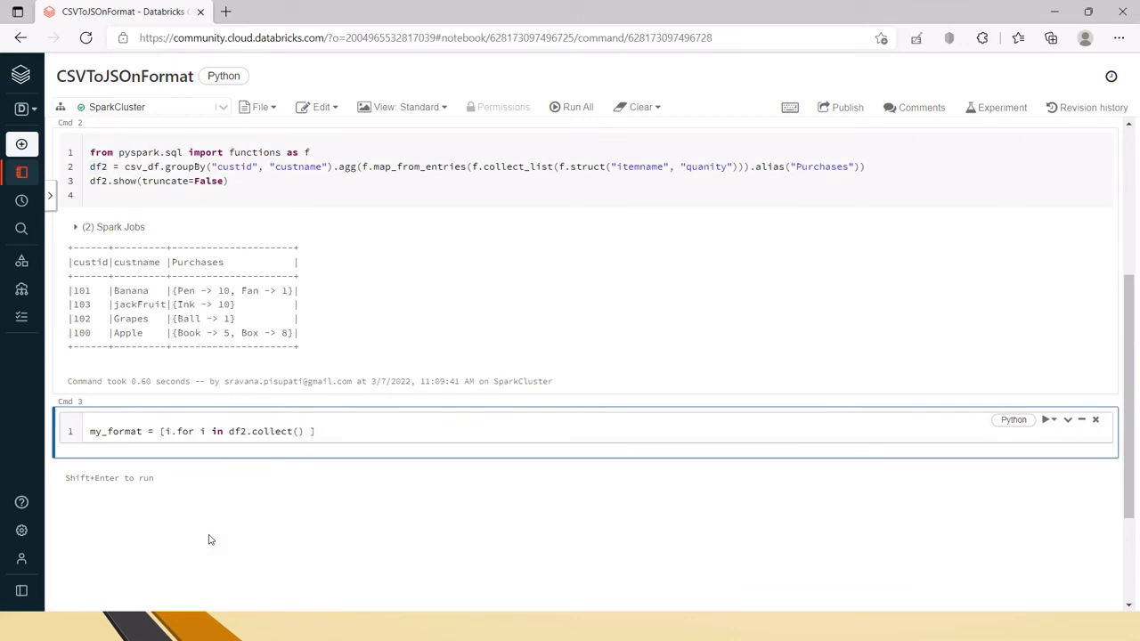
{"action": "type", "text": ".asDict("}
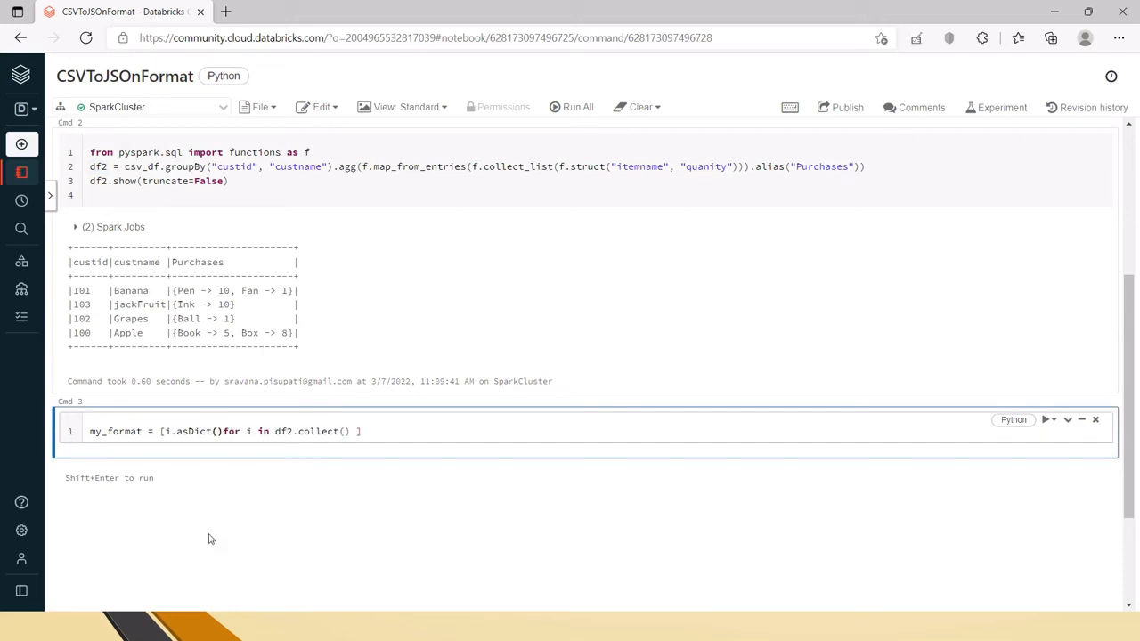
{"action": "type", "text": "recusrsive="}
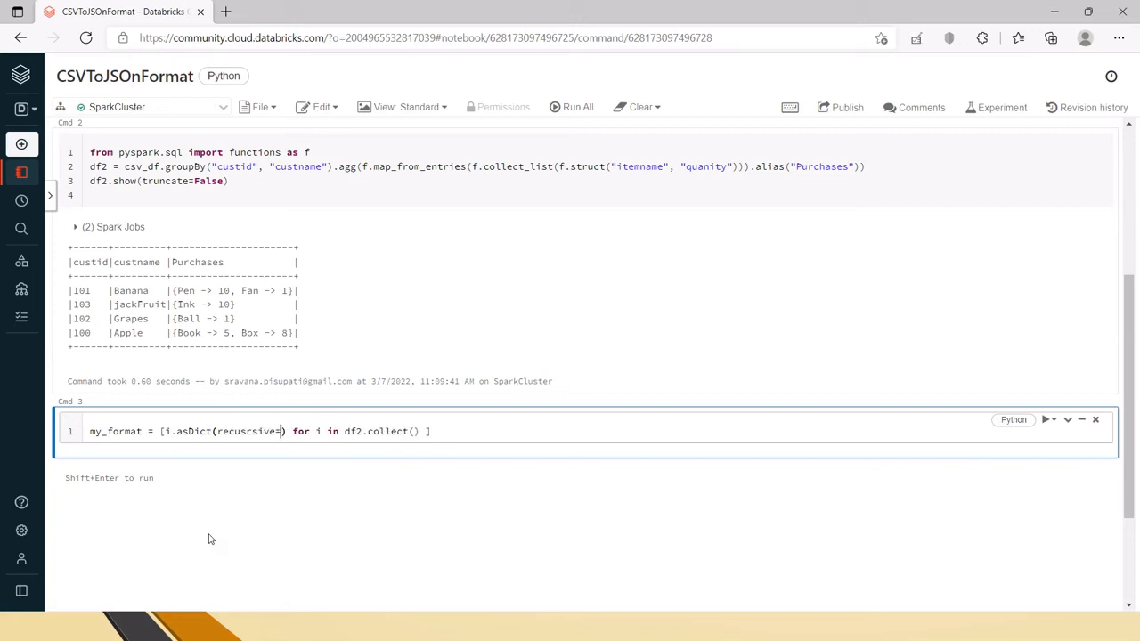
{"action": "type", "text": "True"}
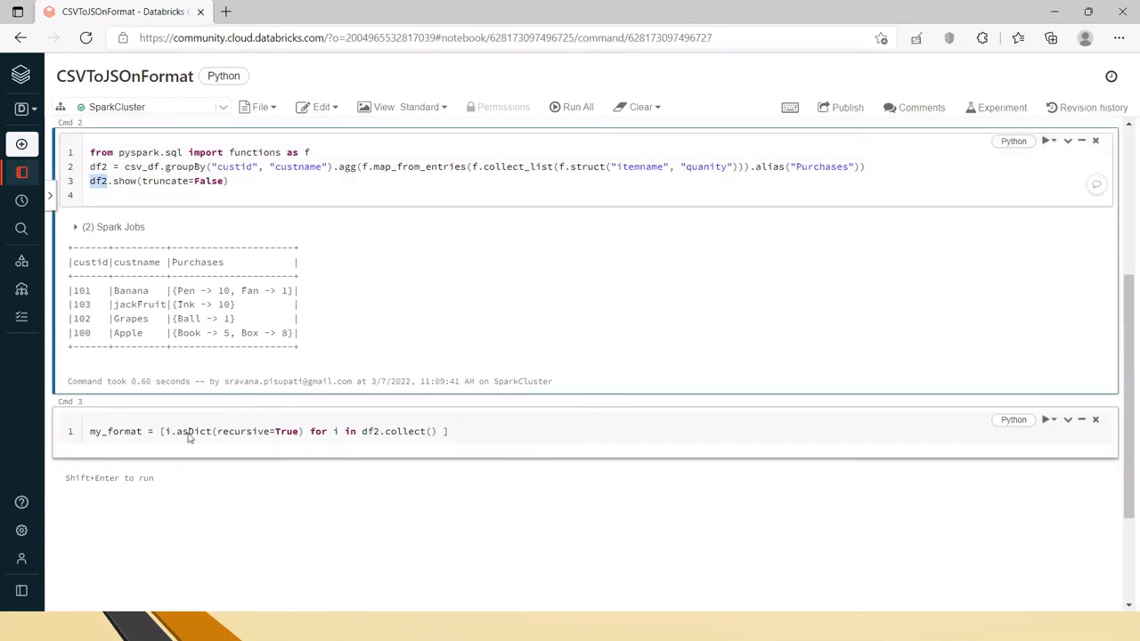
{"action": "left_click", "coordinate": [334, 431]}
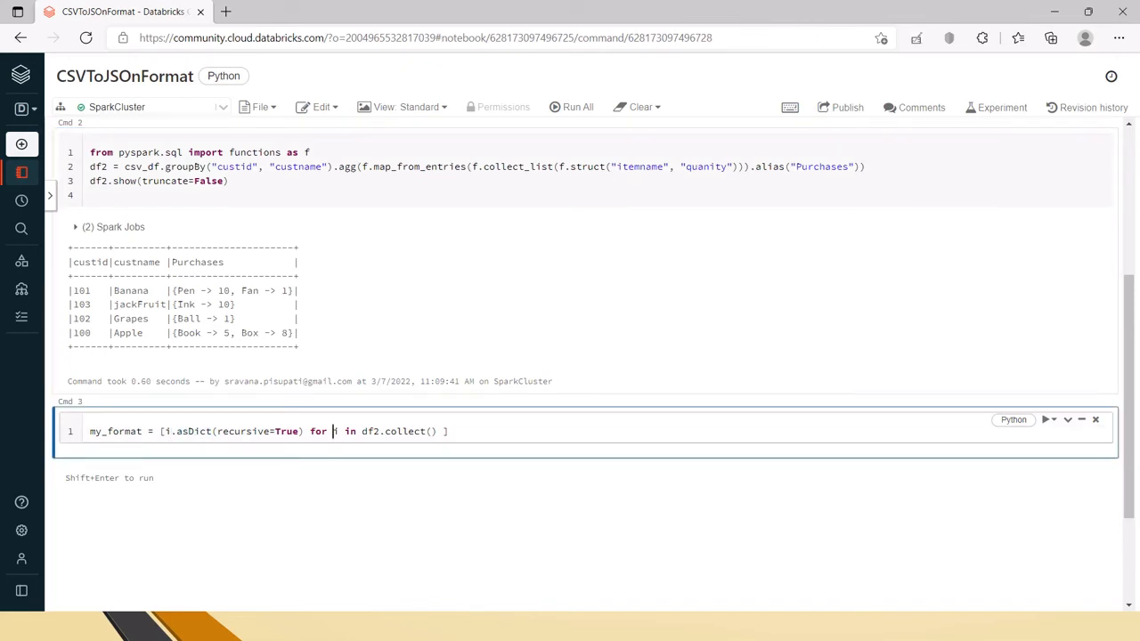
{"action": "type", "text": "row"}
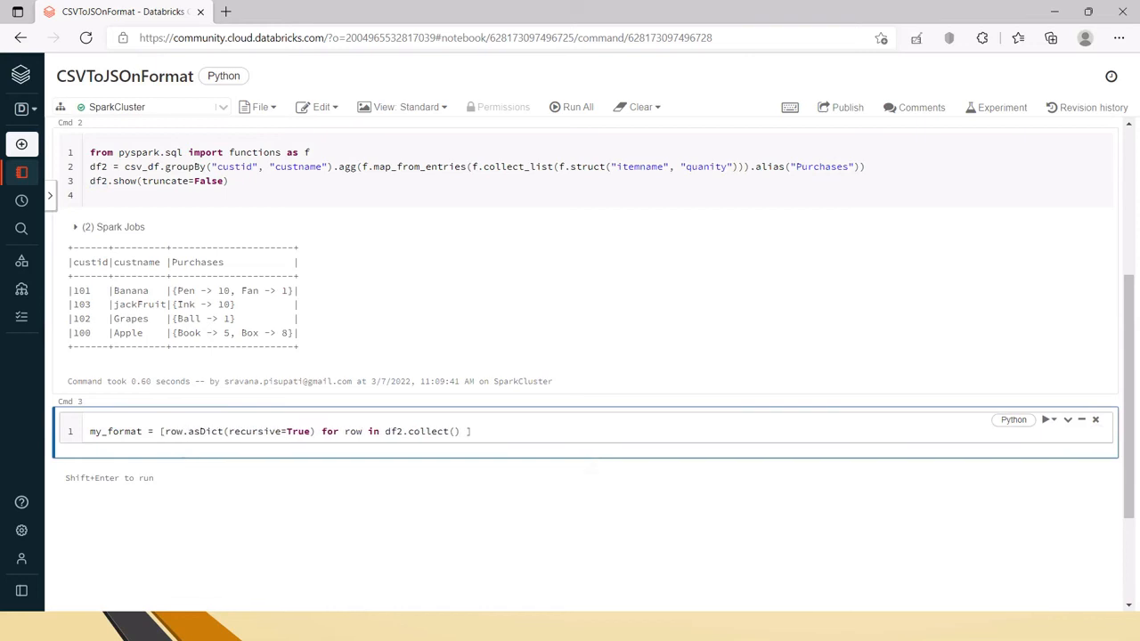
{"action": "double_click", "coordinate": [393, 431]}
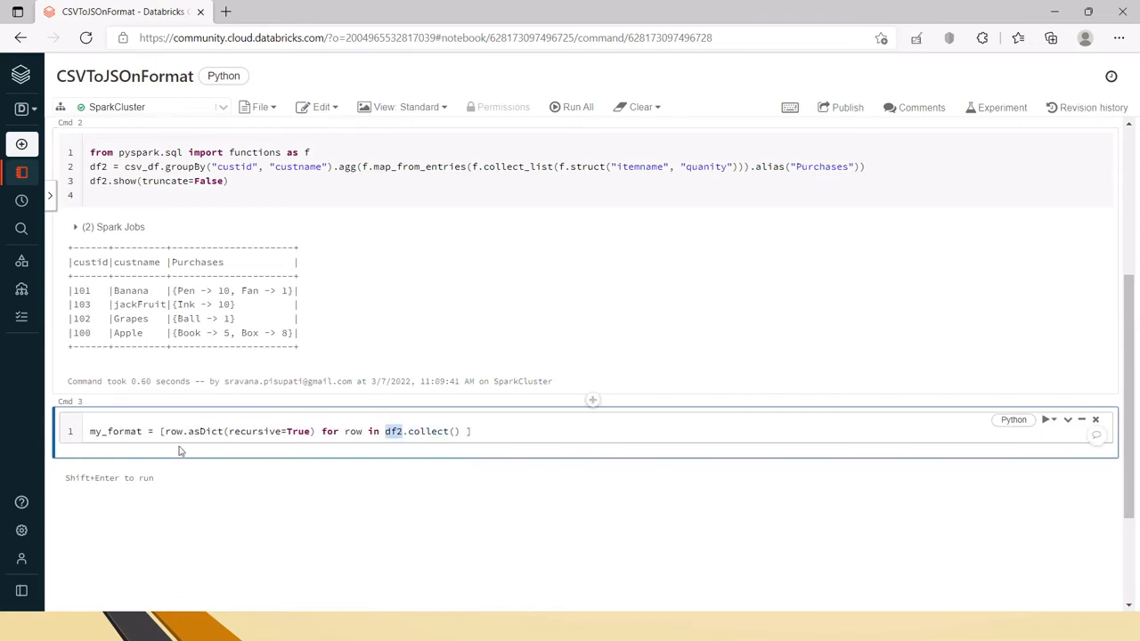
{"action": "left_click", "coordinate": [265, 431]}
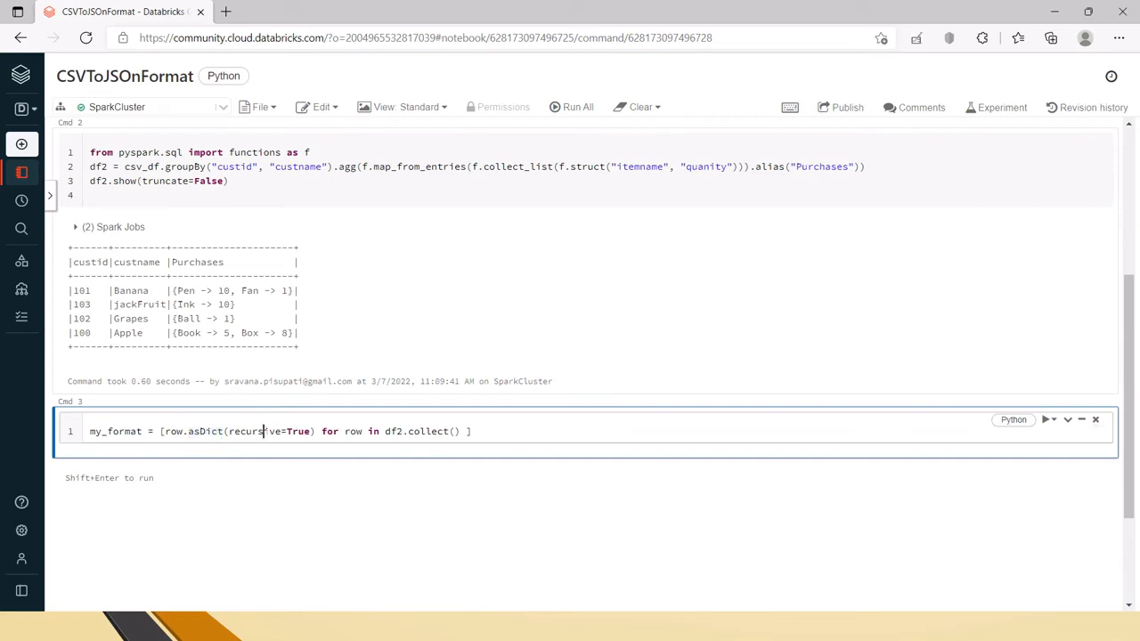
{"action": "double_click", "coordinate": [254, 431]}
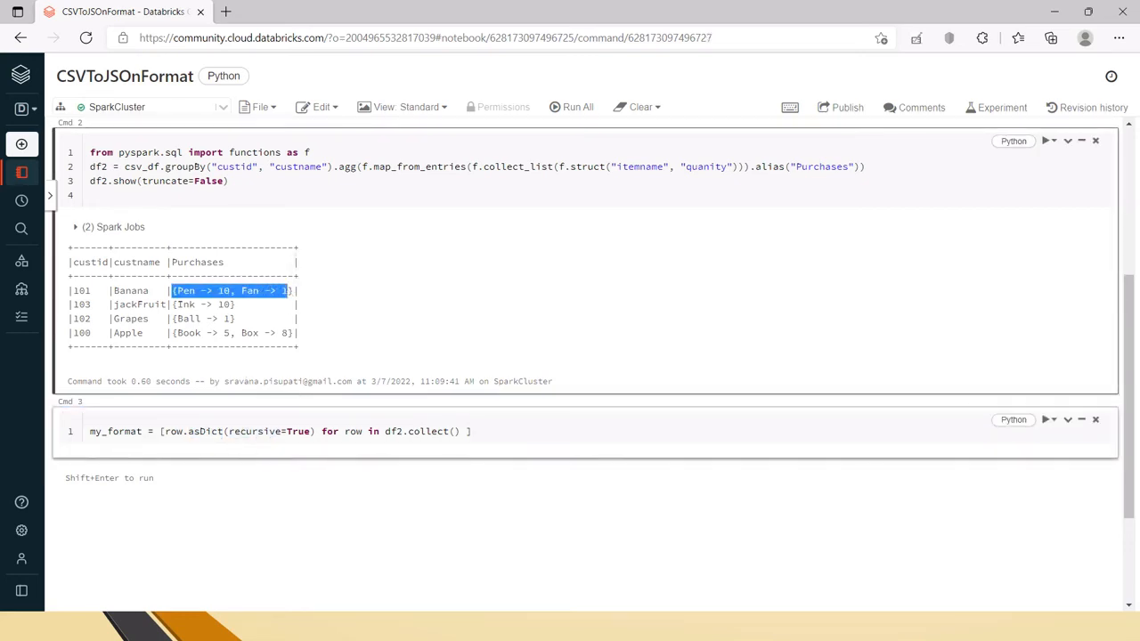
{"action": "double_click", "coordinate": [253, 431]}
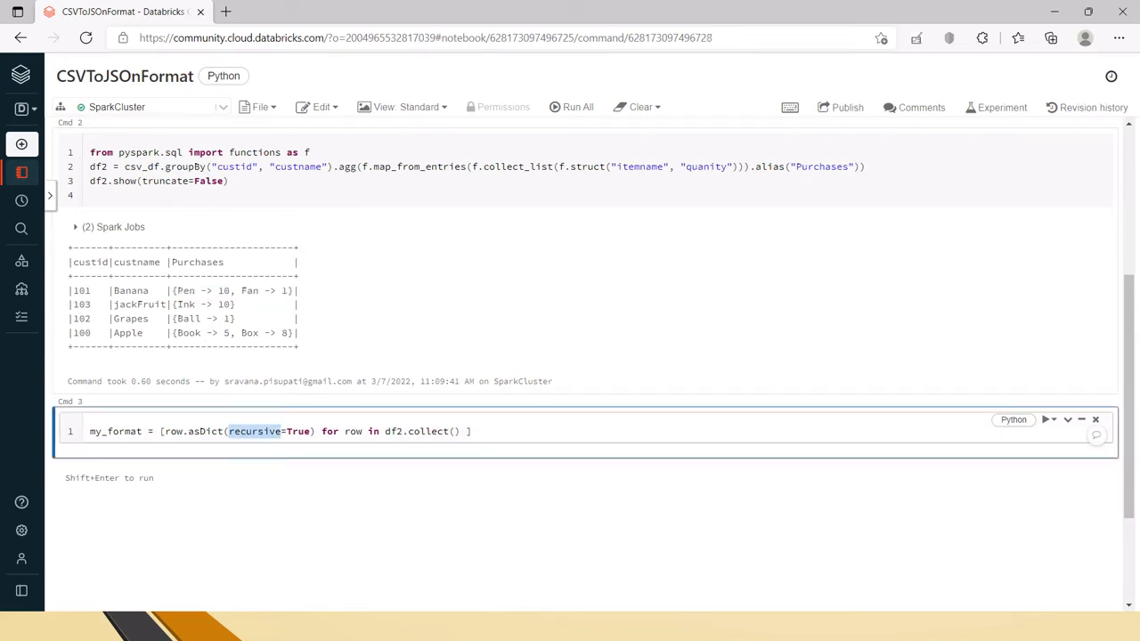
Add print(my_format), run it, and select the printed list of customer dictionaries
{"action": "type", "text": "print("}
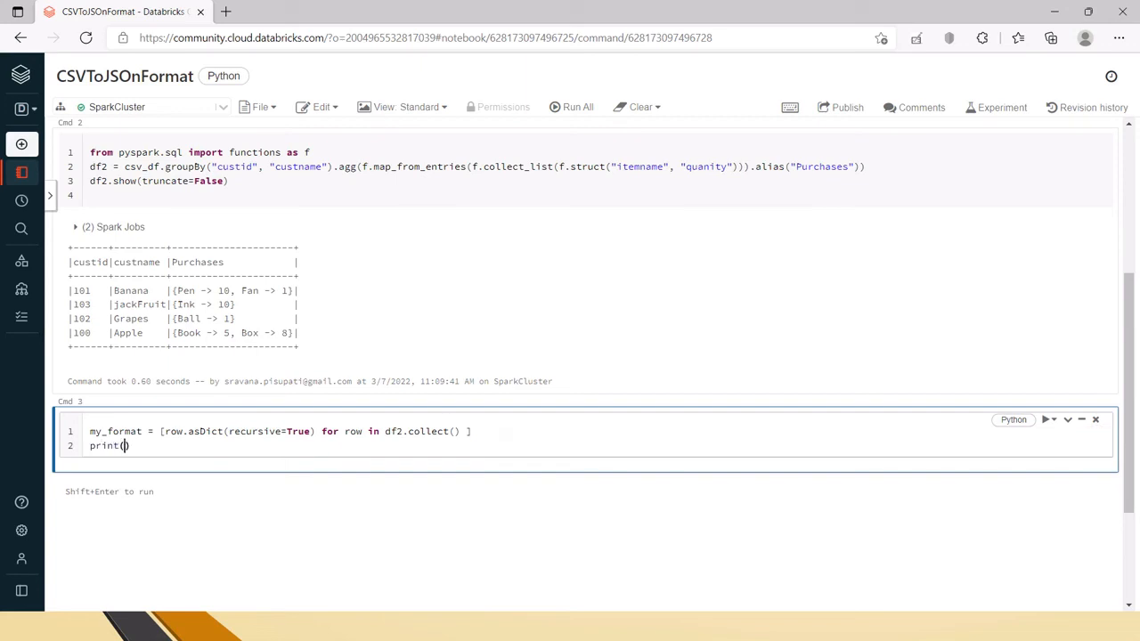
{"action": "type", "text": "my_format"}
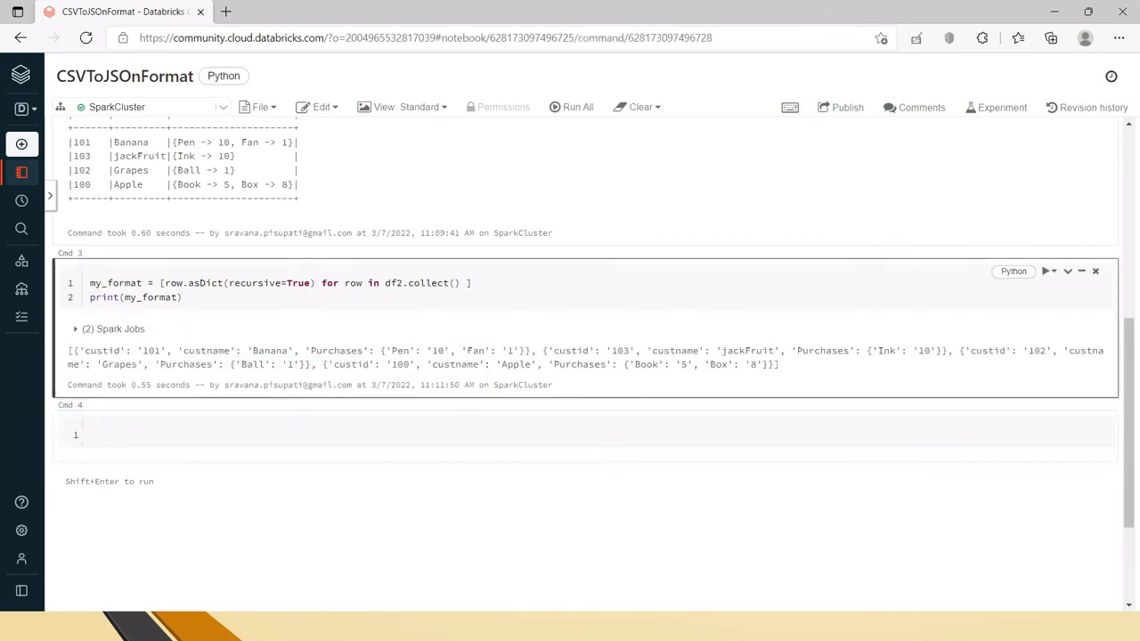
{"action": "double_click", "coordinate": [122, 350]}
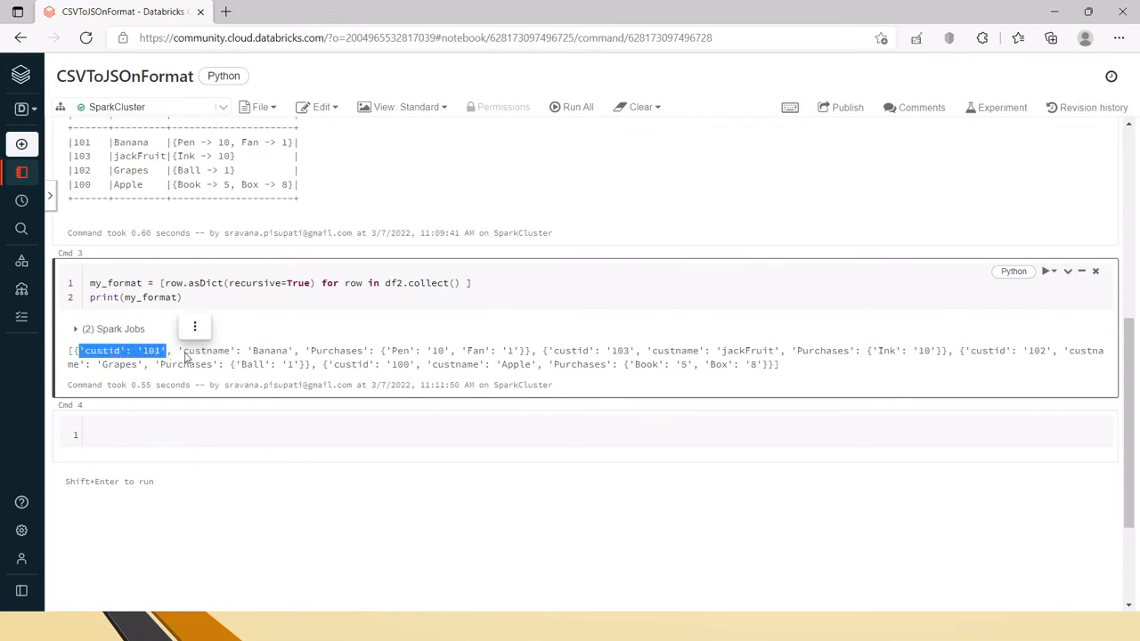
{"action": "left_click_drag", "start_coordinate": [307, 350], "coordinate": [482, 350]}
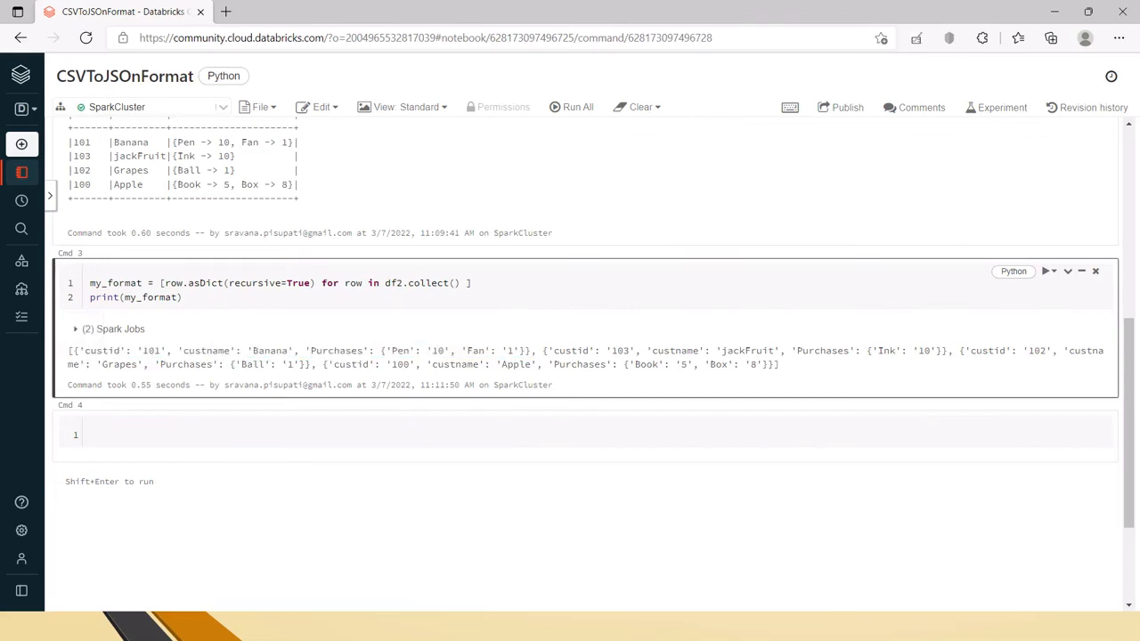
{"action": "double_click", "coordinate": [269, 350]}
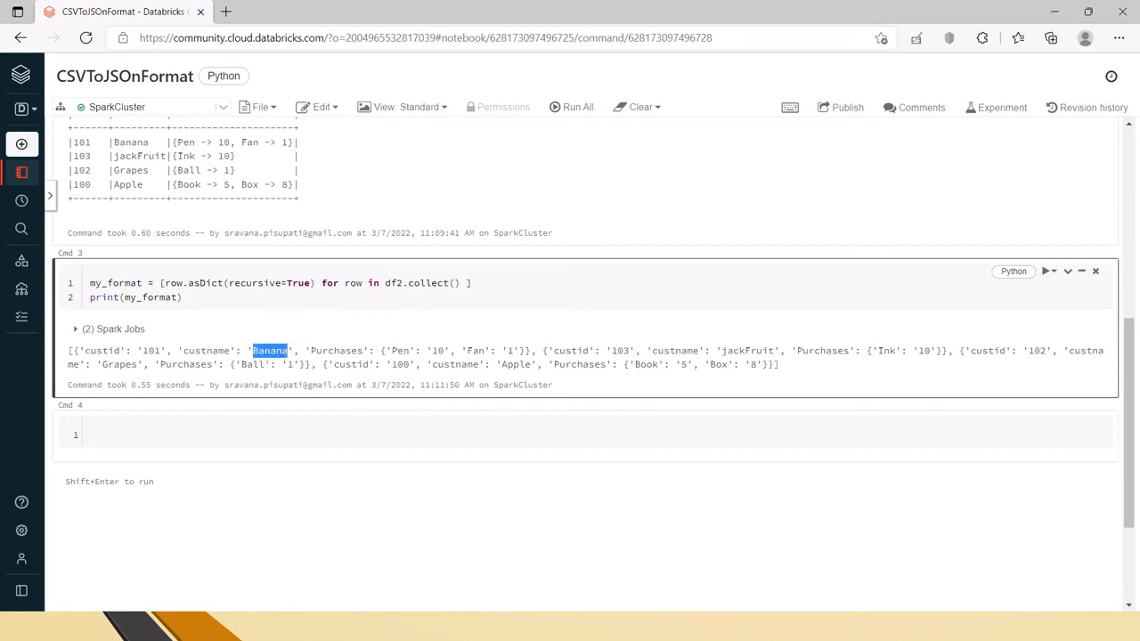
{"action": "left_click_drag", "start_coordinate": [252, 350], "coordinate": [780, 364]}
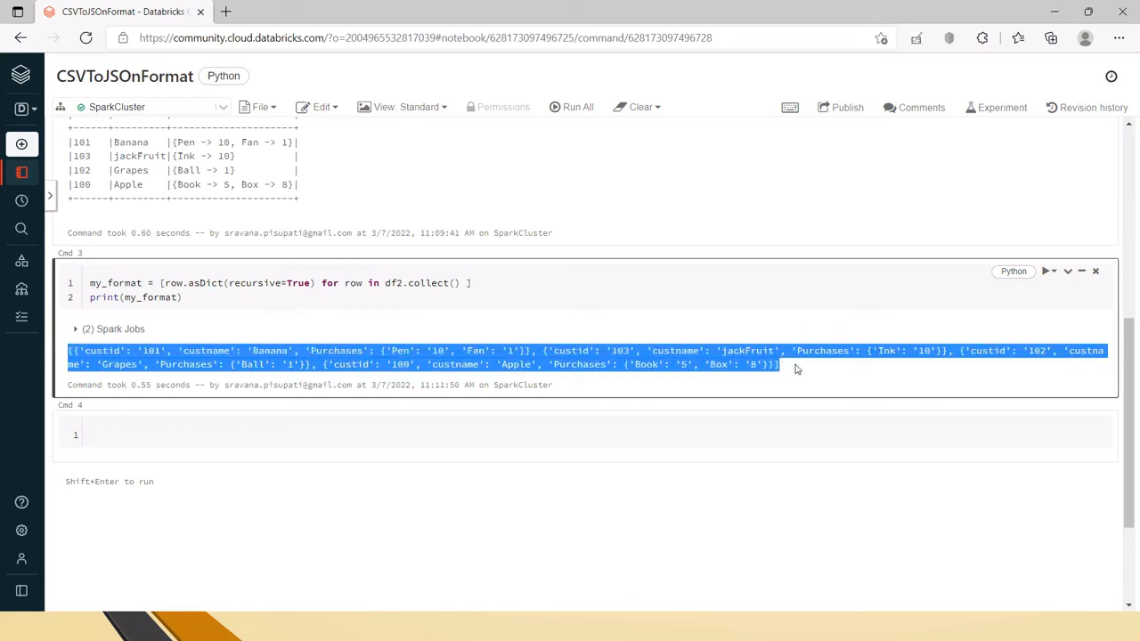
{"action": "left_click", "coordinate": [16, 627]}
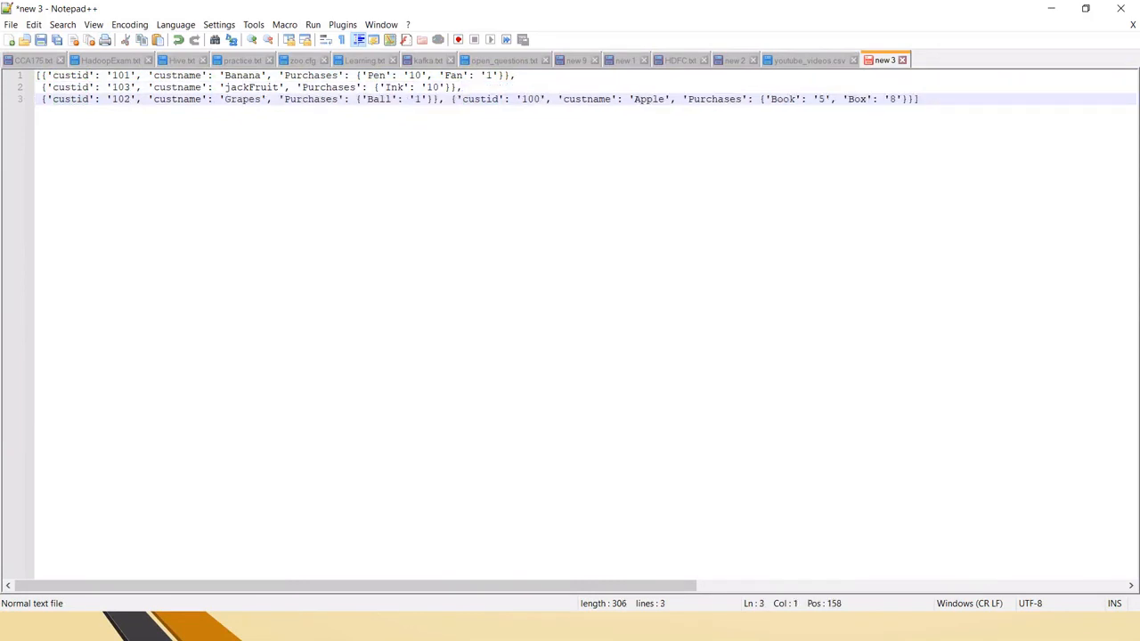
Break the pasted list in Notepad++ so the last customer dictionary starts a new line
{"action": "key", "text": "Enter"}
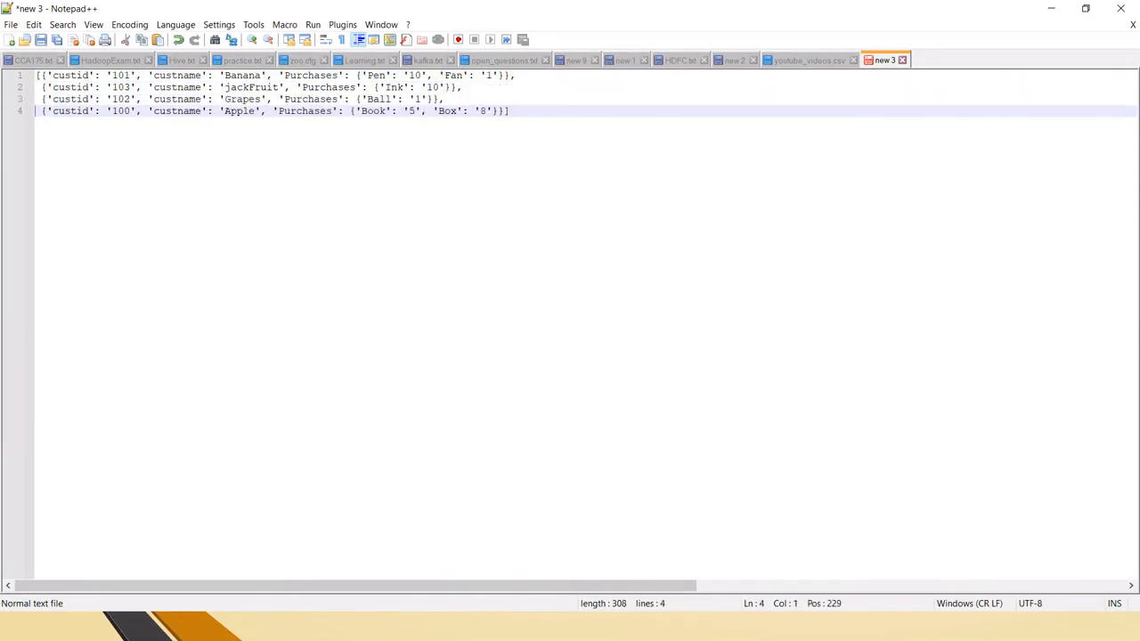
{"action": "left_click_drag", "start_coordinate": [43, 110], "coordinate": [132, 110]}
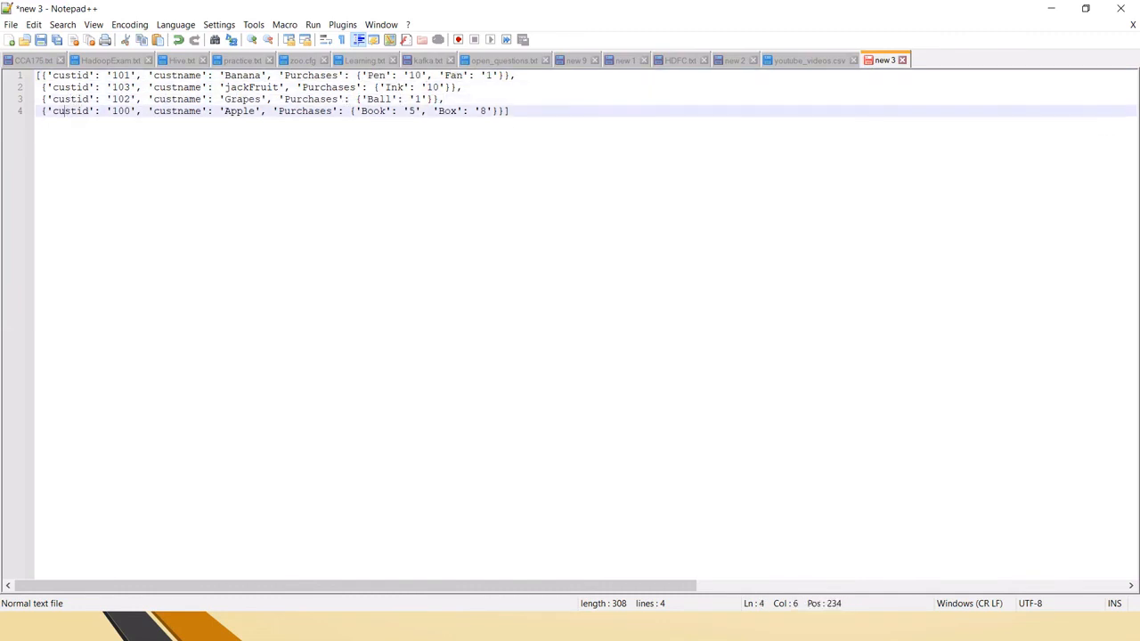
{"action": "key", "text": "ctrl+a"}
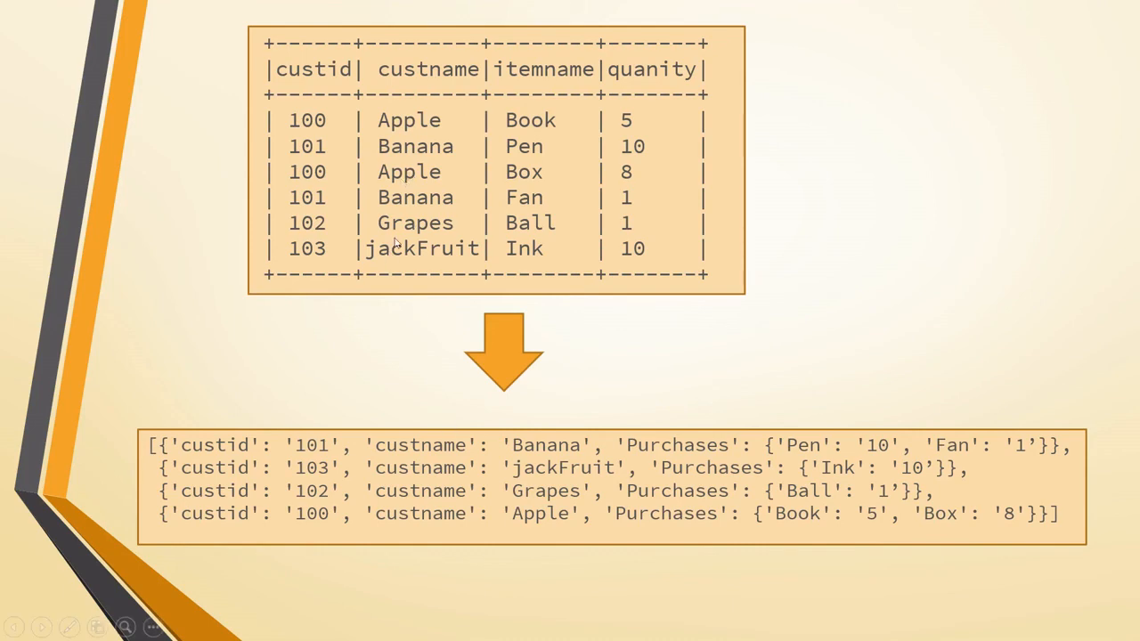
Go back to the slideshow and scroll to the target output slide
{"action": "left_click", "coordinate": [16, 627]}
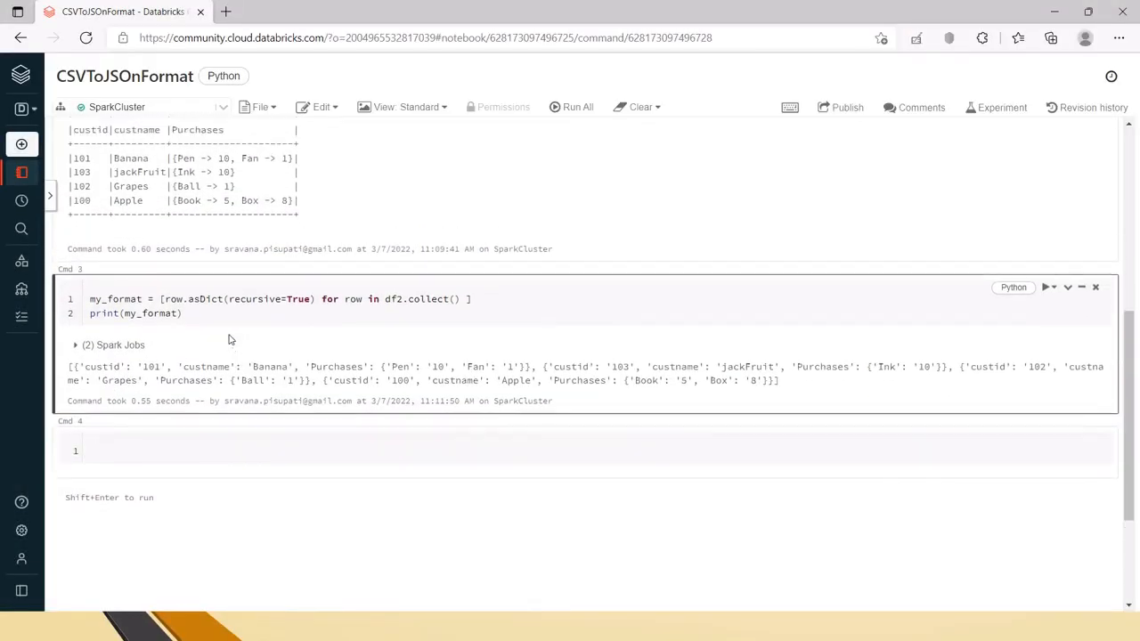
{"action": "scroll", "scroll_direction": "down", "scroll_amount": 3}
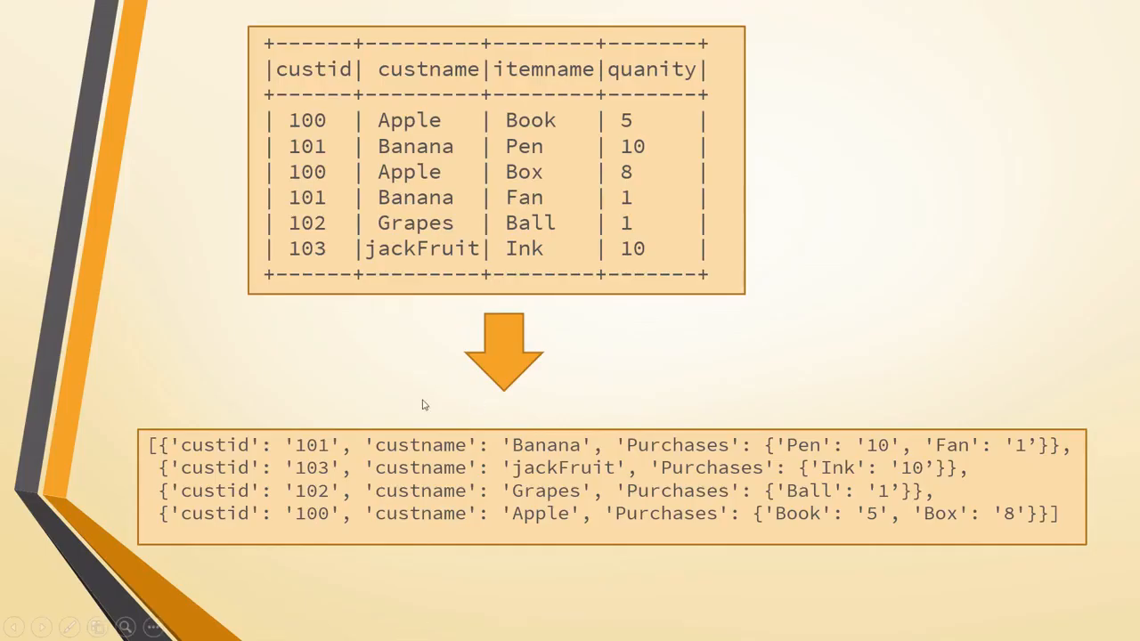
{"action": "mouse_move", "coordinate": [755, 373]}
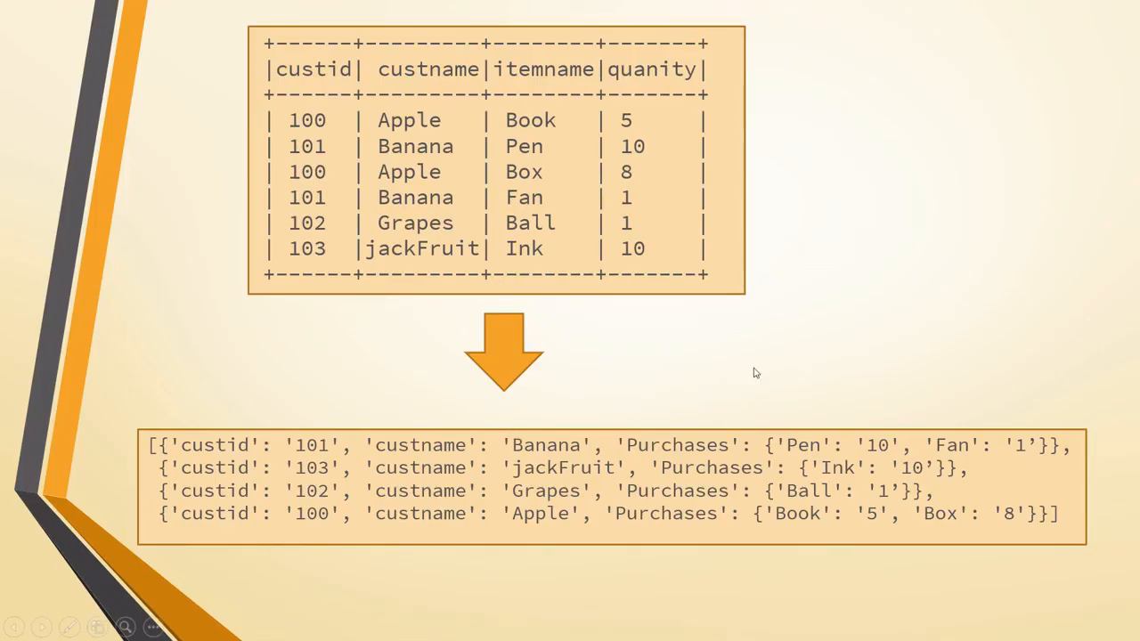
{"action": "mouse_move", "coordinate": [732, 423]}
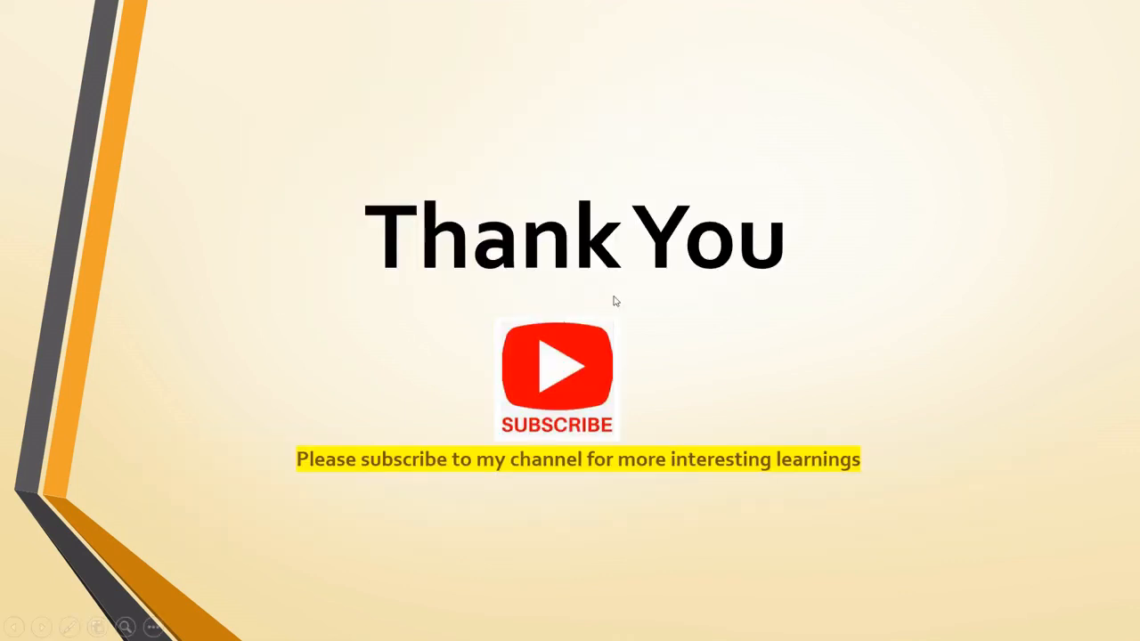
{"action": "mouse_move", "coordinate": [666, 473]}
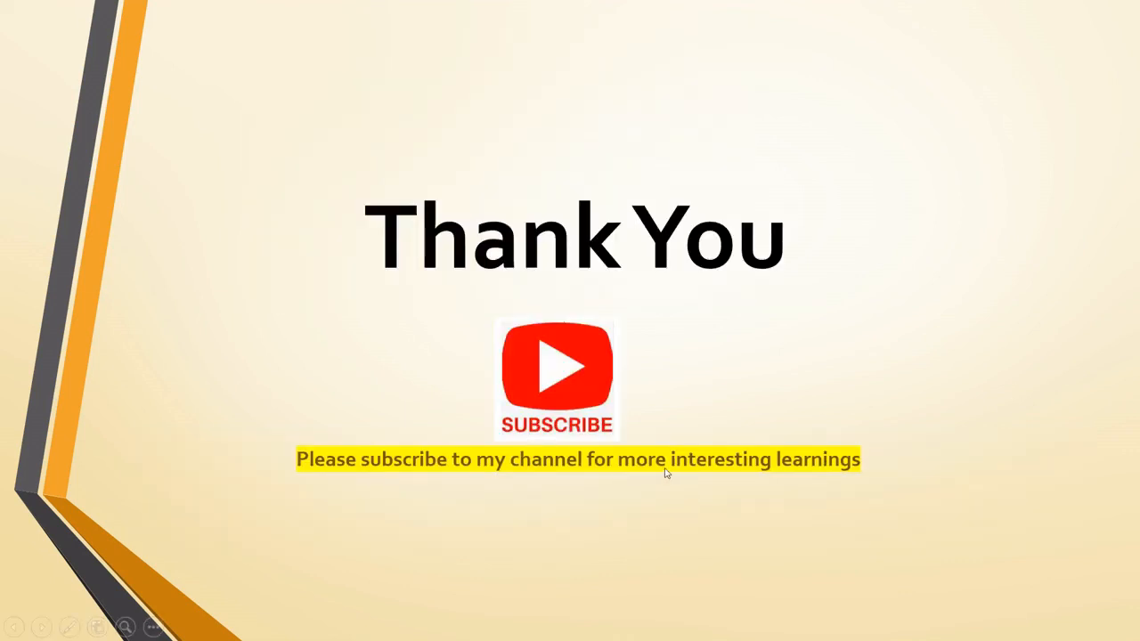